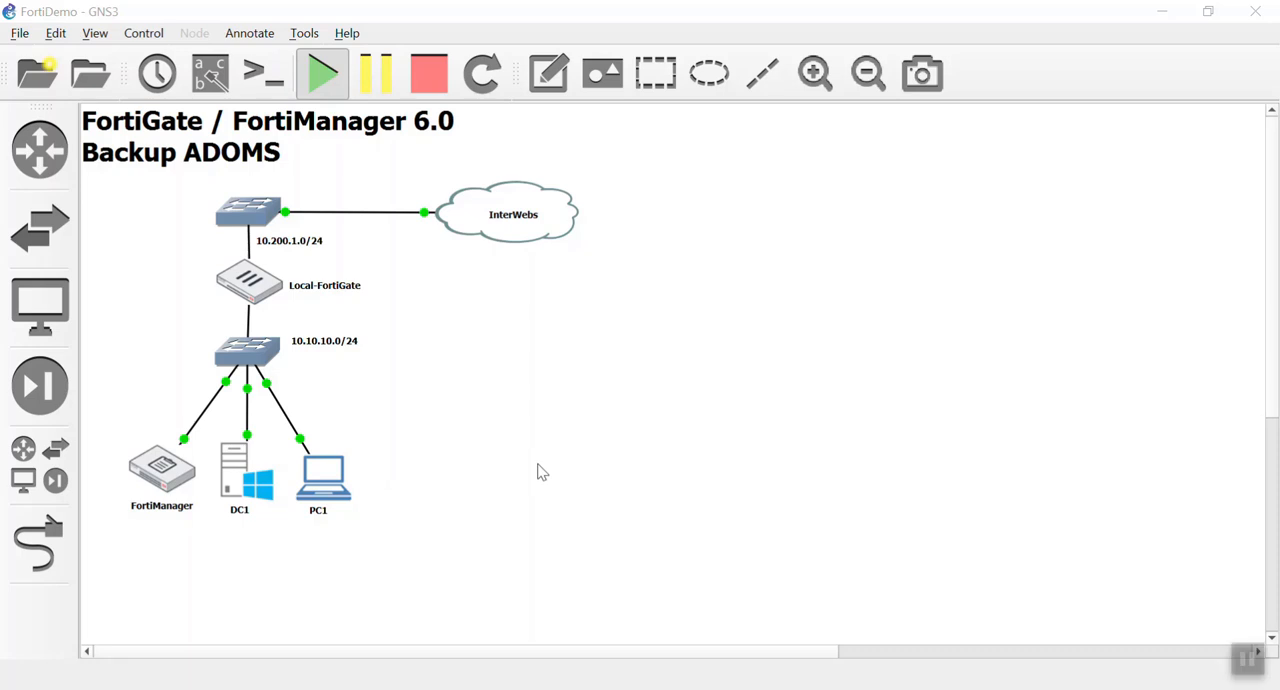
{"action": "mouse_move", "coordinate": [540, 472]}
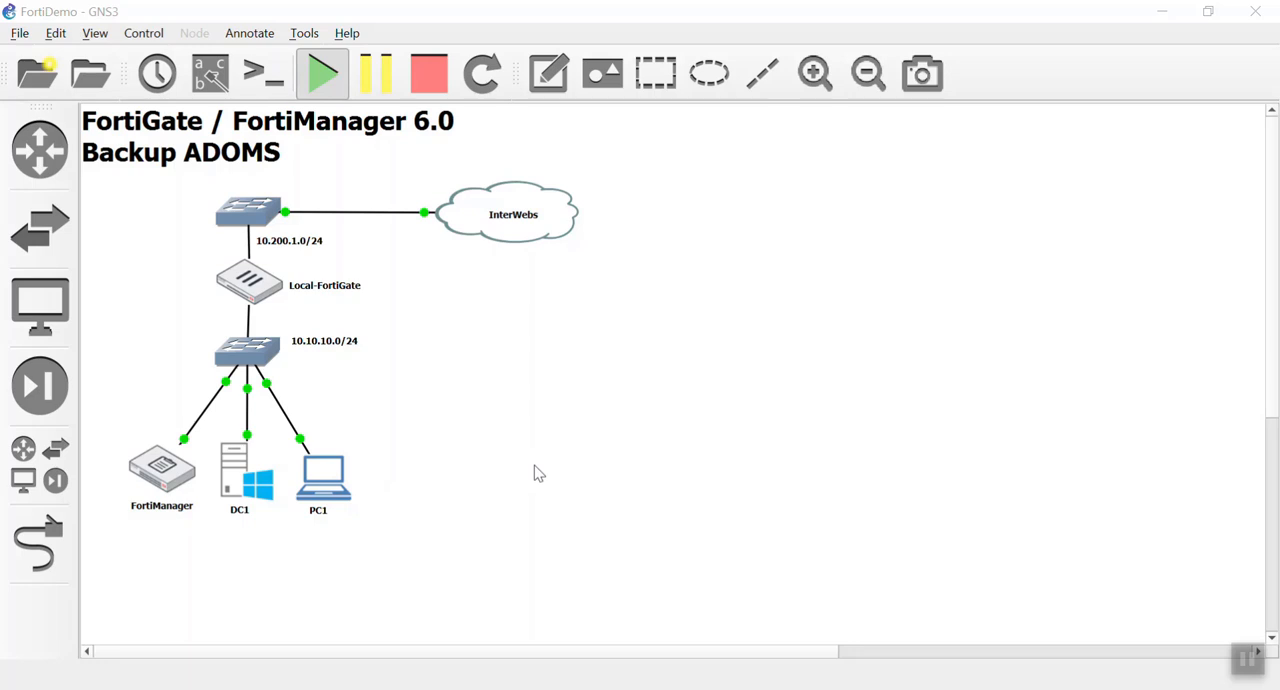
{"action": "mouse_move", "coordinate": [540, 474]}
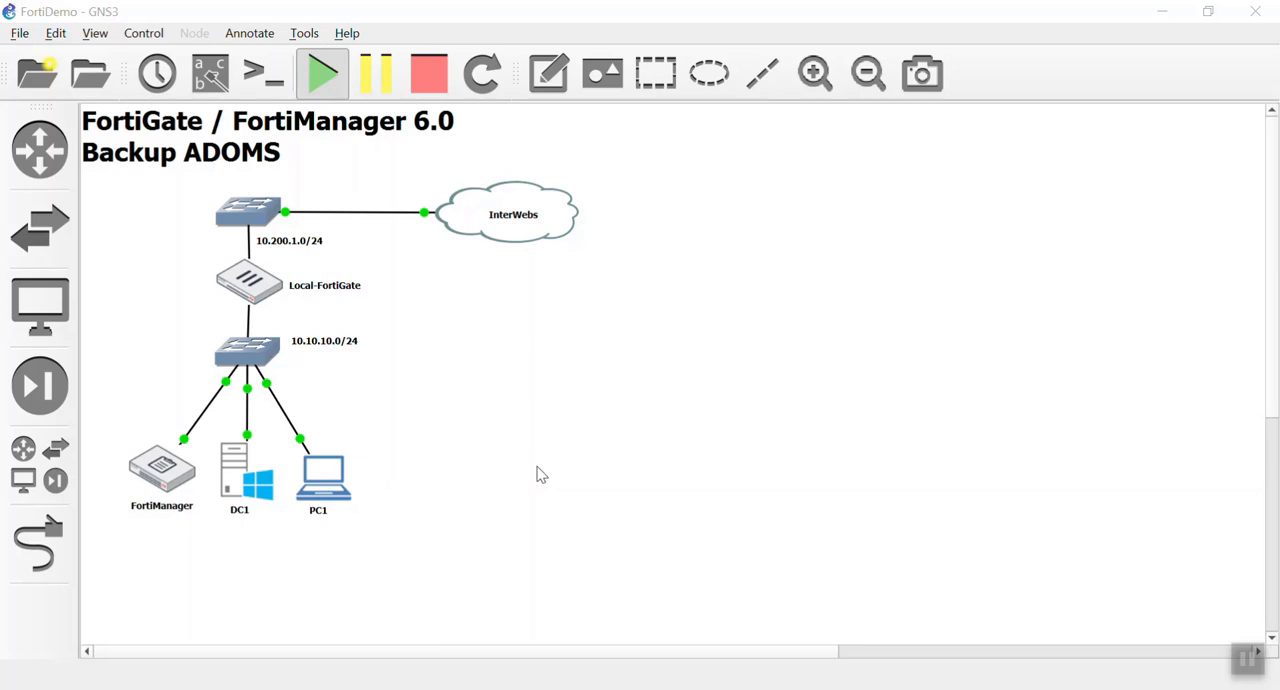
{"action": "mouse_move", "coordinate": [364, 600]}
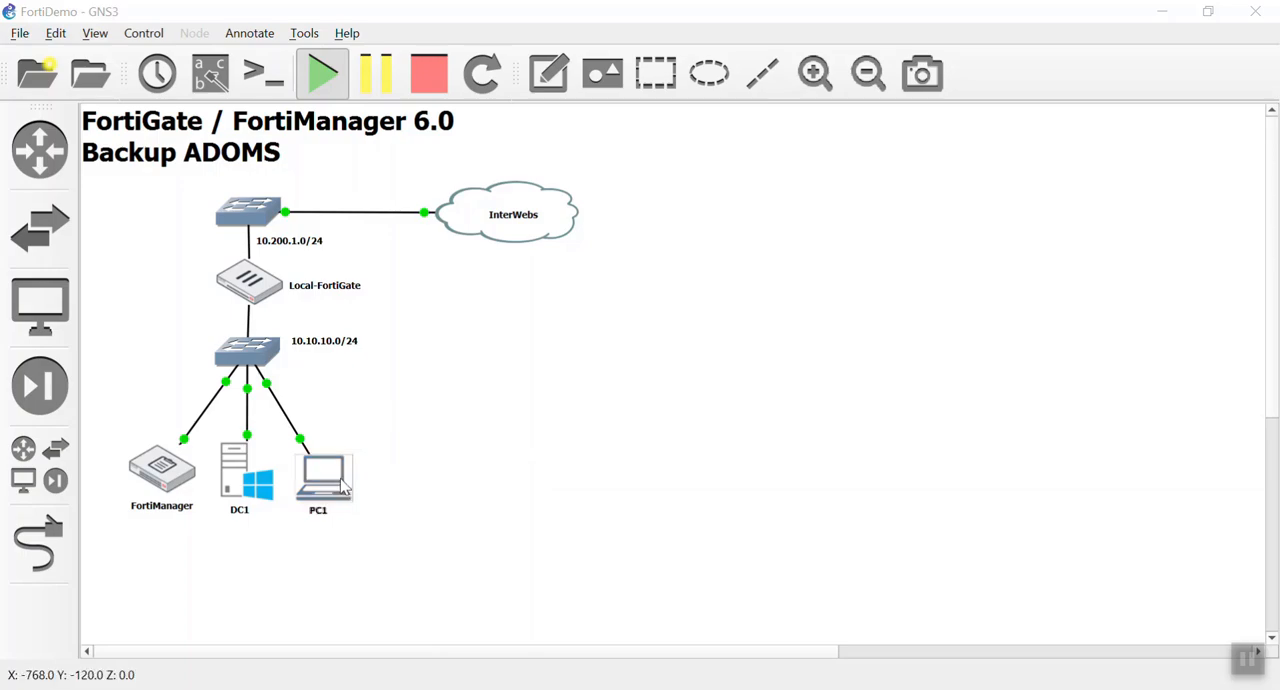
- From PC1's console, reach the FortiManager login page in Chrome and sign in as admin
{"action": "double_click", "coordinate": [318, 474]}
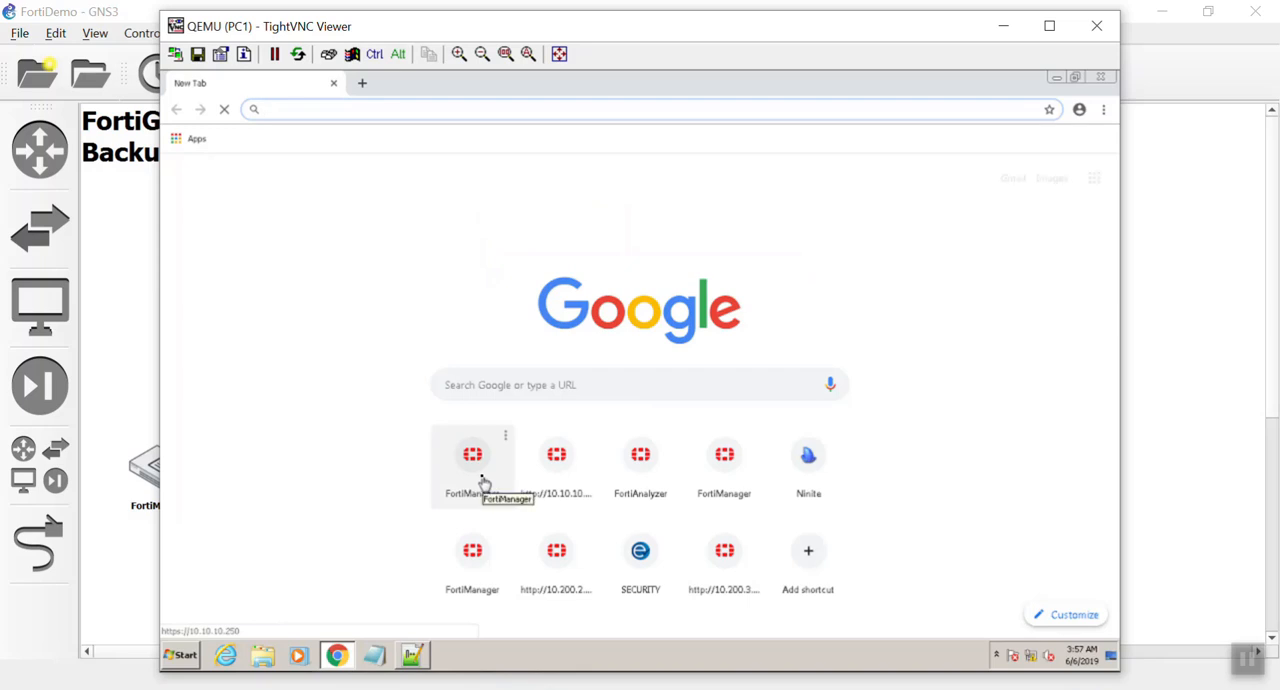
{"action": "left_click", "coordinate": [472, 454]}
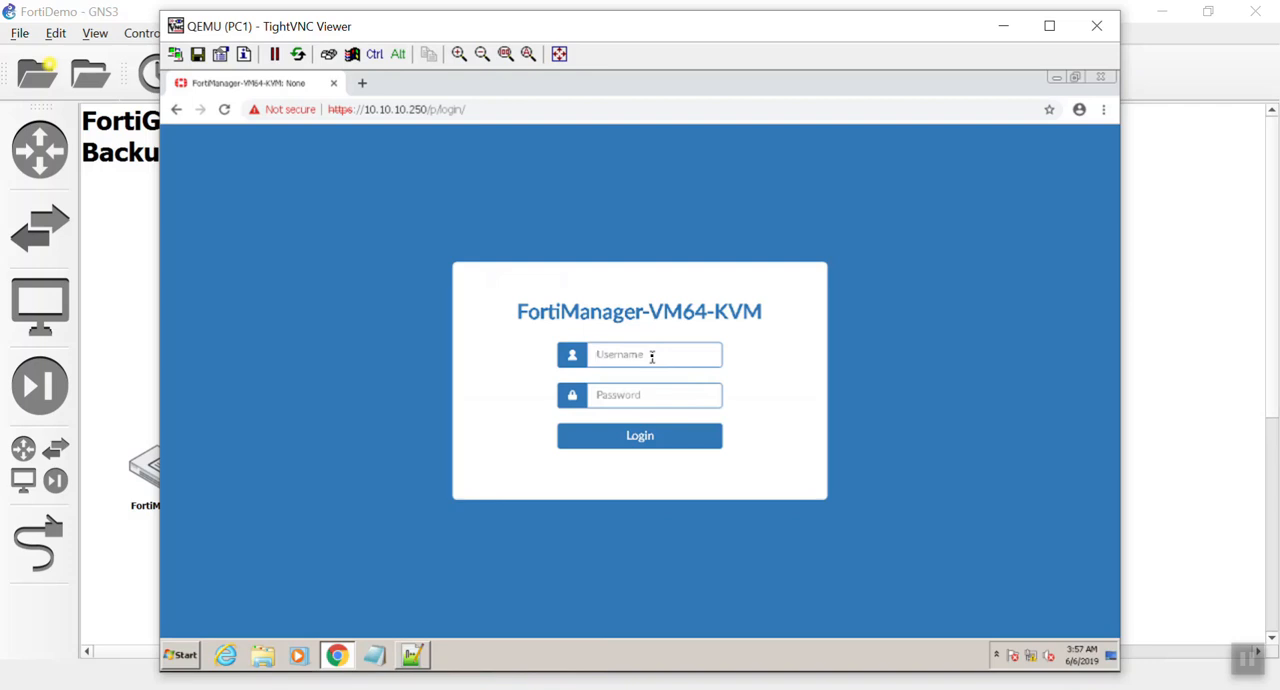
{"action": "type", "text": "admin"}
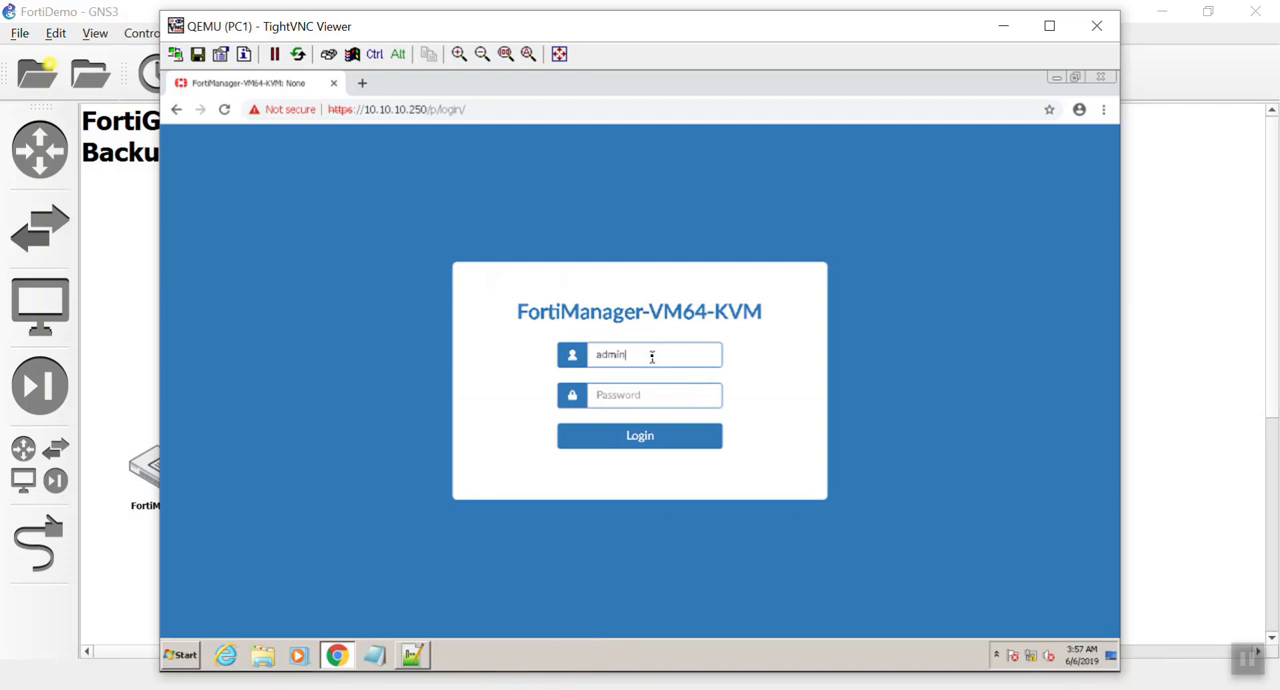
{"action": "type", "text": "password"}
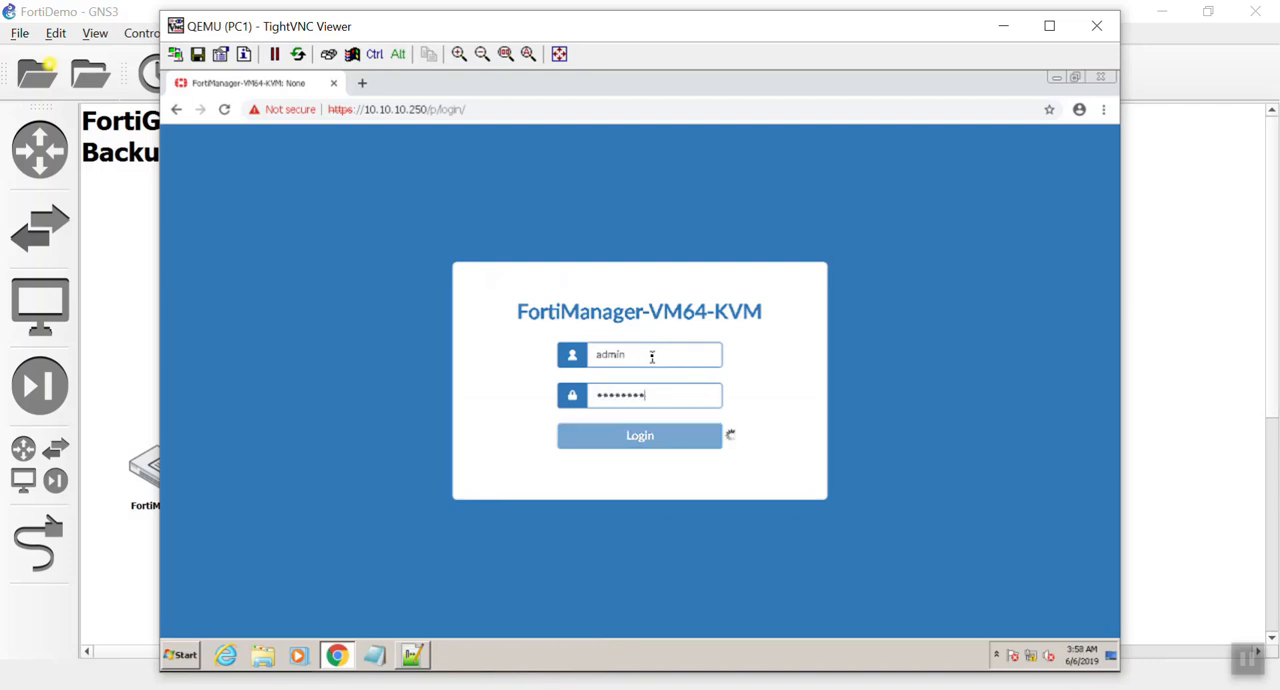
{"action": "left_click", "coordinate": [640, 436]}
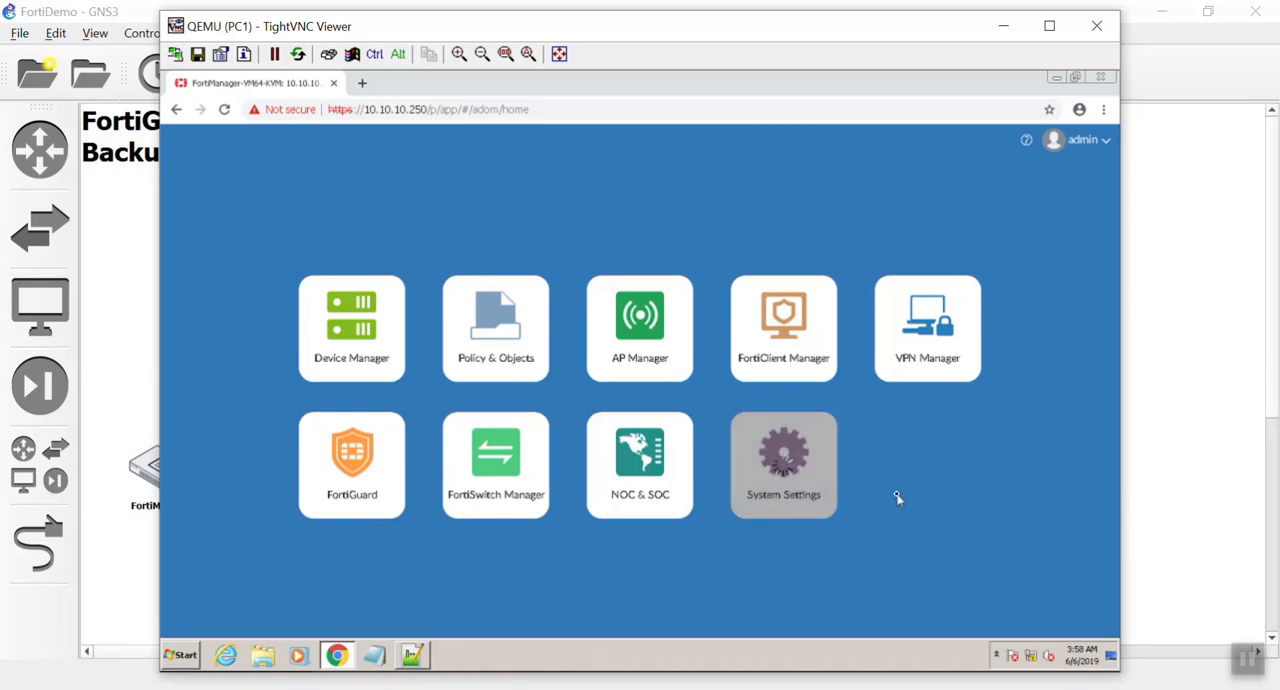
- Enable the Administrative Domain feature in System Settings and confirm
{"action": "left_click", "coordinate": [784, 464]}
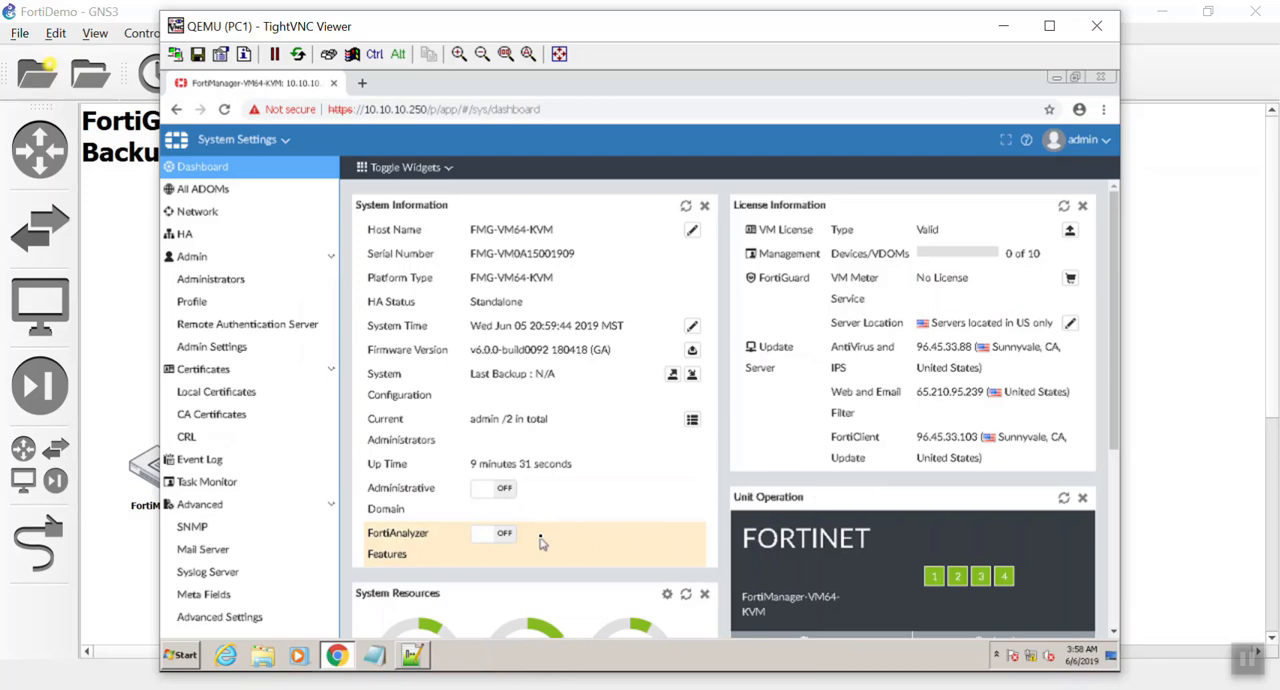
{"action": "left_click", "coordinate": [480, 488]}
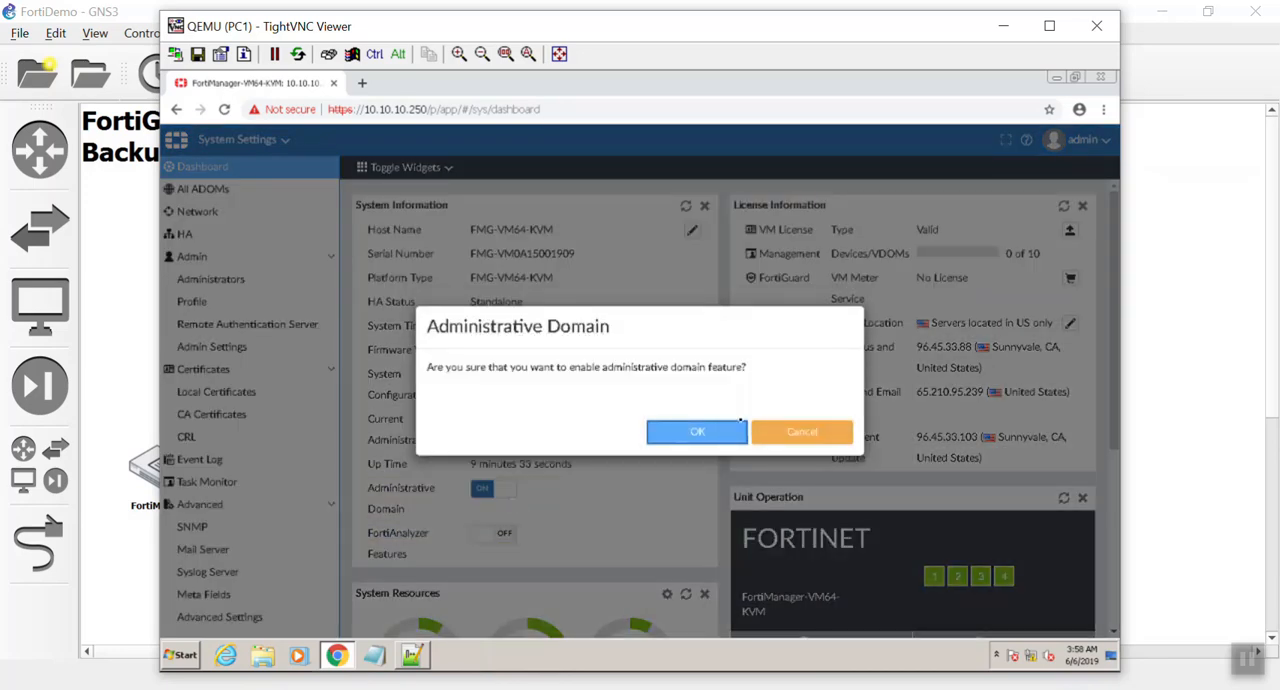
{"action": "left_click", "coordinate": [696, 432]}
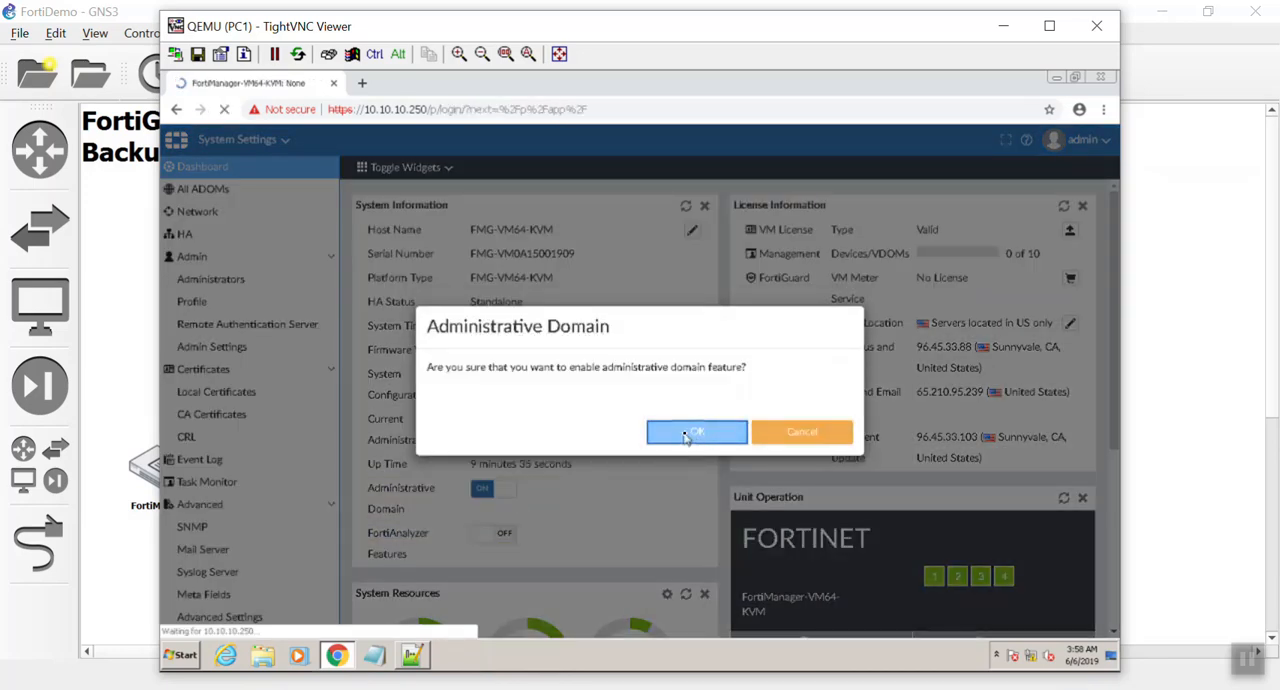
{"action": "left_click", "coordinate": [696, 432]}
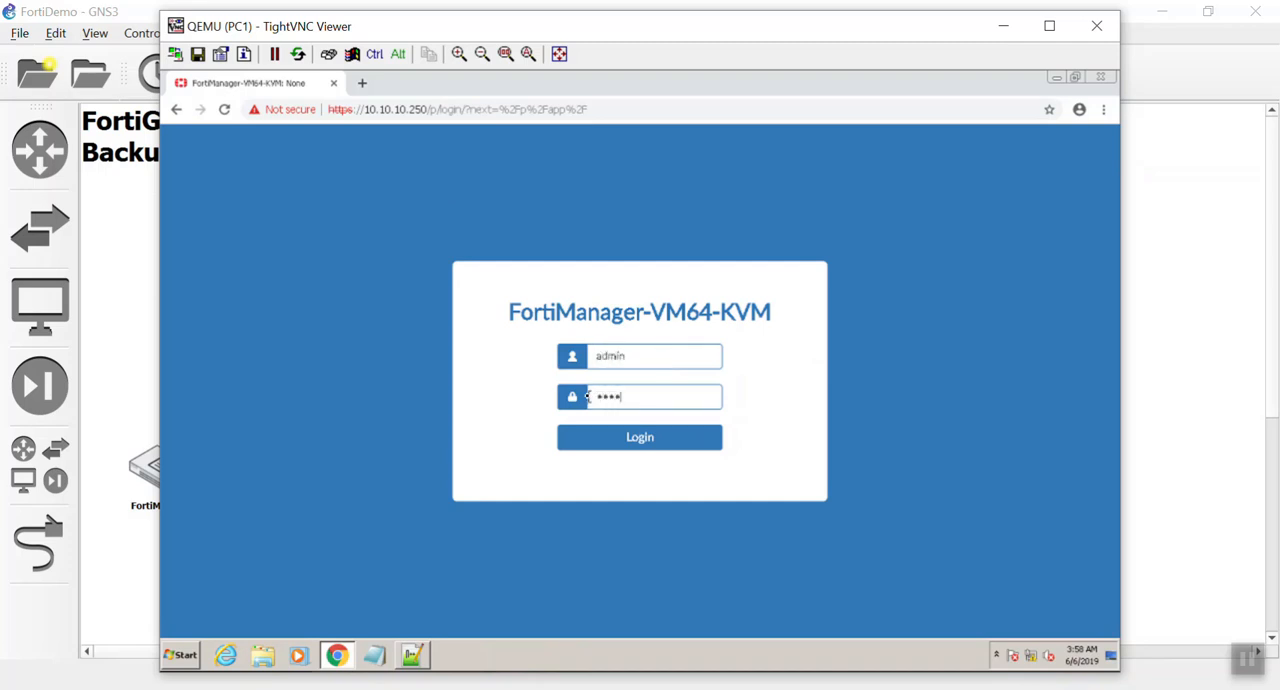
- Log back in, enter the root ADOM and return to System Settings
{"action": "left_click", "coordinate": [640, 436]}
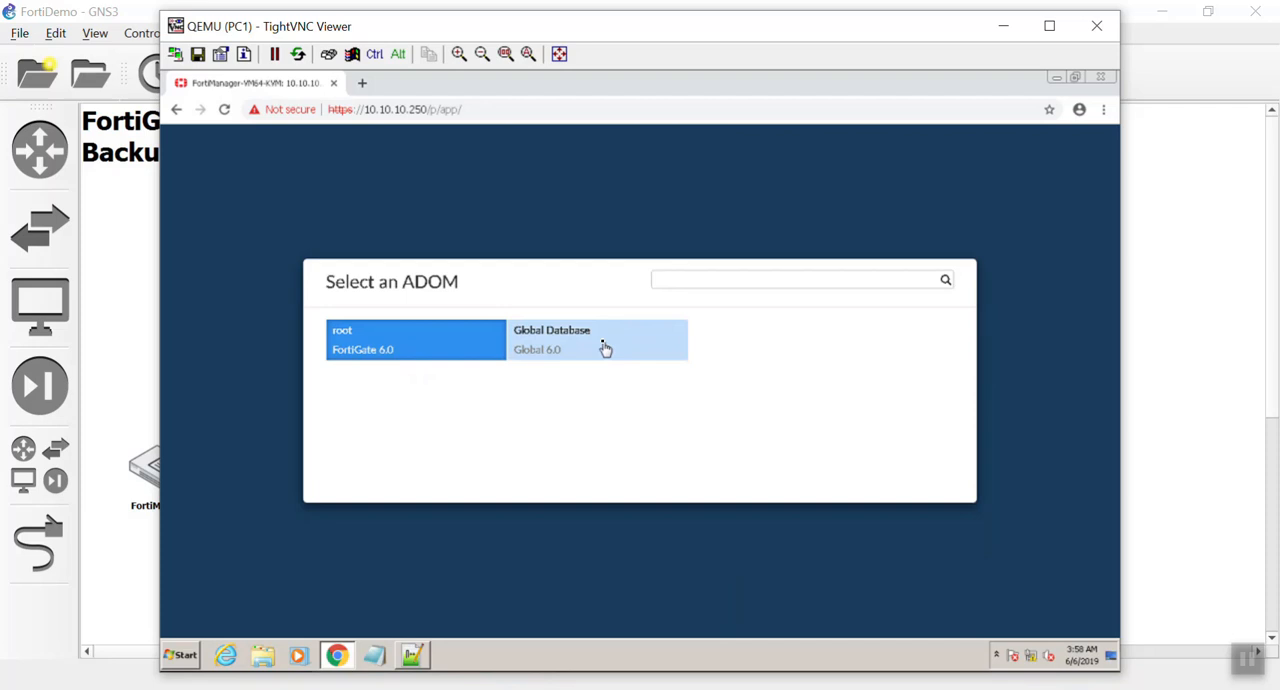
{"action": "mouse_move", "coordinate": [416, 378]}
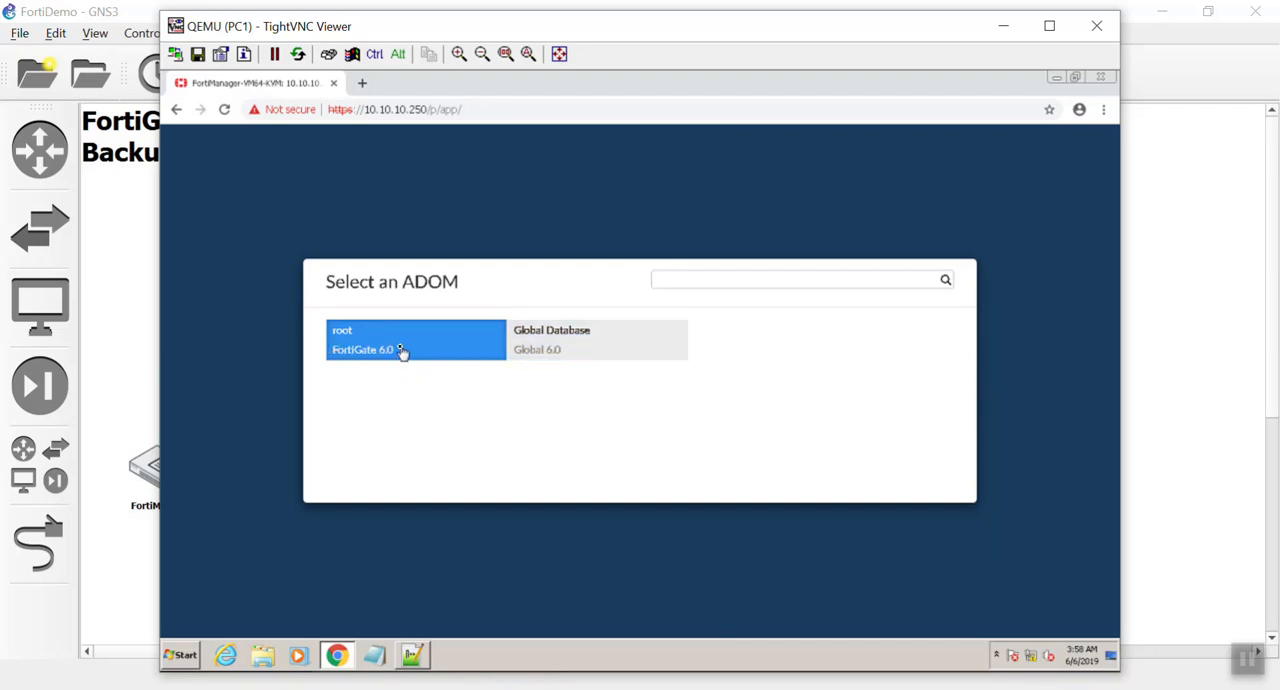
{"action": "left_click", "coordinate": [416, 340]}
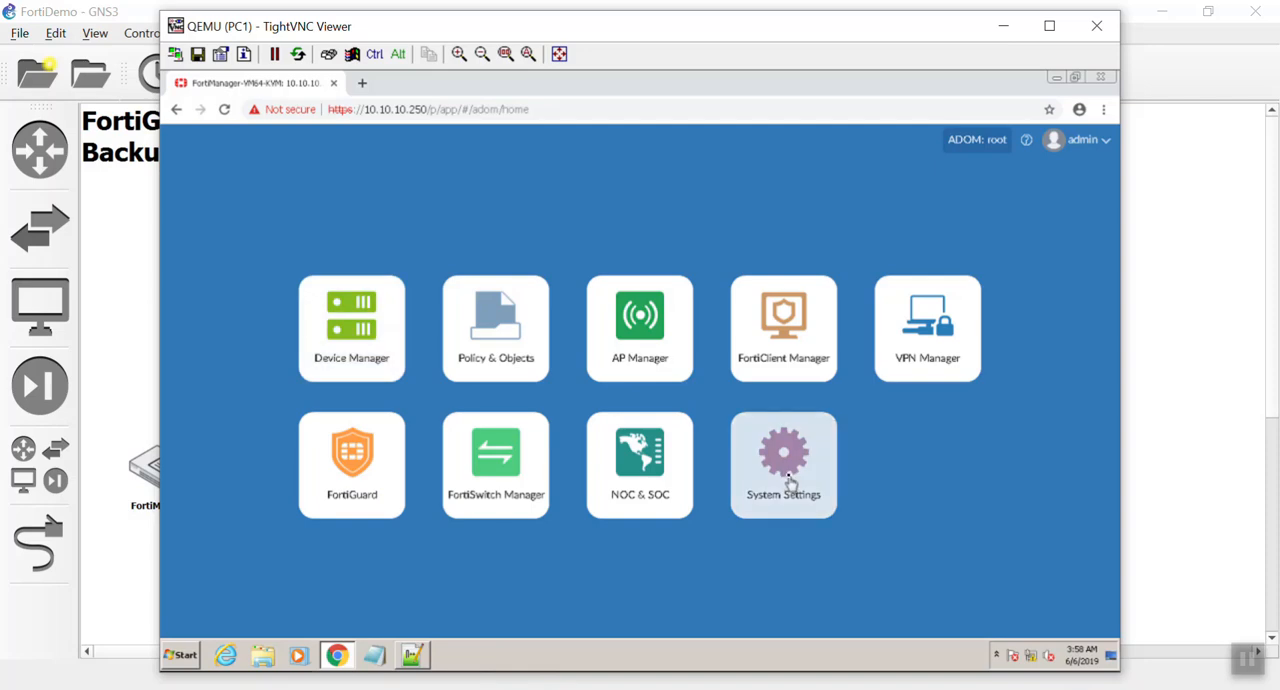
{"action": "left_click", "coordinate": [784, 464]}
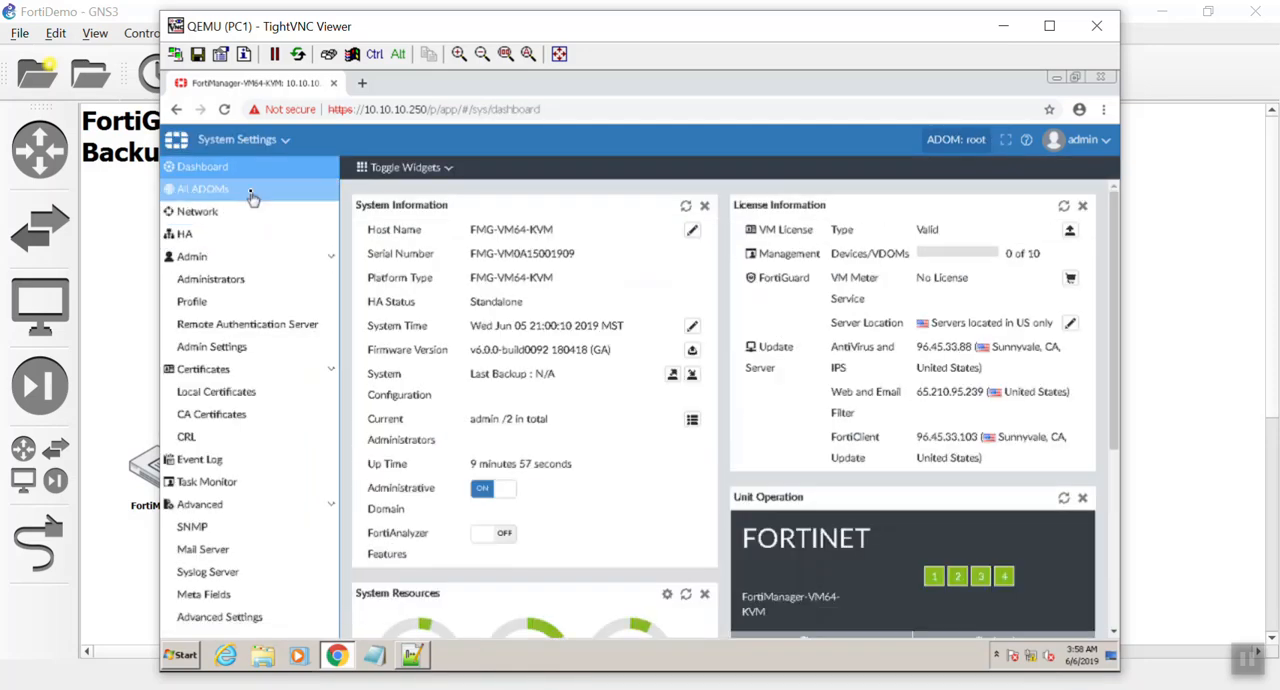
- Create a new ADOM named Backup set to Backup mode from the All ADOMs list
{"action": "left_click", "coordinate": [204, 188]}
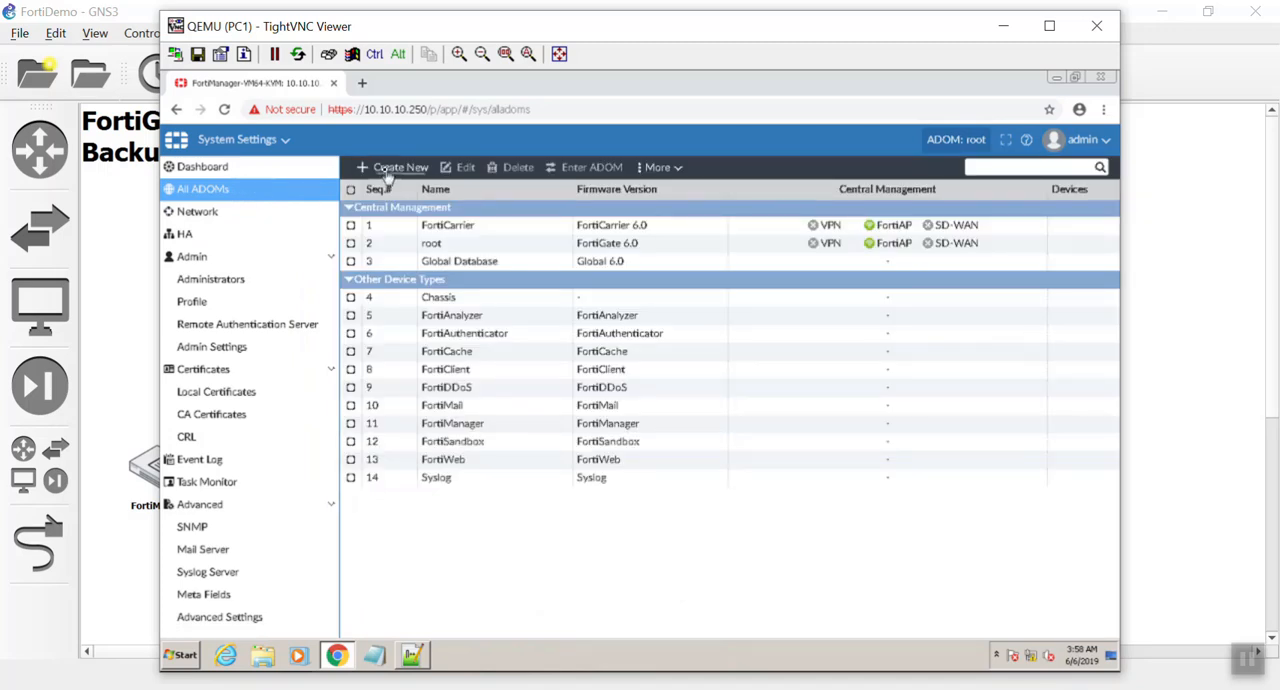
{"action": "left_click", "coordinate": [400, 168]}
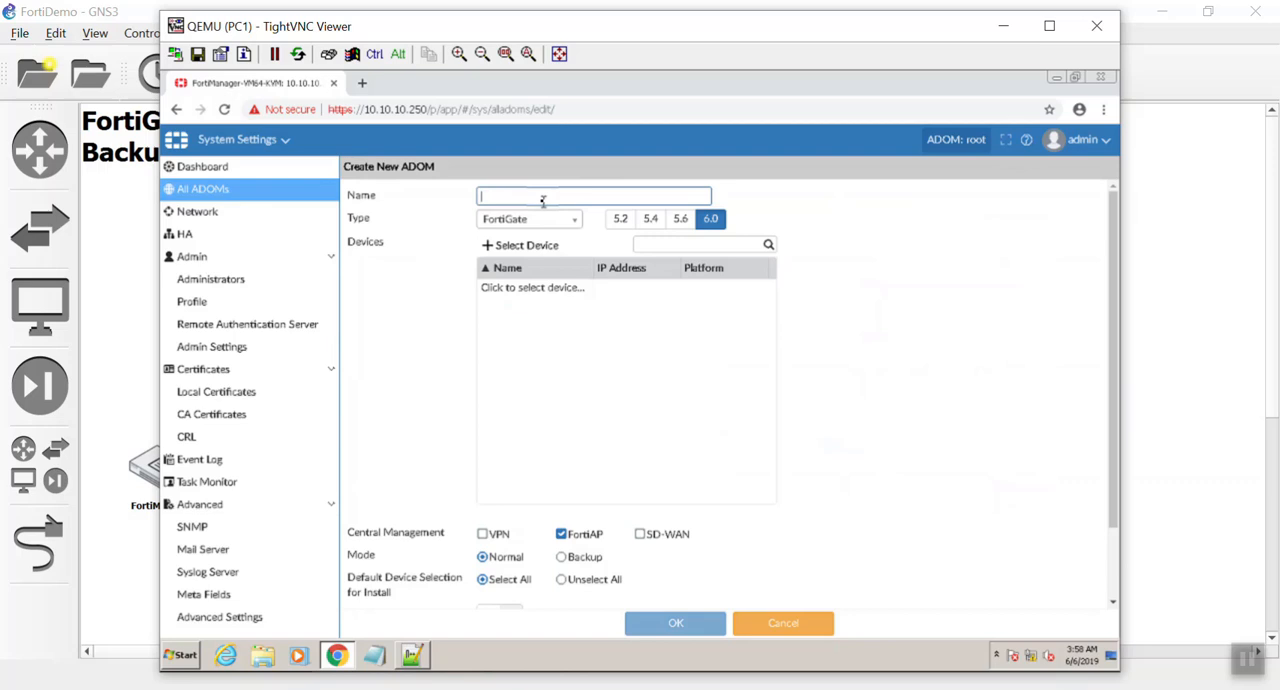
{"action": "type", "text": "Backup"}
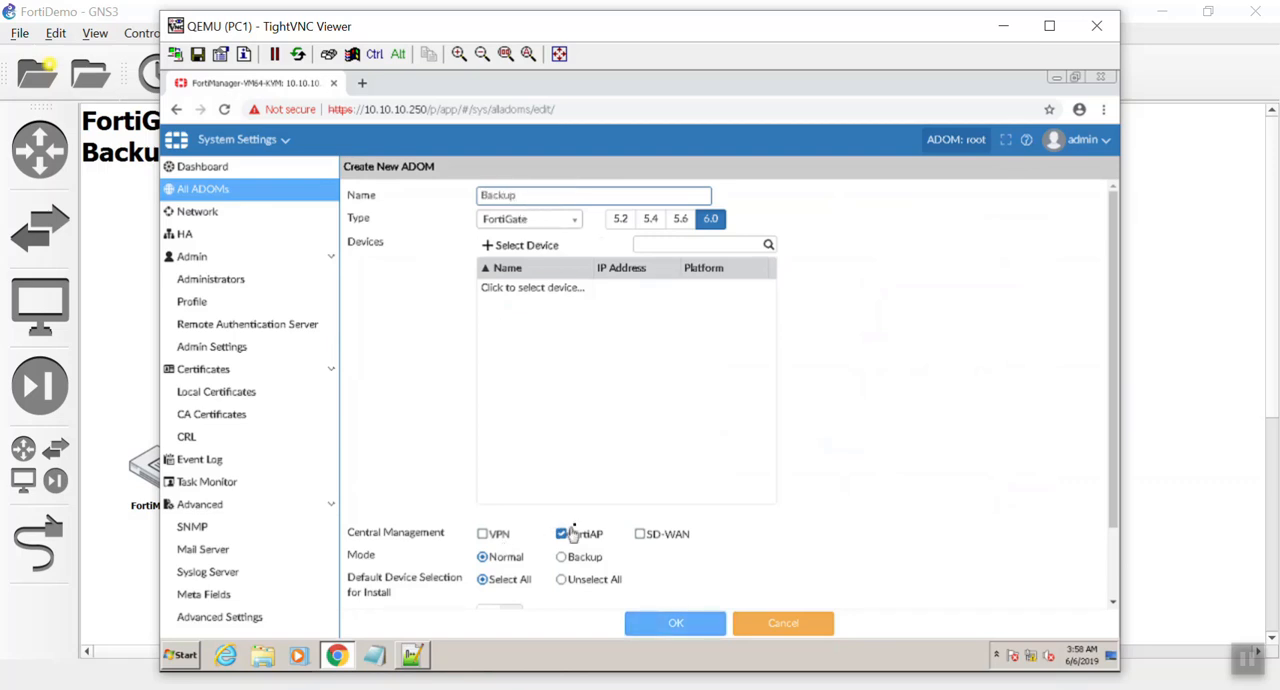
{"action": "left_click", "coordinate": [560, 532]}
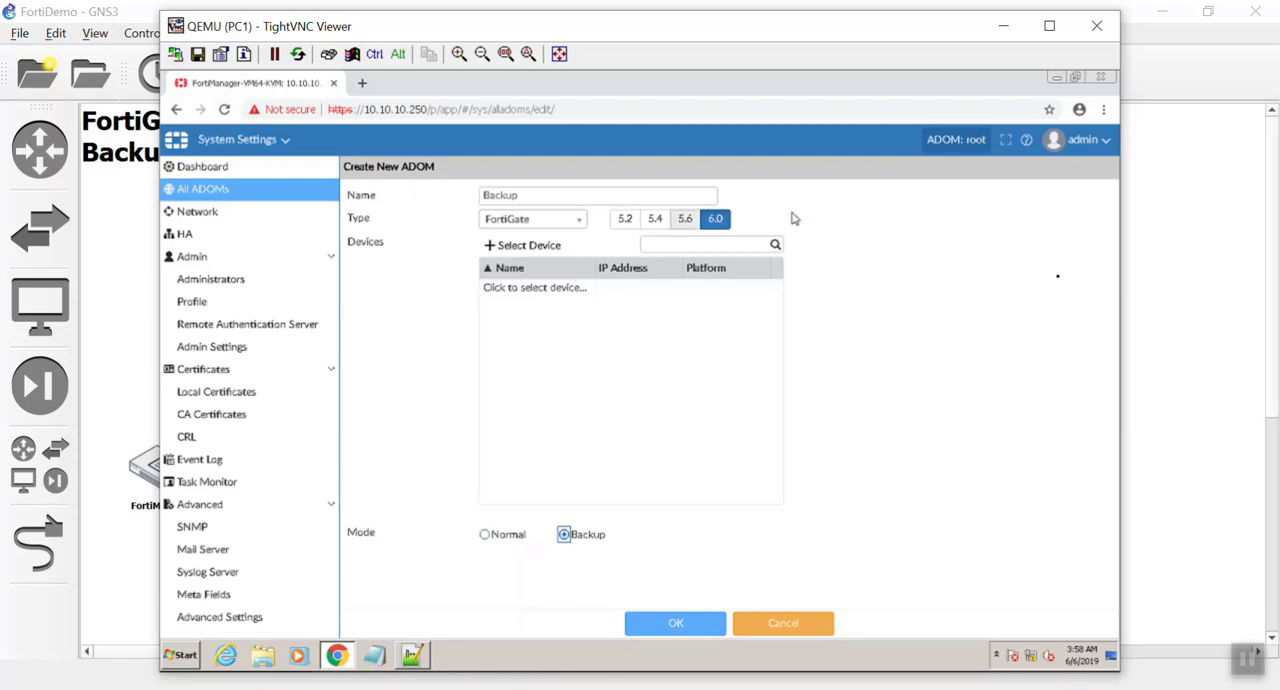
{"action": "mouse_move", "coordinate": [912, 436]}
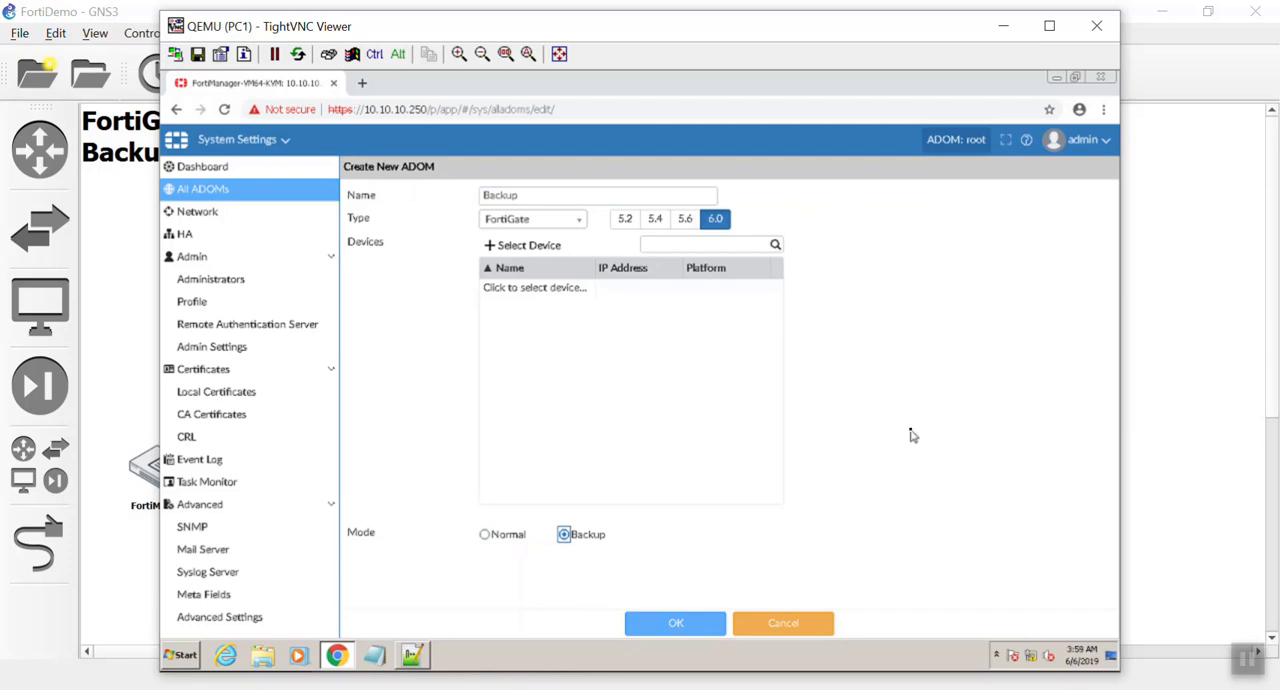
{"action": "mouse_move", "coordinate": [916, 508]}
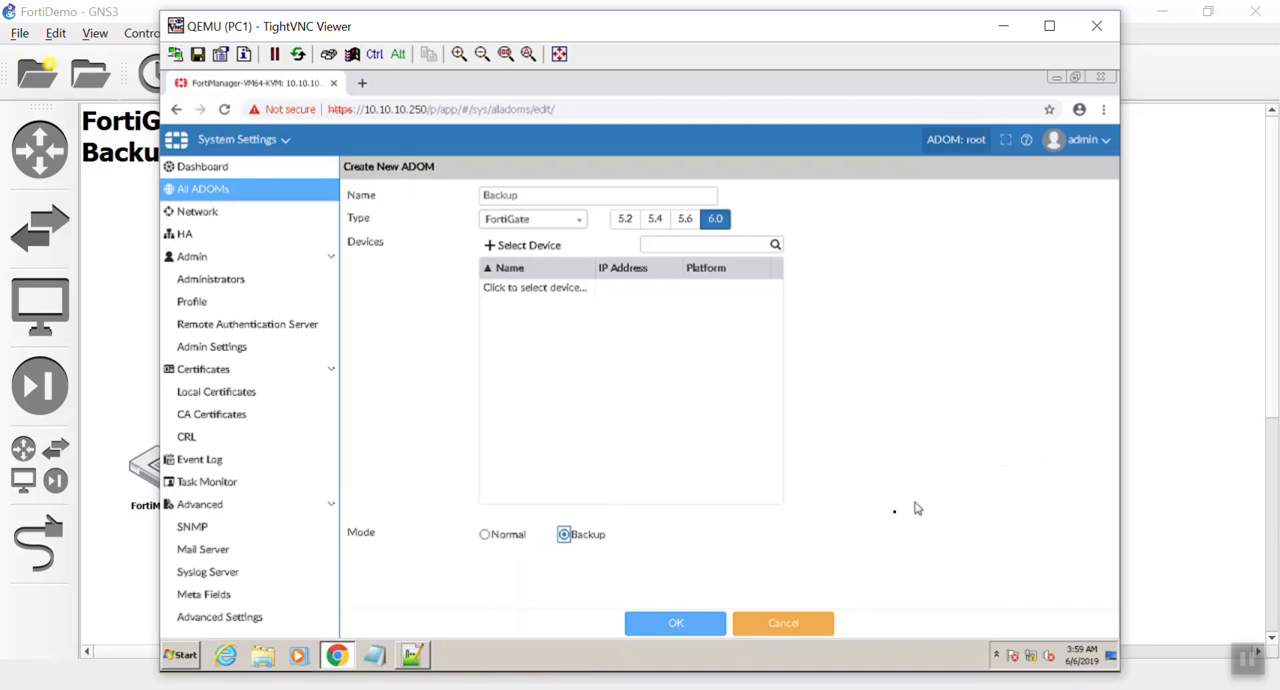
{"action": "left_click", "coordinate": [674, 622]}
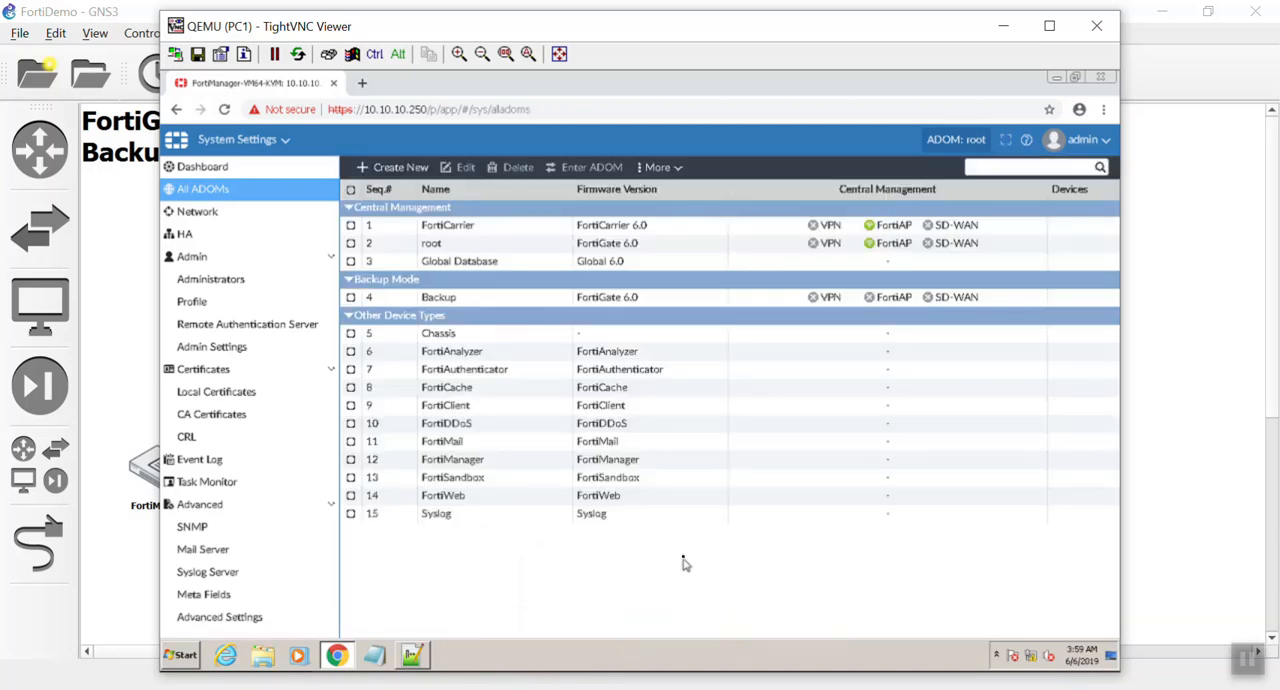
{"action": "mouse_move", "coordinate": [700, 562]}
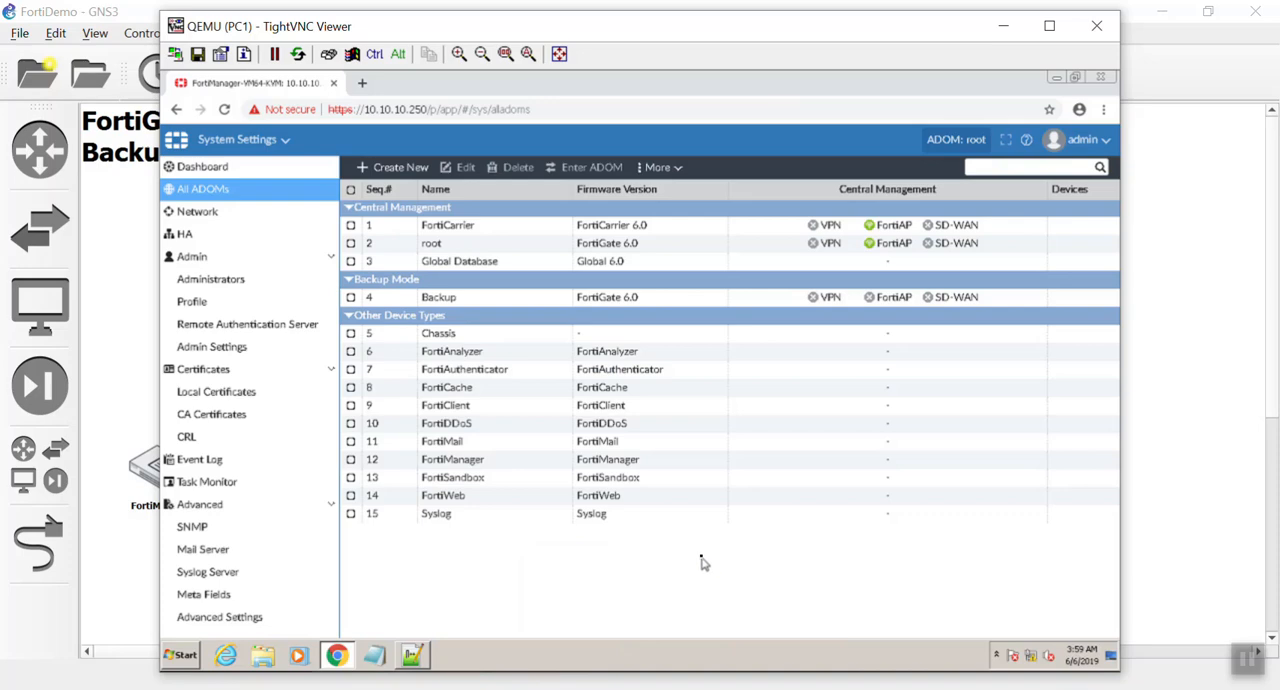
{"action": "mouse_move", "coordinate": [408, 100]}
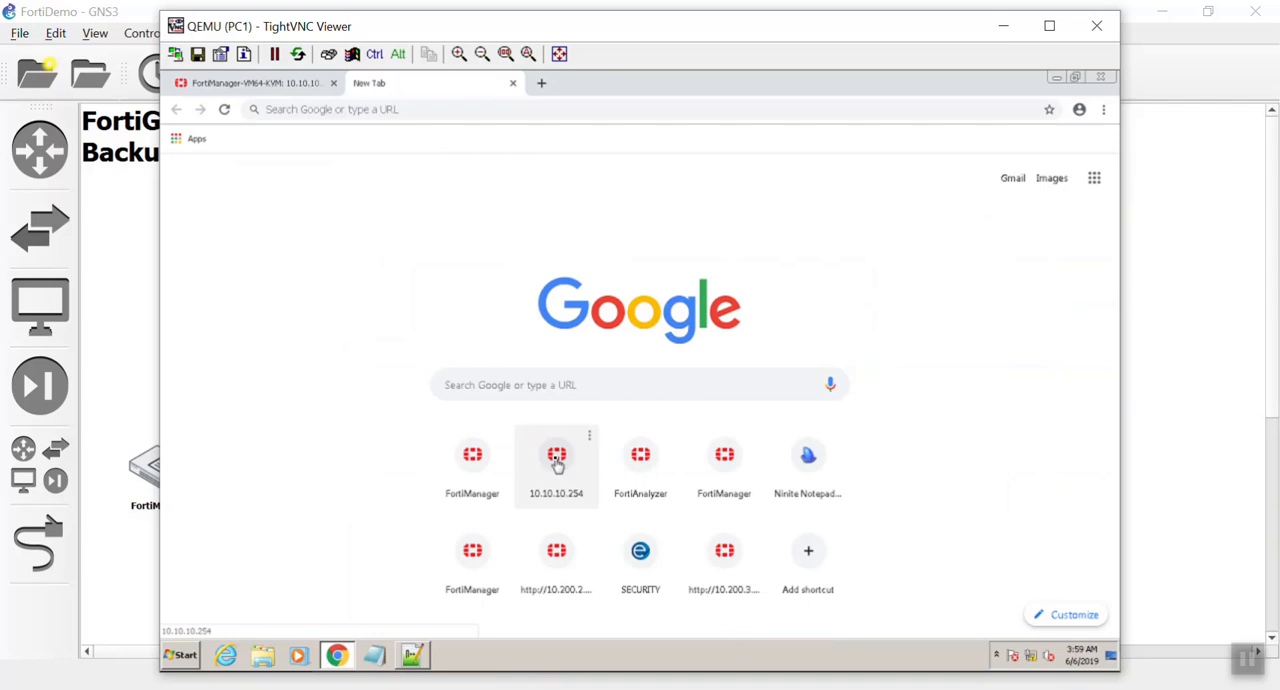
- Sign in to the FortiGate at 10.10.10.254 as admin and expand the Security Fabric menu
{"action": "left_click", "coordinate": [556, 456]}
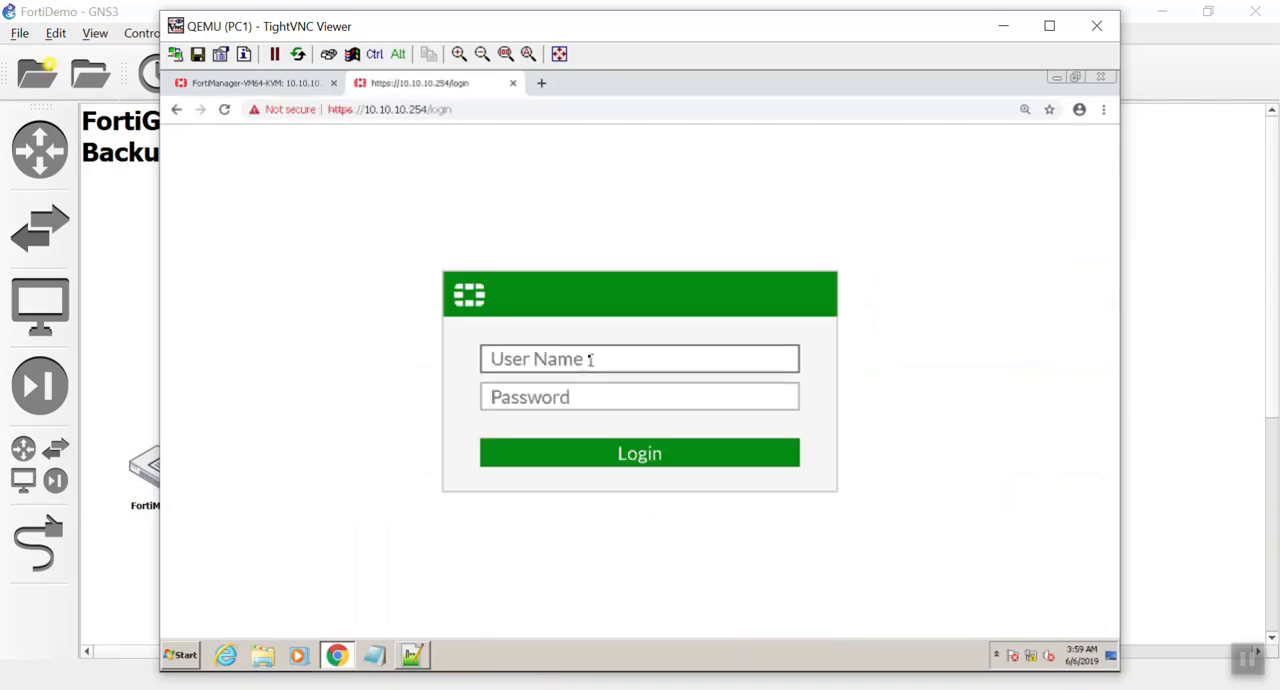
{"action": "type", "text": "admin"}
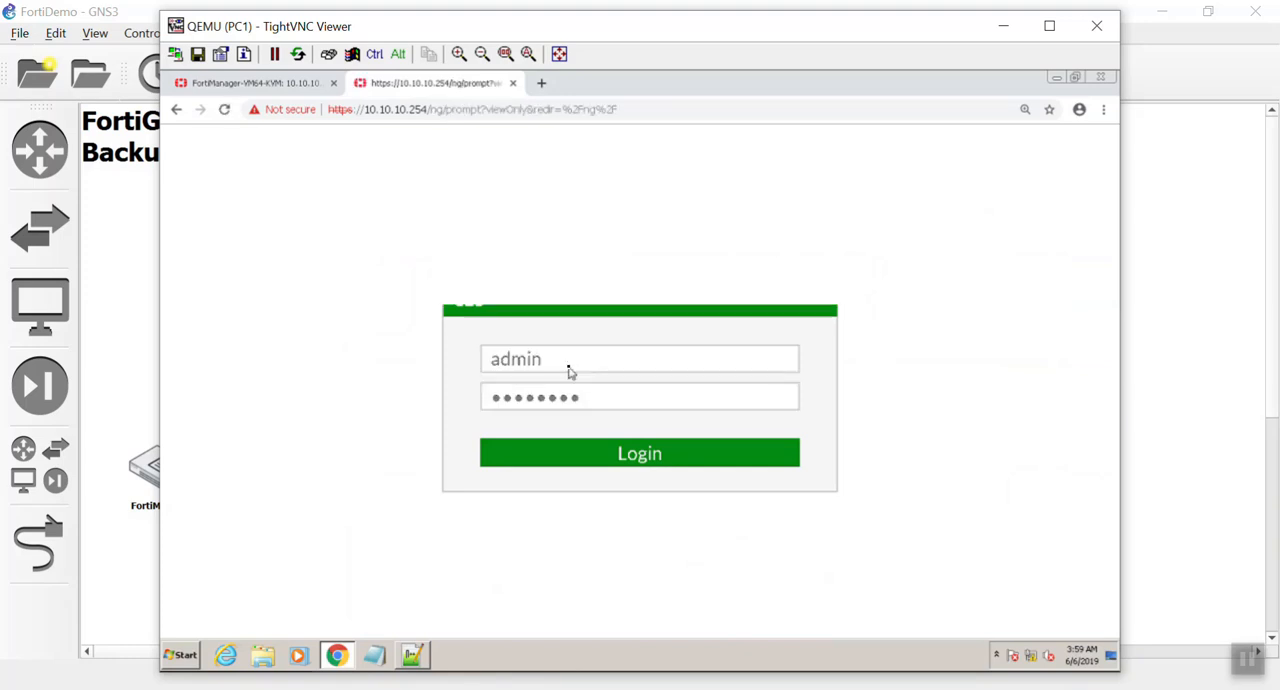
{"action": "left_click", "coordinate": [640, 452]}
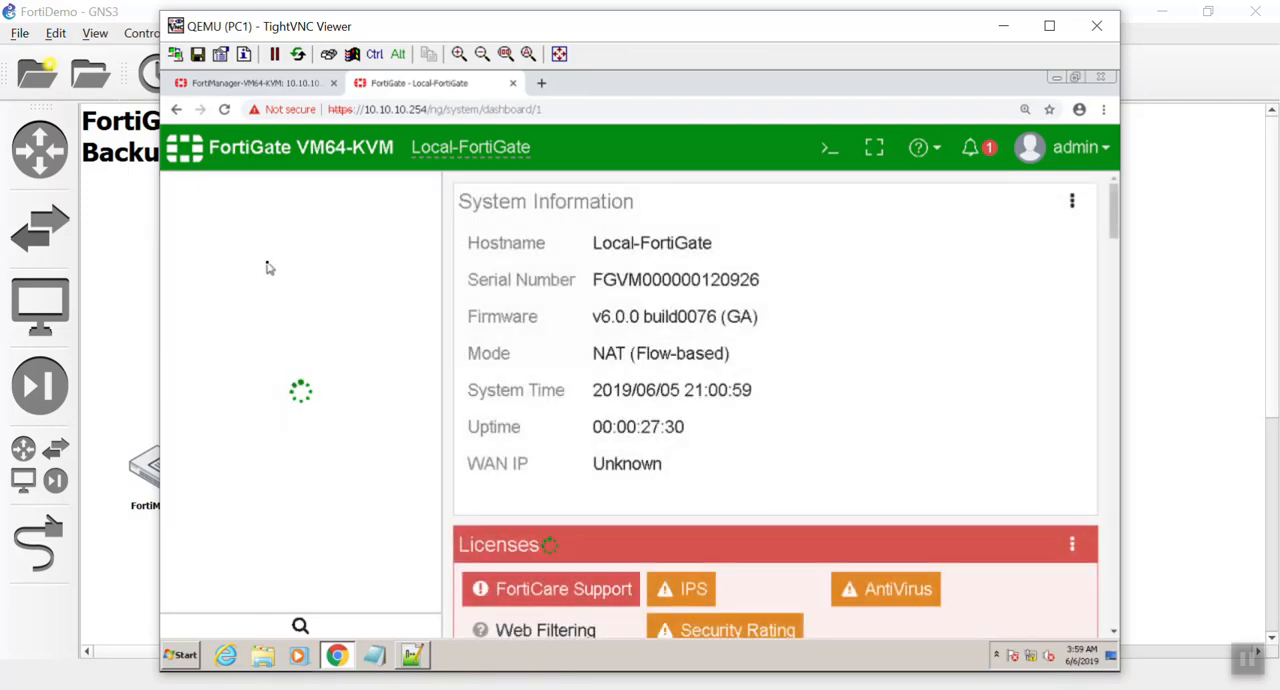
{"action": "left_click", "coordinate": [256, 222]}
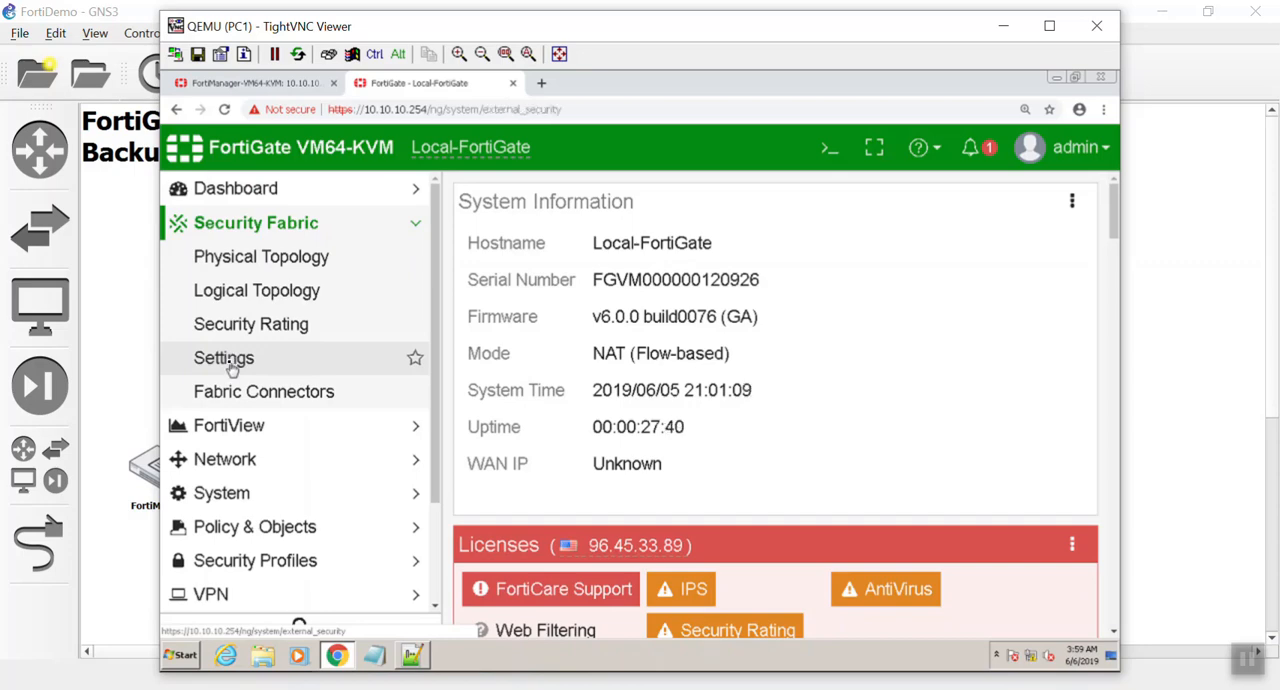
- In Security Fabric settings, set central management to Backup mode with FortiManager 10.10.10.250
{"action": "left_click", "coordinate": [224, 356]}
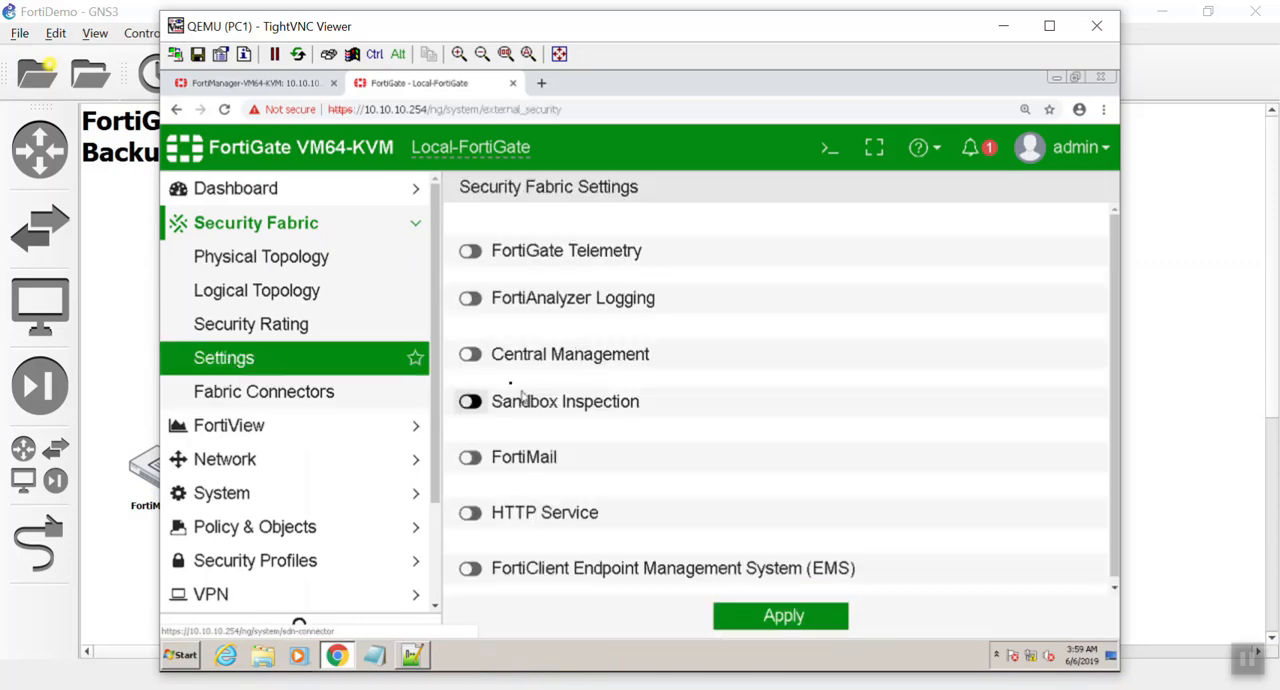
{"action": "left_click", "coordinate": [470, 354]}
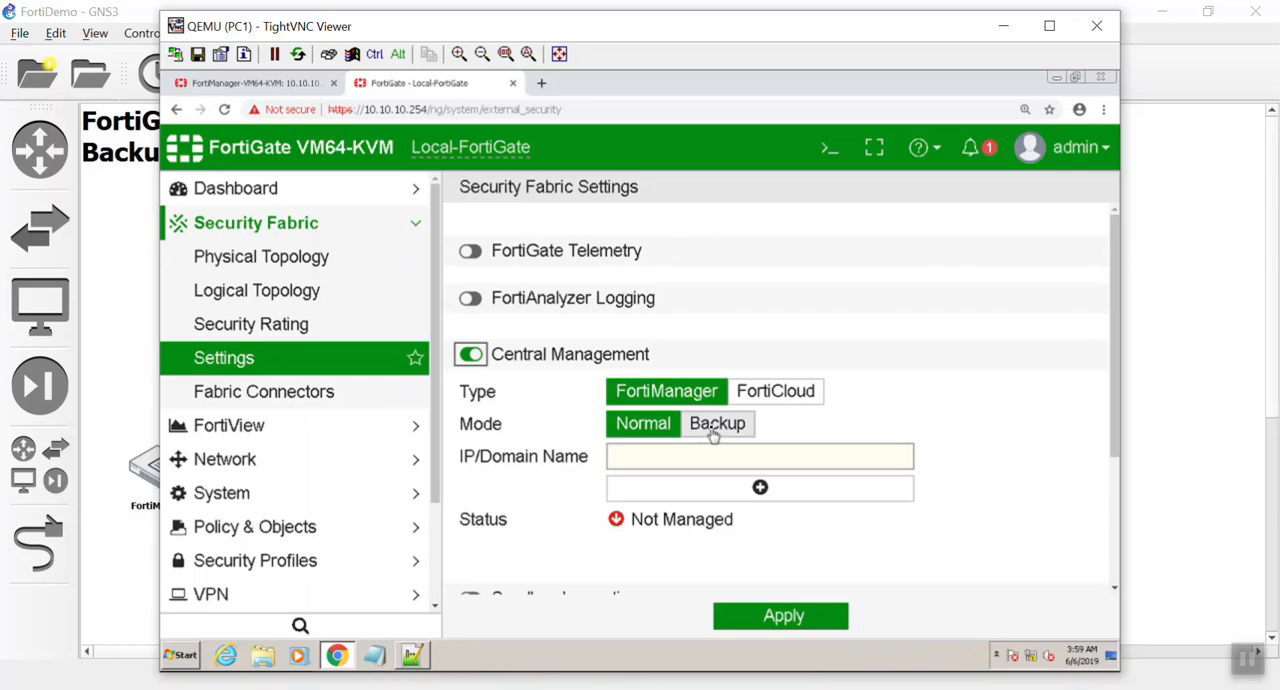
{"action": "left_click", "coordinate": [716, 424]}
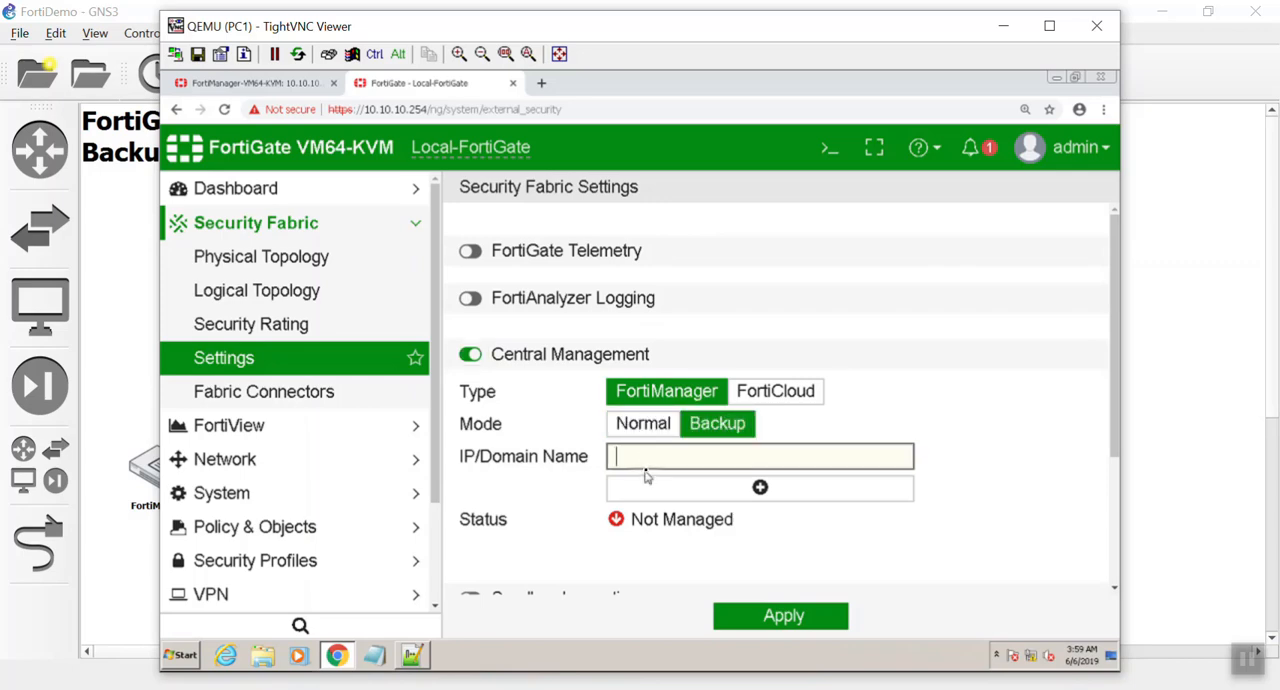
{"action": "type", "text": "10.10.10."}
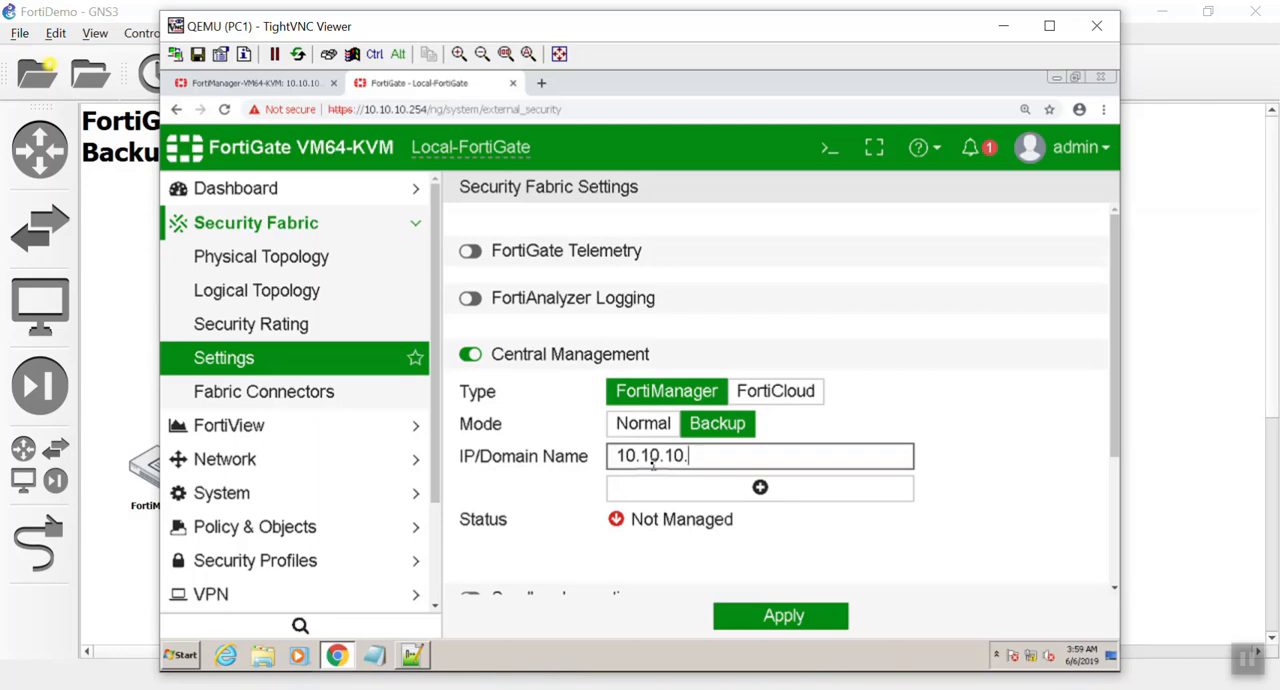
{"action": "type", "text": "250"}
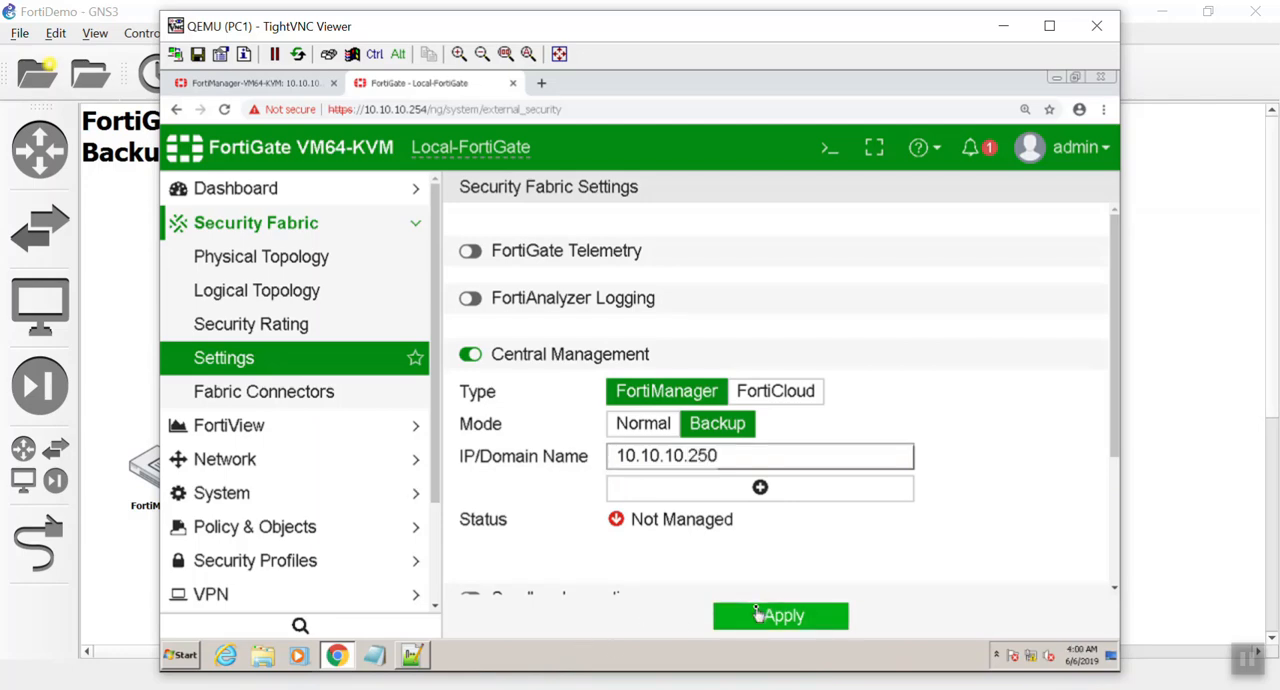
- Apply the central management settings and acknowledge the awaiting-confirmation notice
{"action": "left_click", "coordinate": [780, 616]}
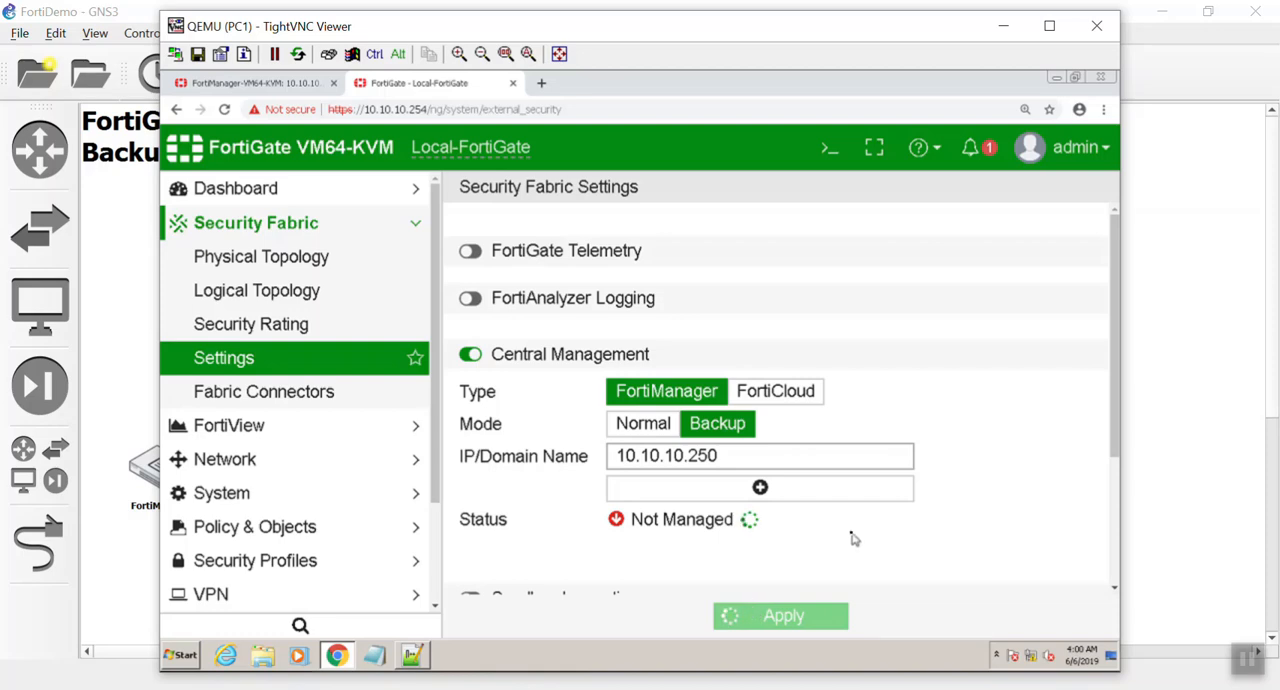
{"action": "left_click", "coordinate": [780, 616]}
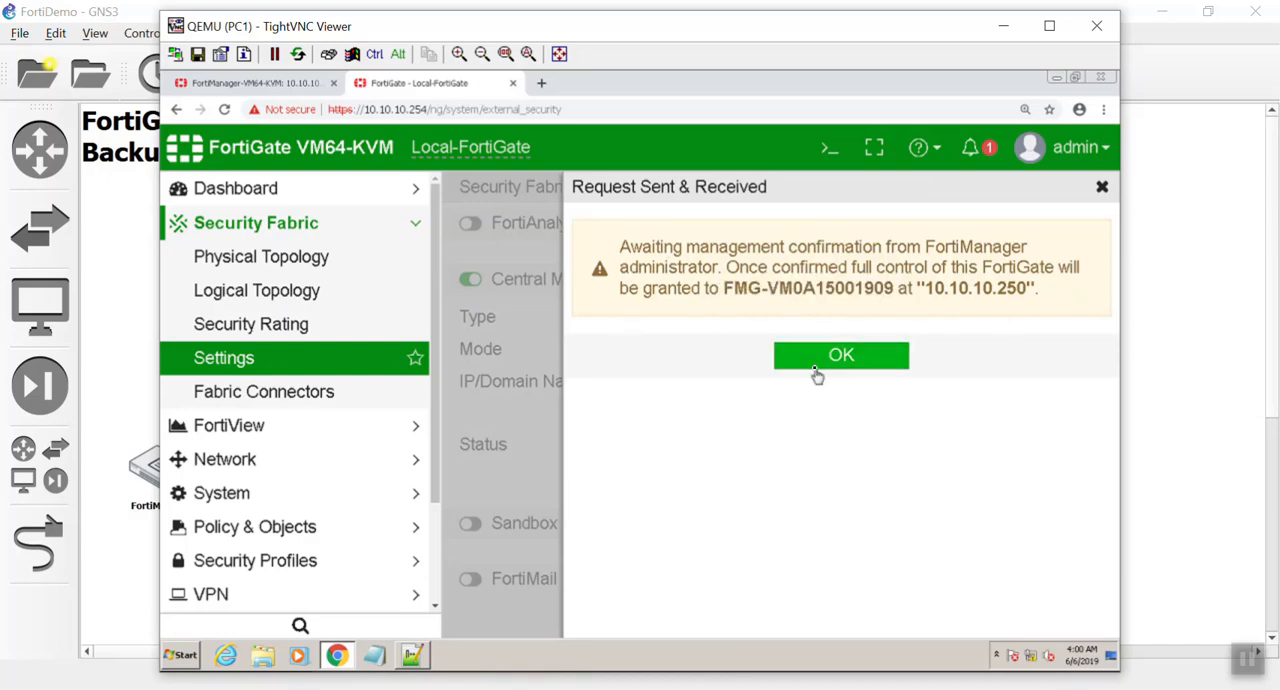
{"action": "left_click", "coordinate": [840, 354]}
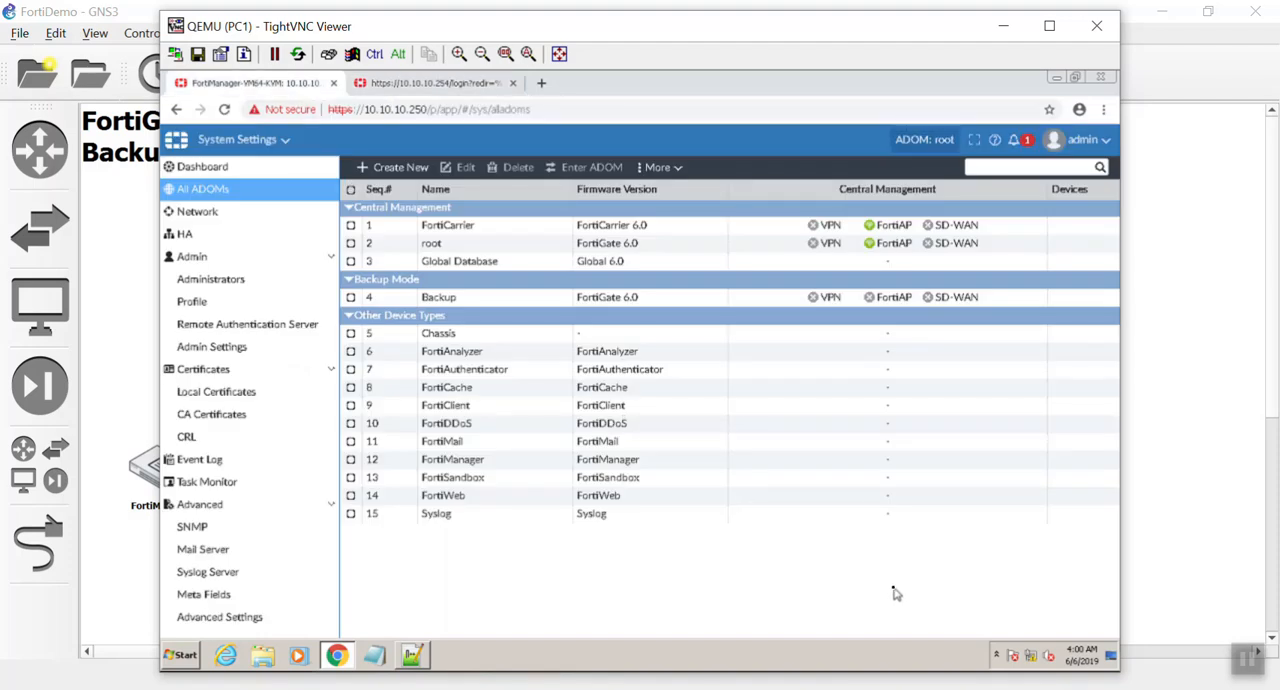
{"action": "mouse_move", "coordinate": [904, 596]}
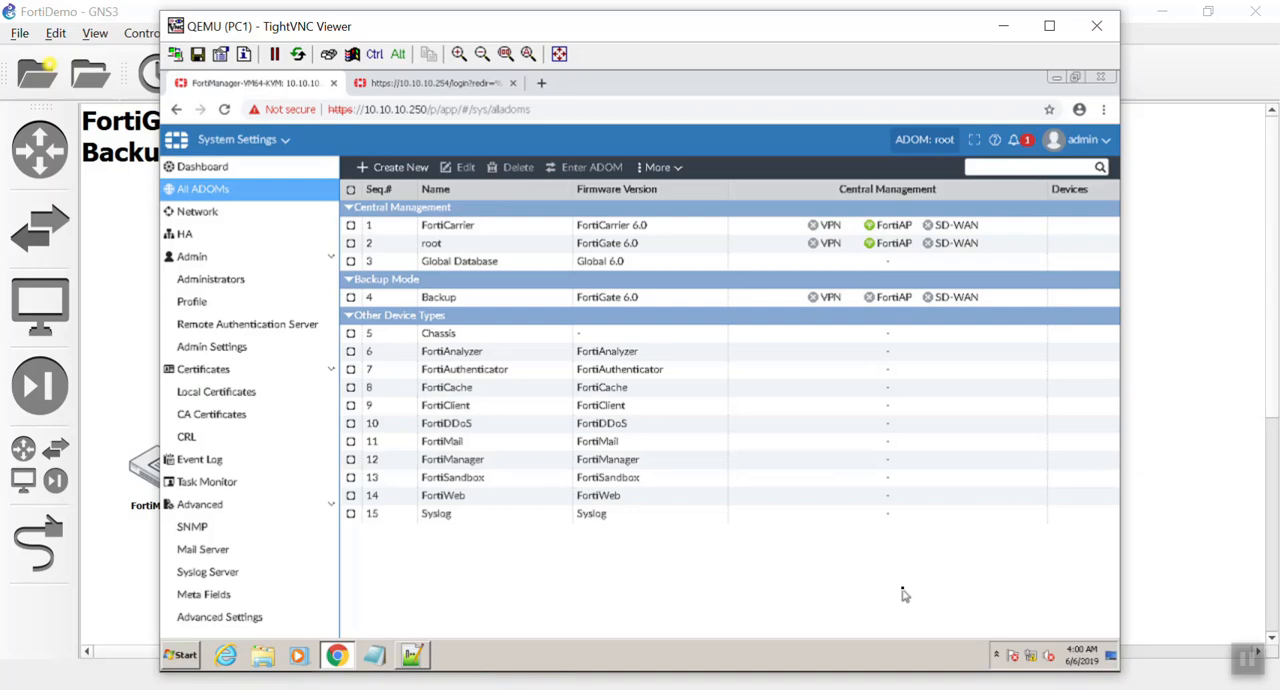
{"action": "mouse_move", "coordinate": [798, 496]}
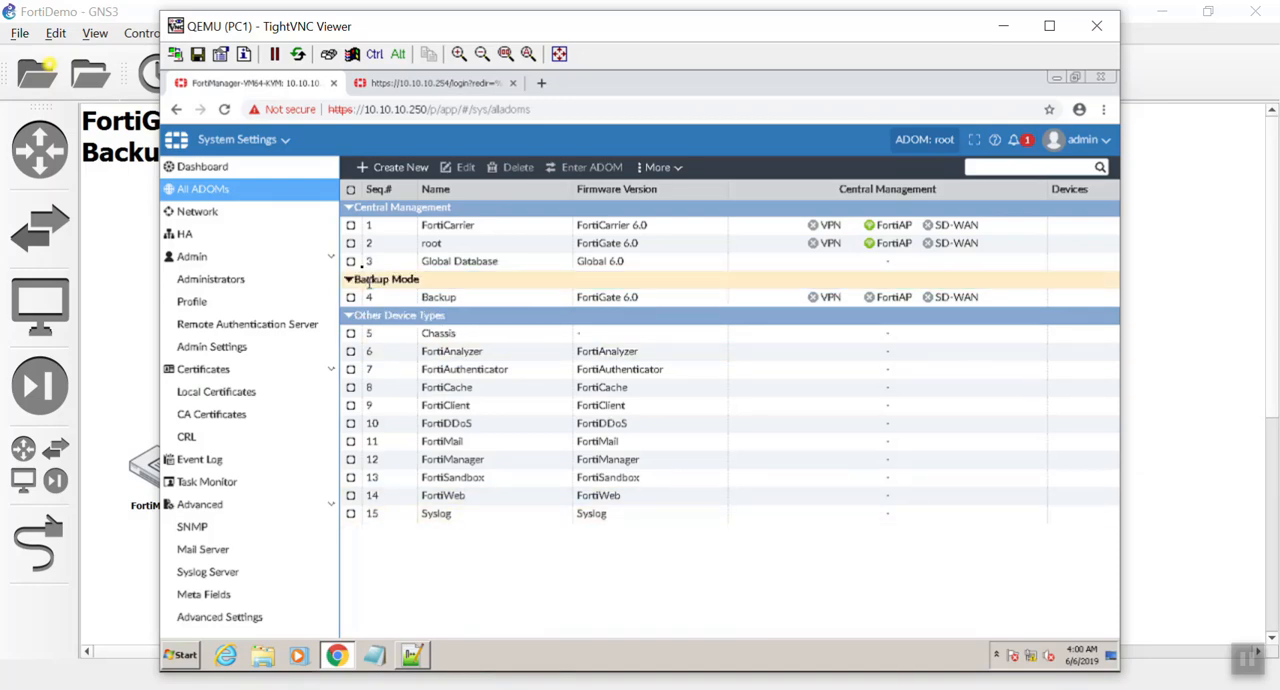
- From Unregistered Devices, add Local-FortiGate to the Backup ADOM with its admin password
{"action": "left_click", "coordinate": [1014, 140]}
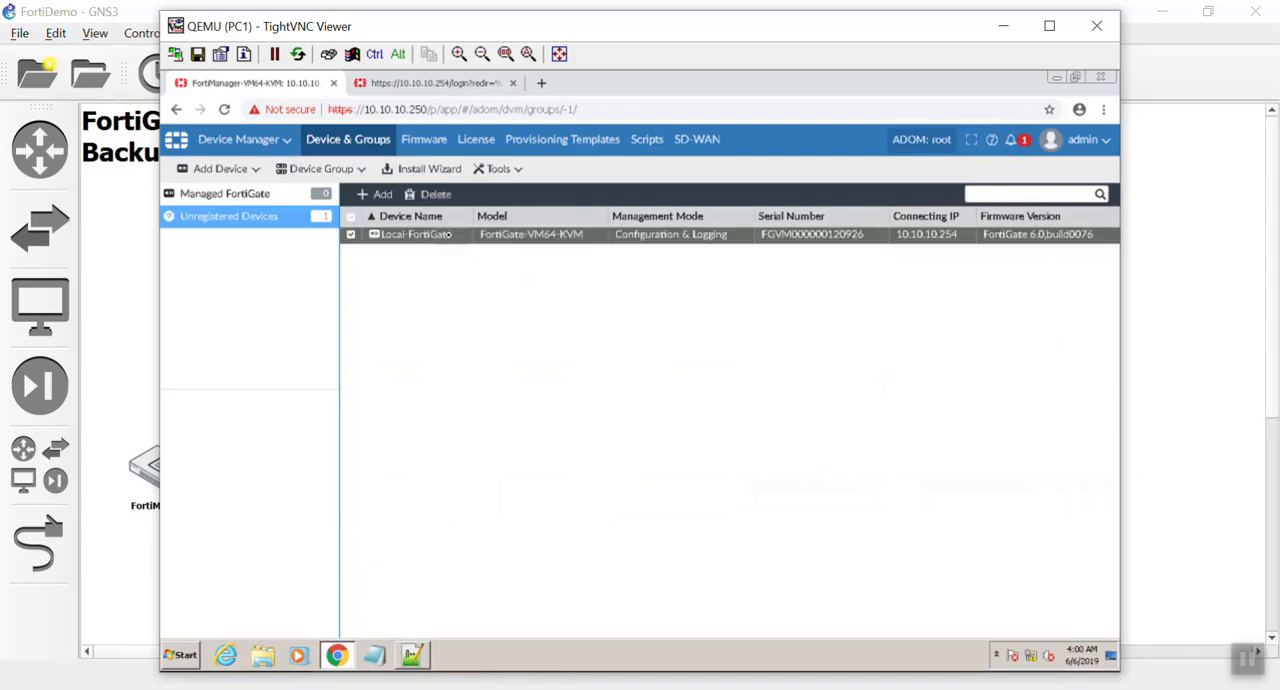
{"action": "left_click", "coordinate": [376, 194]}
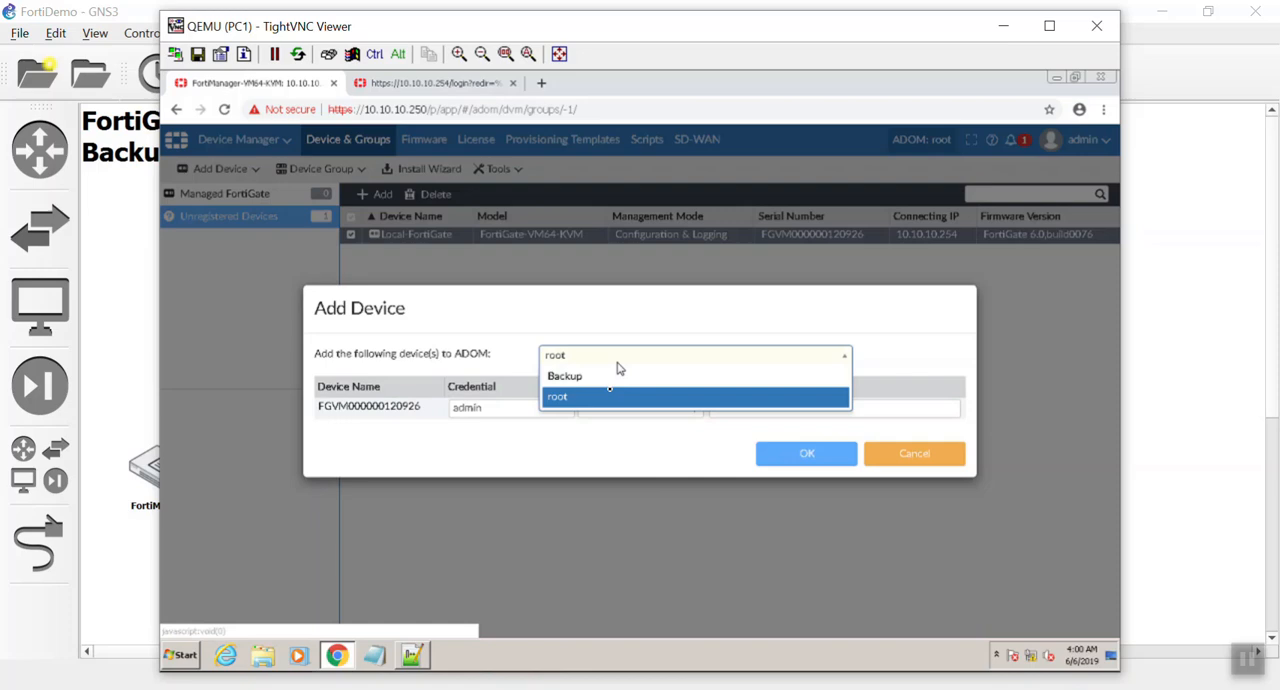
{"action": "left_click", "coordinate": [564, 376]}
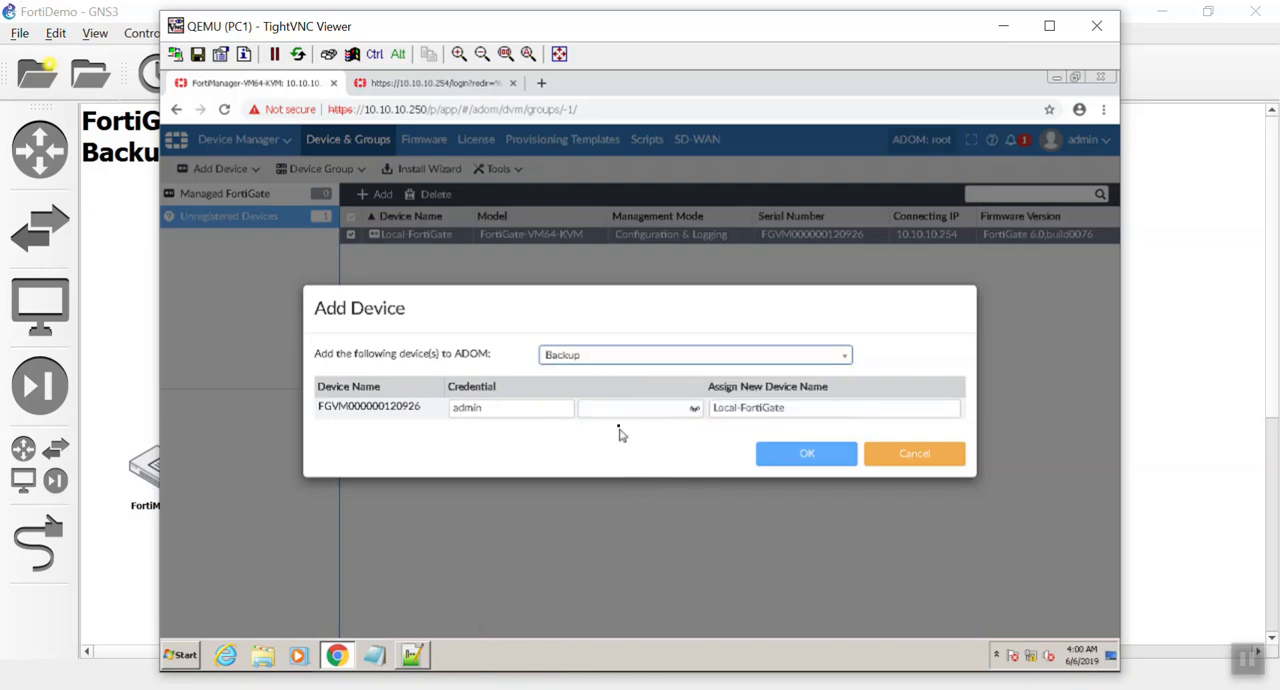
{"action": "left_click", "coordinate": [638, 408]}
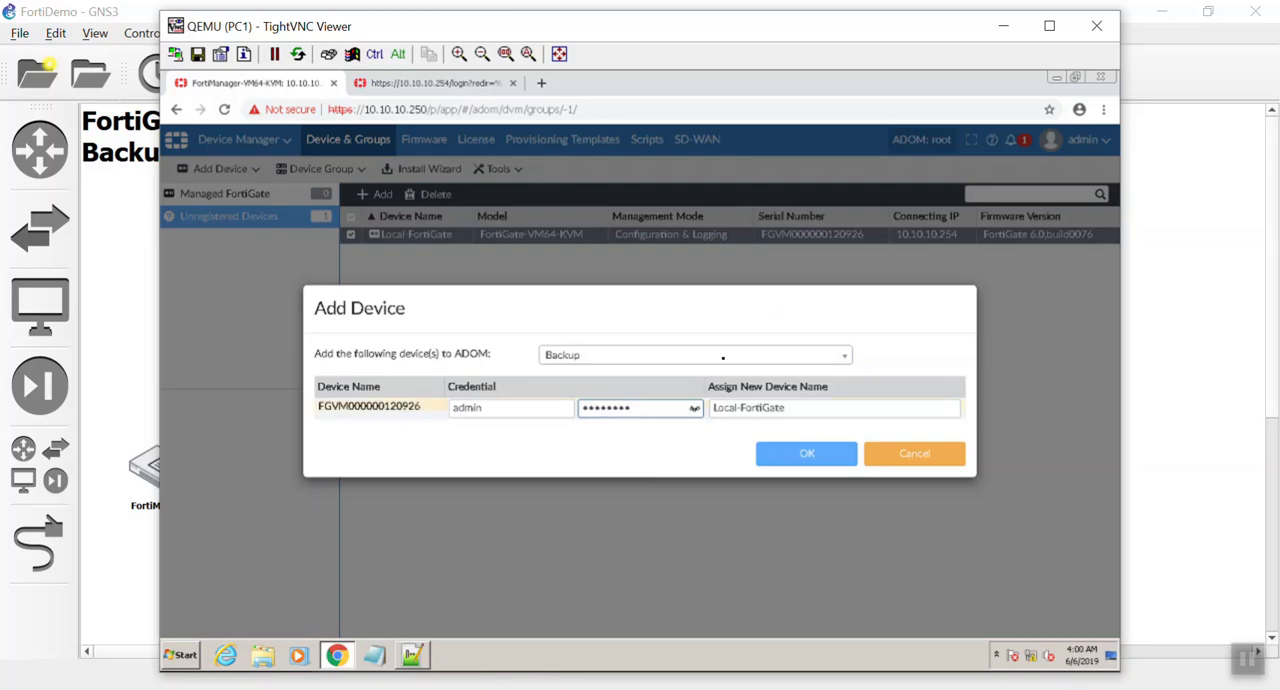
{"action": "left_click", "coordinate": [806, 452]}
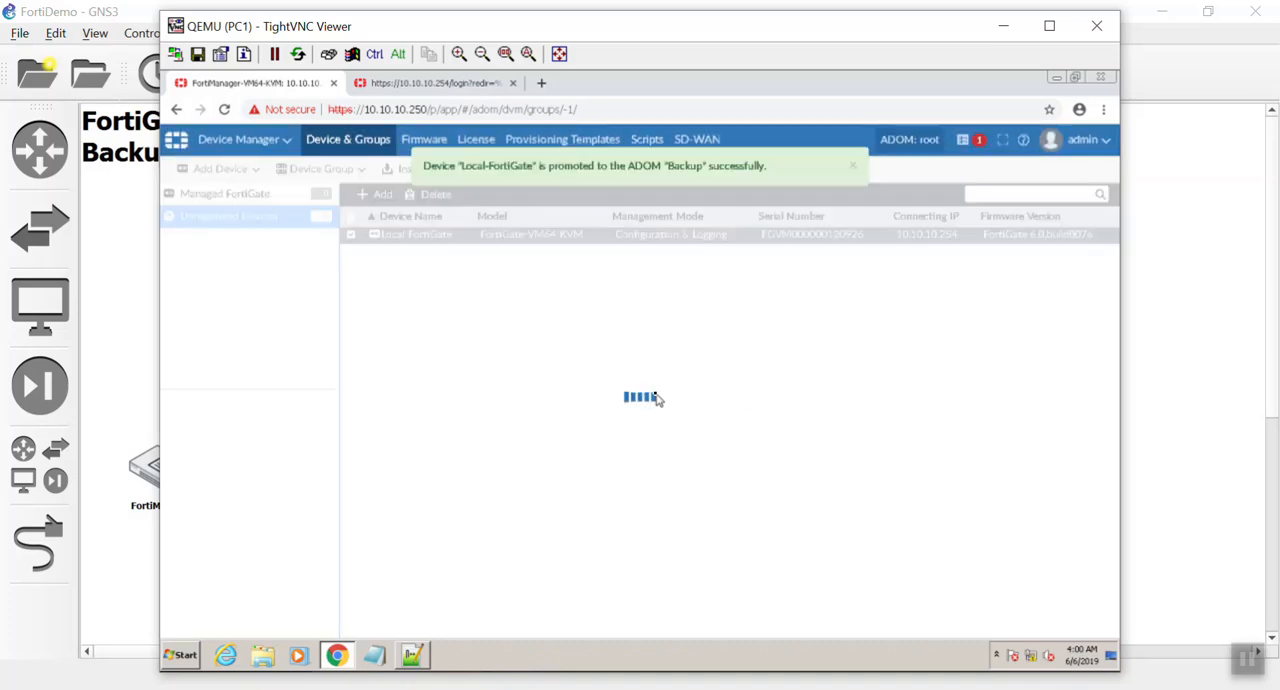
{"action": "left_click", "coordinate": [224, 192]}
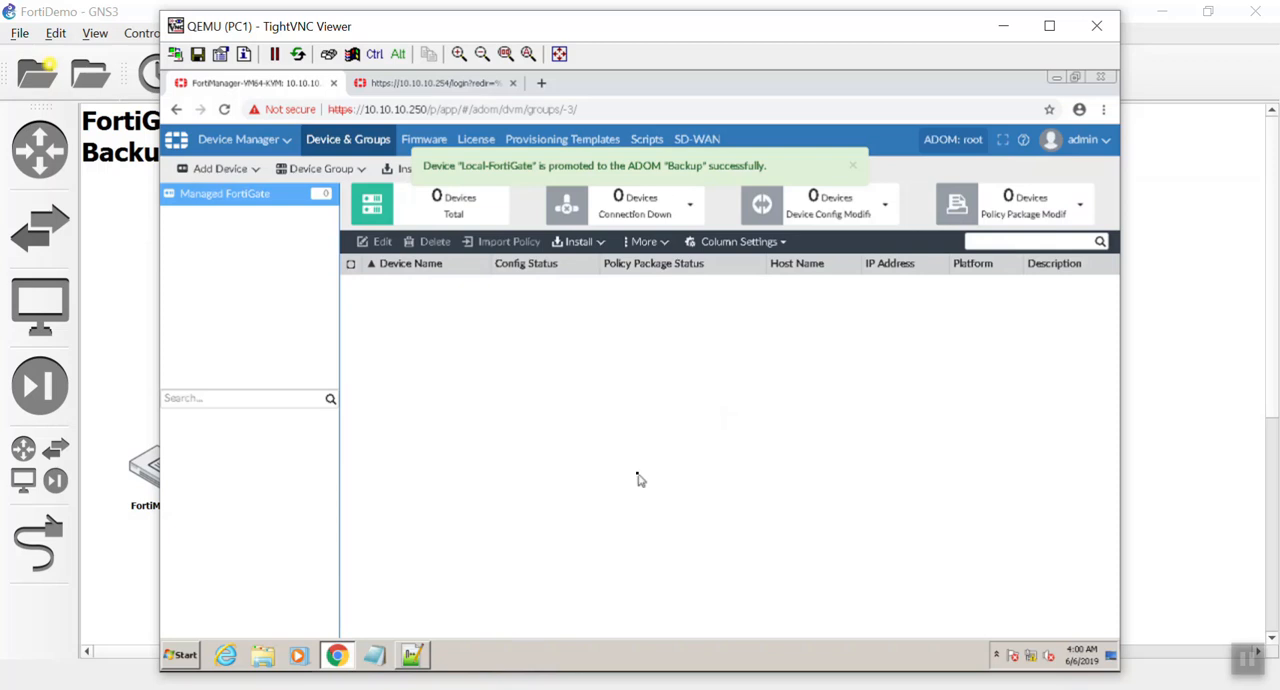
{"action": "mouse_move", "coordinate": [722, 540]}
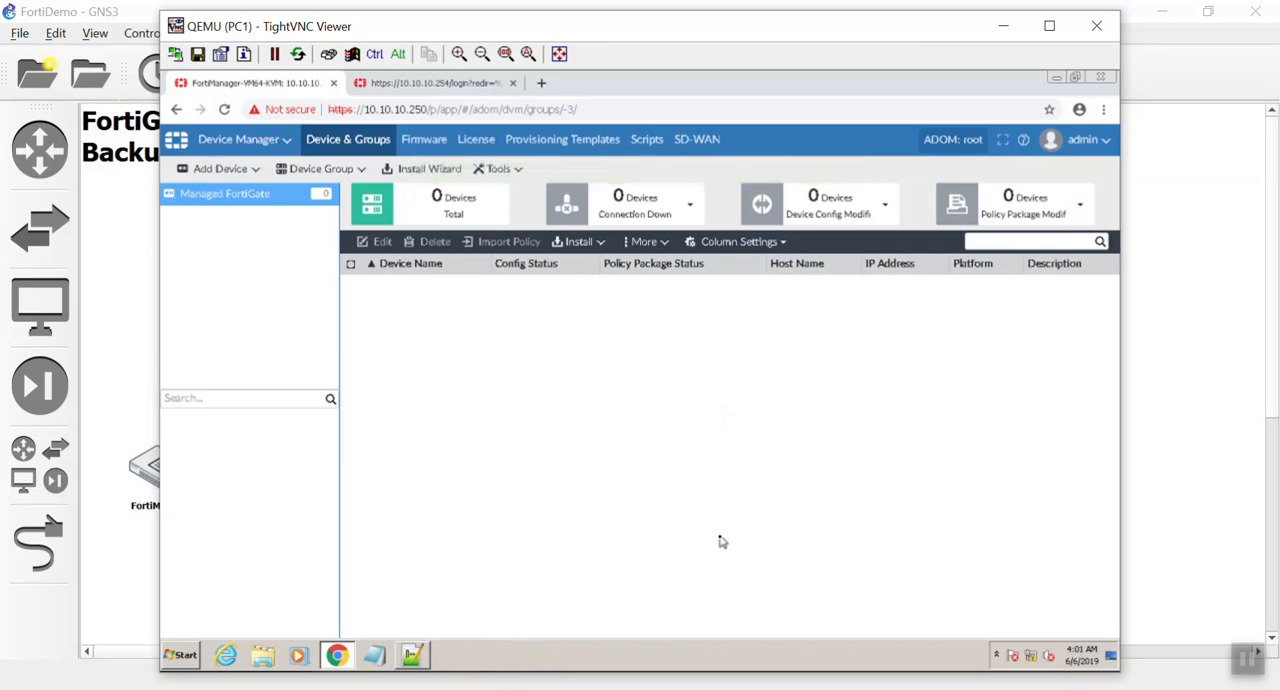
{"action": "mouse_move", "coordinate": [600, 556]}
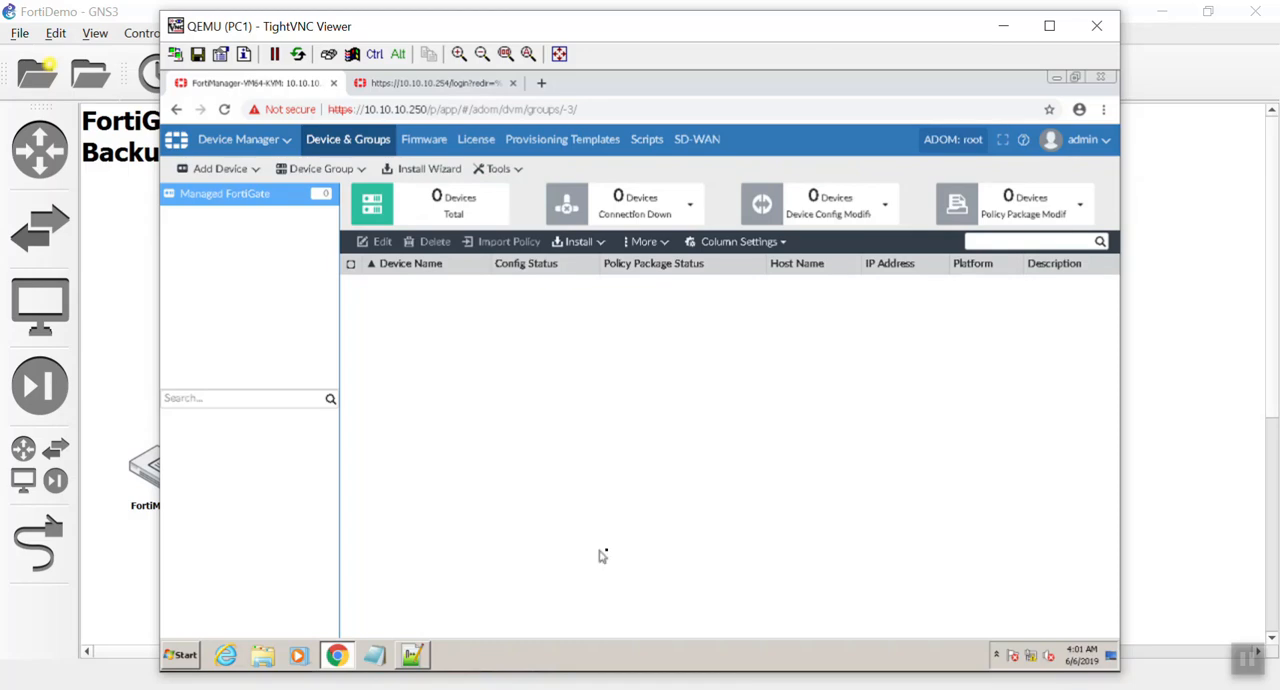
{"action": "mouse_move", "coordinate": [744, 506]}
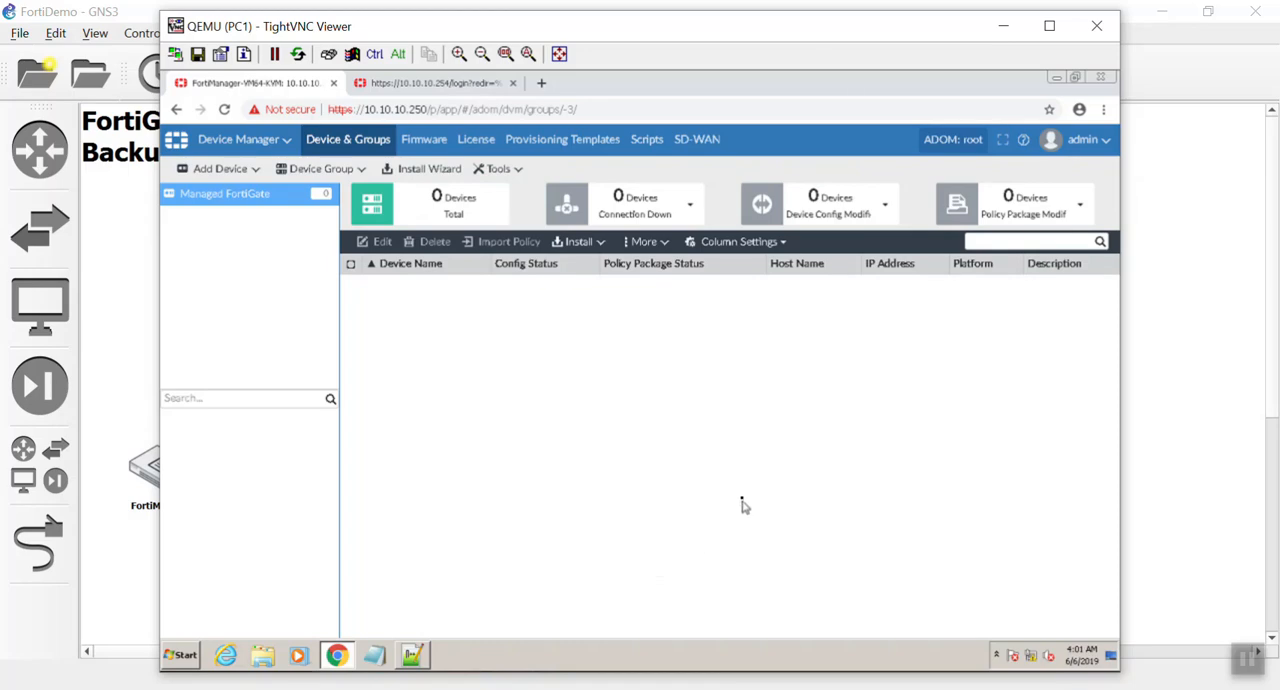
- Bring up the Select an ADOM dialog listing Backup, root and Global Database
{"action": "left_click", "coordinate": [952, 140]}
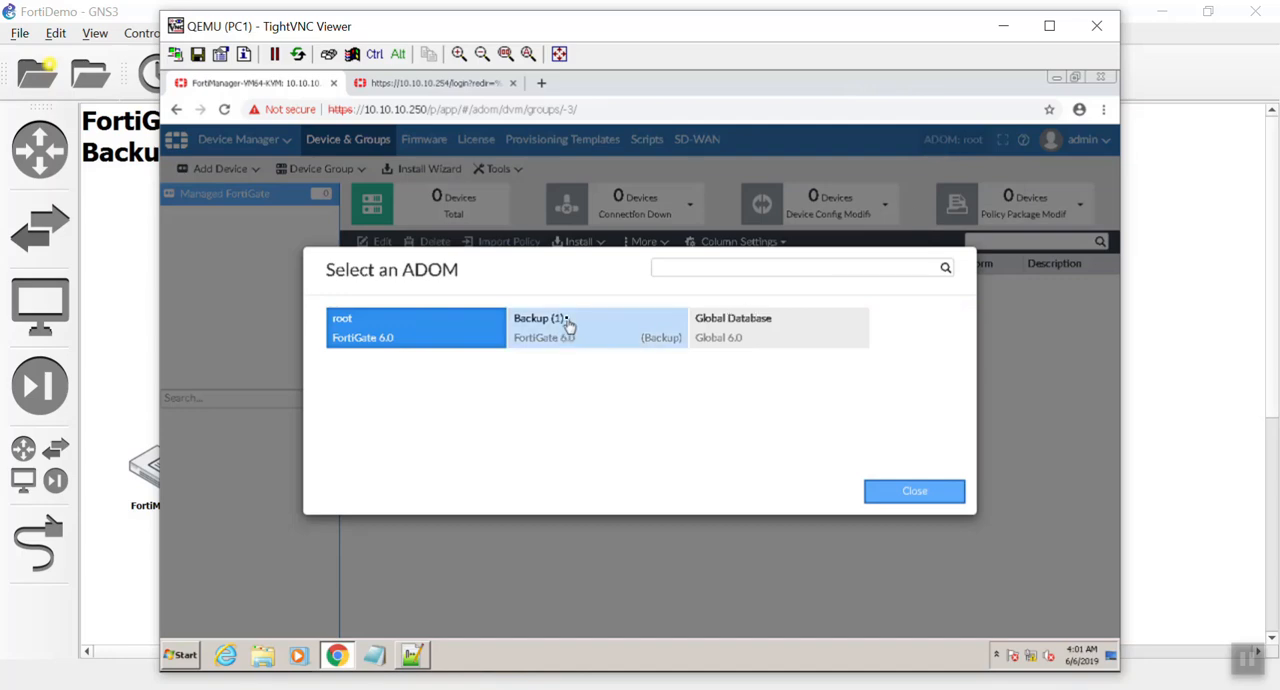
- Enter the Backup ADOM and review Local-FortiGate's dashboard revisions and CLI Configurations
{"action": "left_click", "coordinate": [544, 328]}
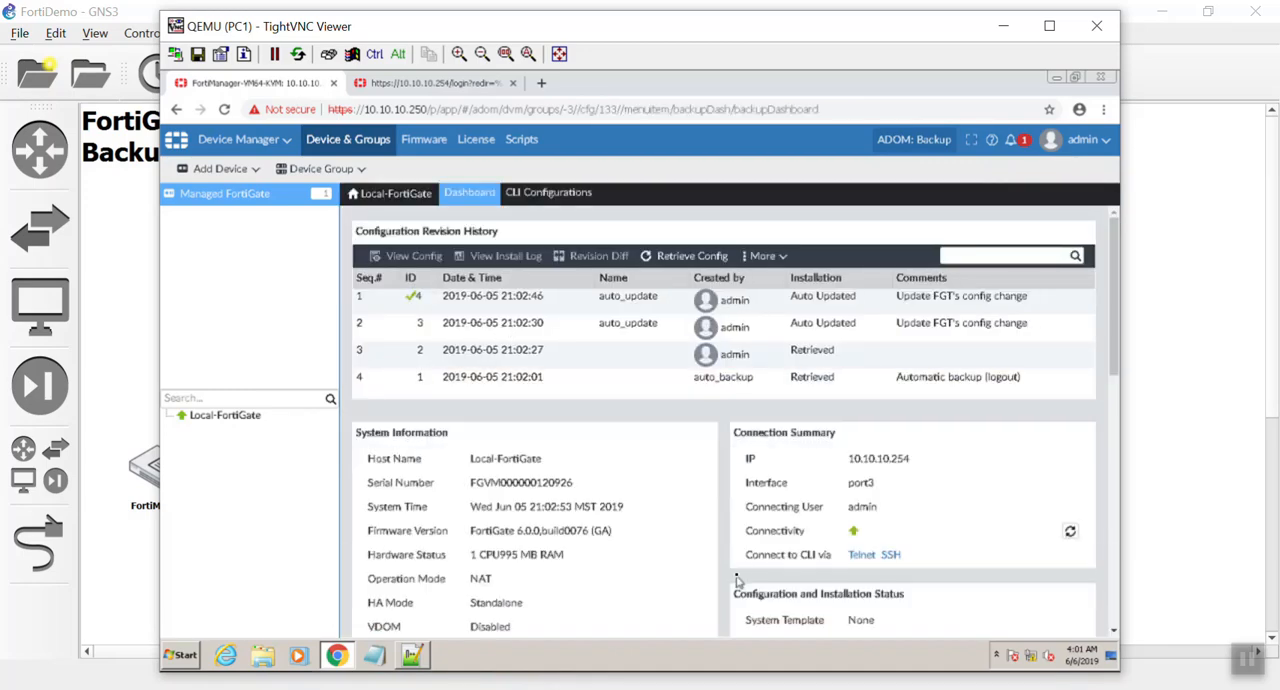
{"action": "scroll", "scroll_direction": "down", "scroll_amount": 3}
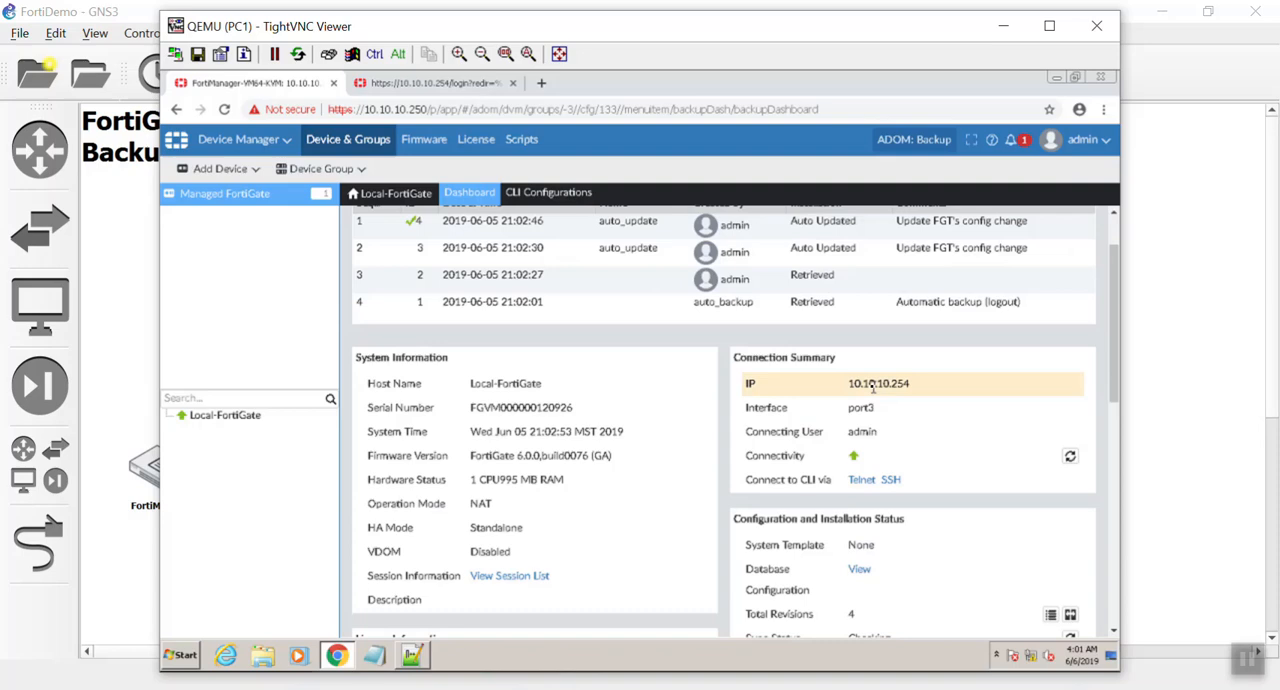
{"action": "mouse_move", "coordinate": [660, 504]}
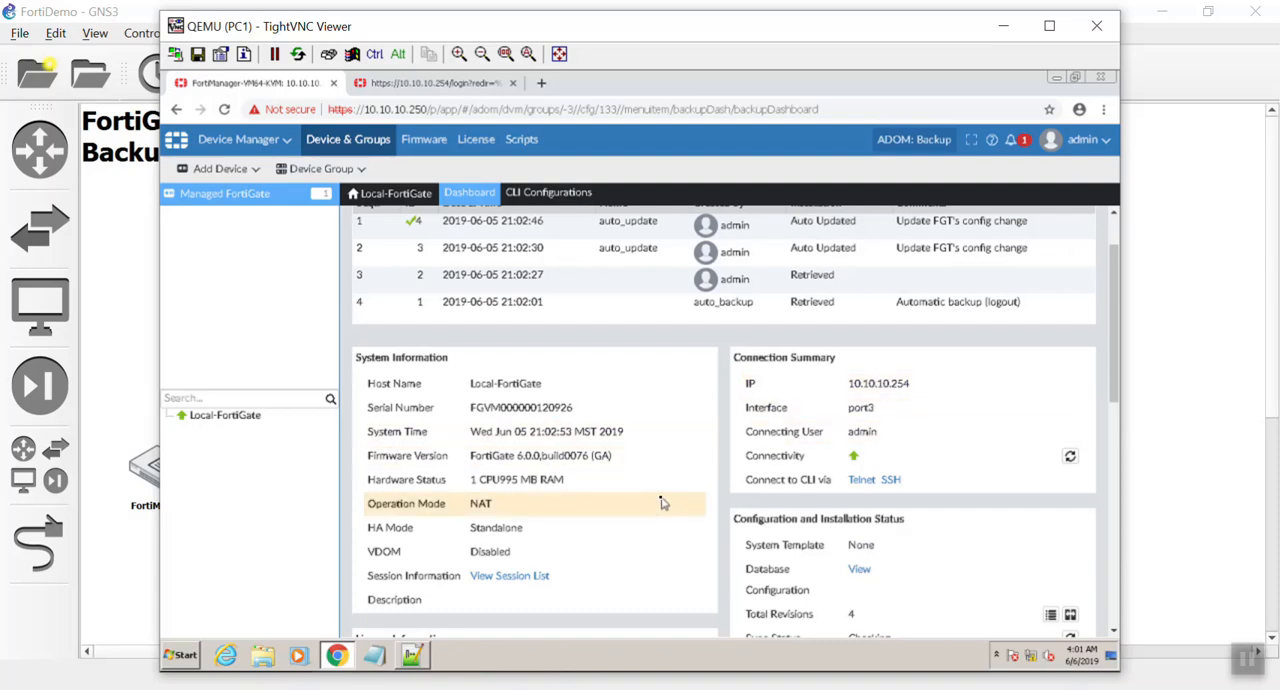
{"action": "scroll", "scroll_direction": "down", "scroll_amount": 3}
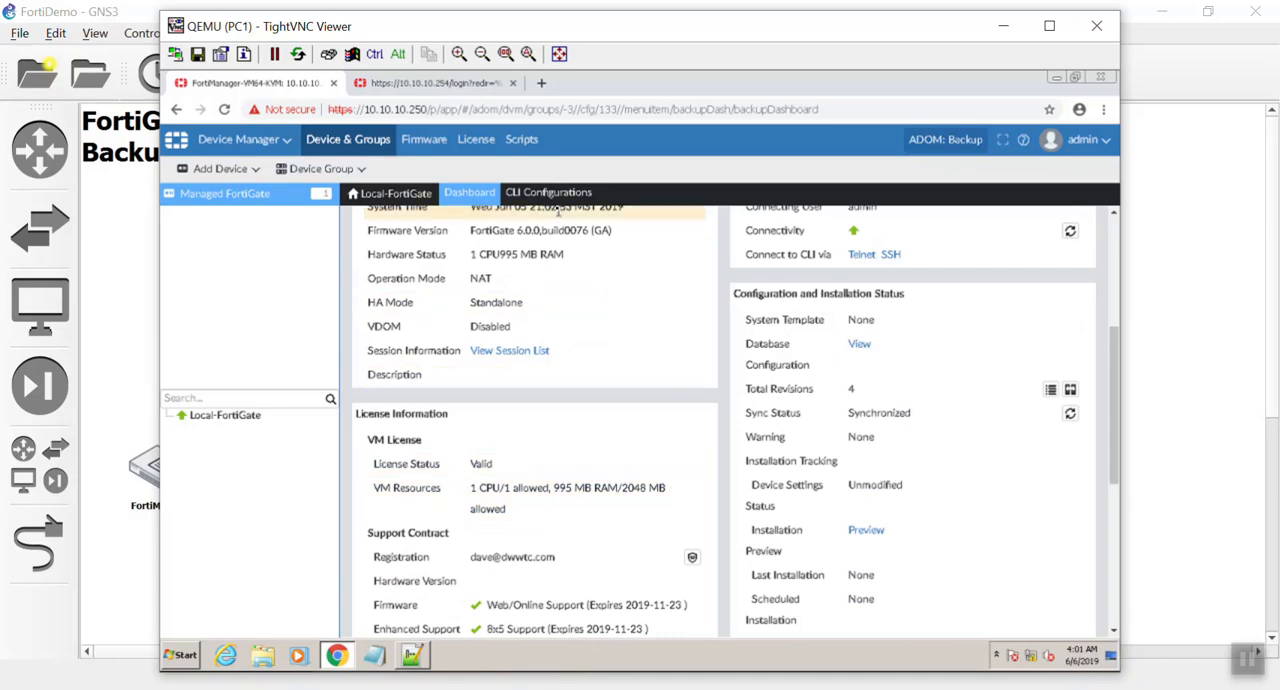
{"action": "left_click", "coordinate": [548, 192]}
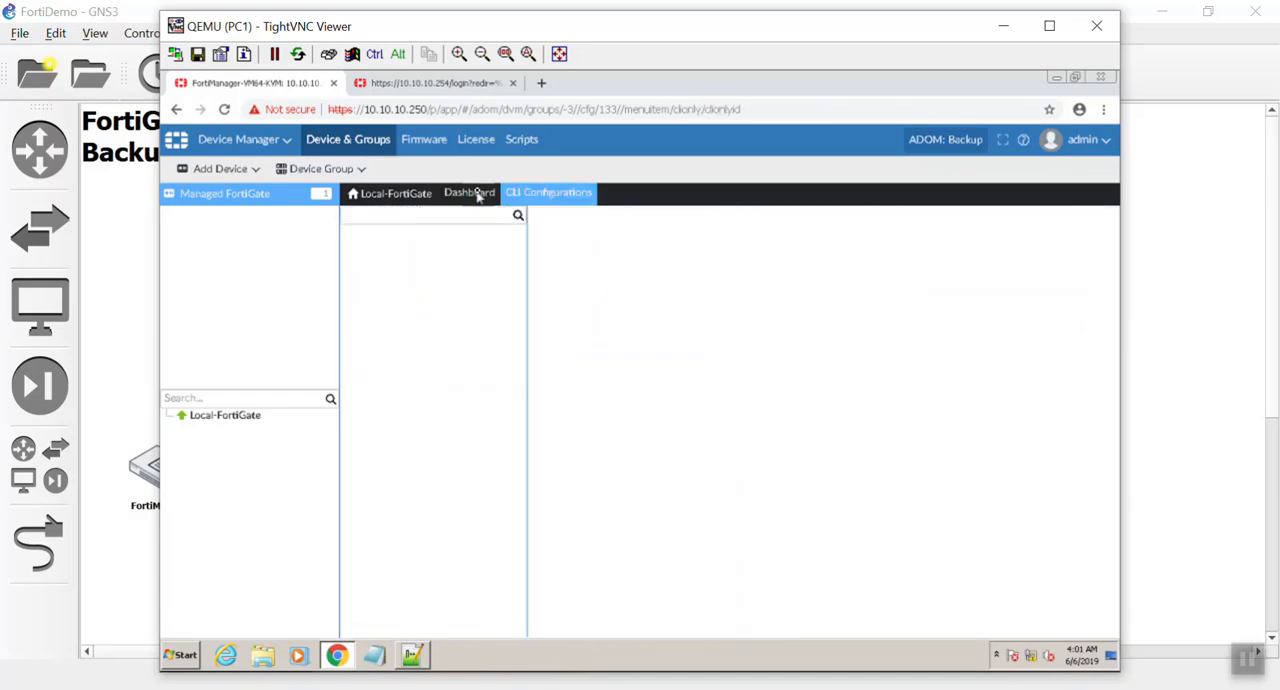
{"action": "left_click", "coordinate": [468, 192]}
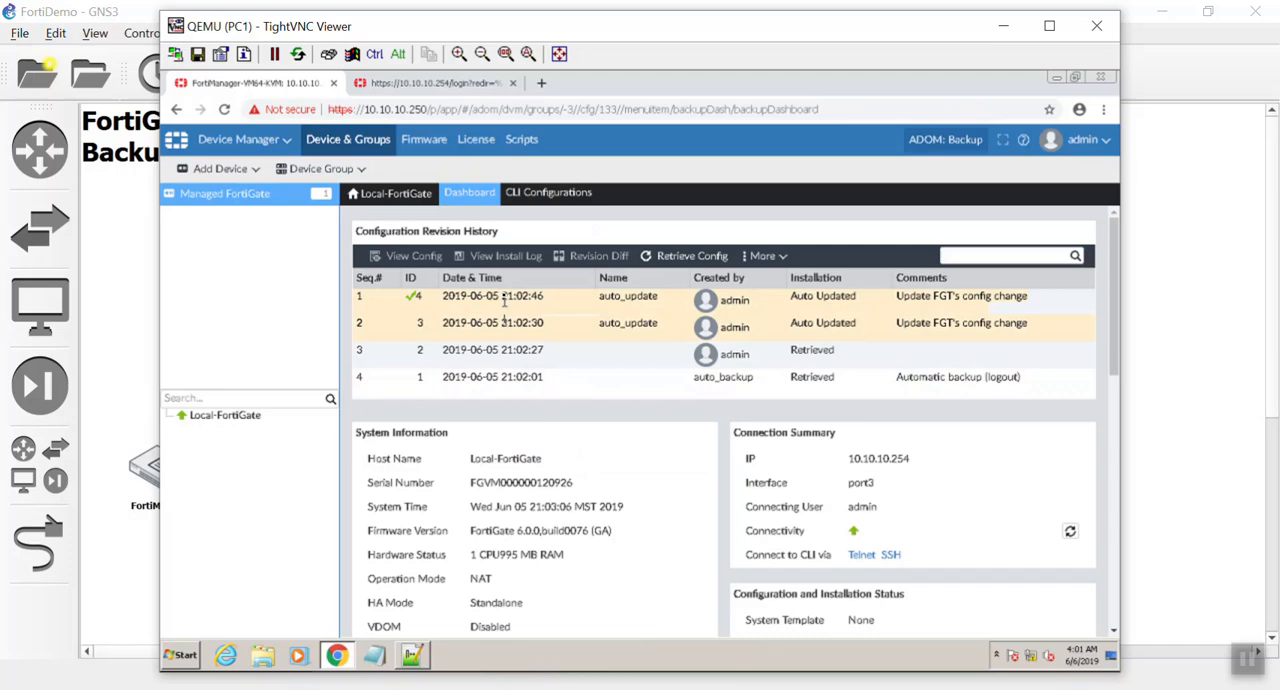
{"action": "scroll", "scroll_direction": "down", "scroll_amount": 3}
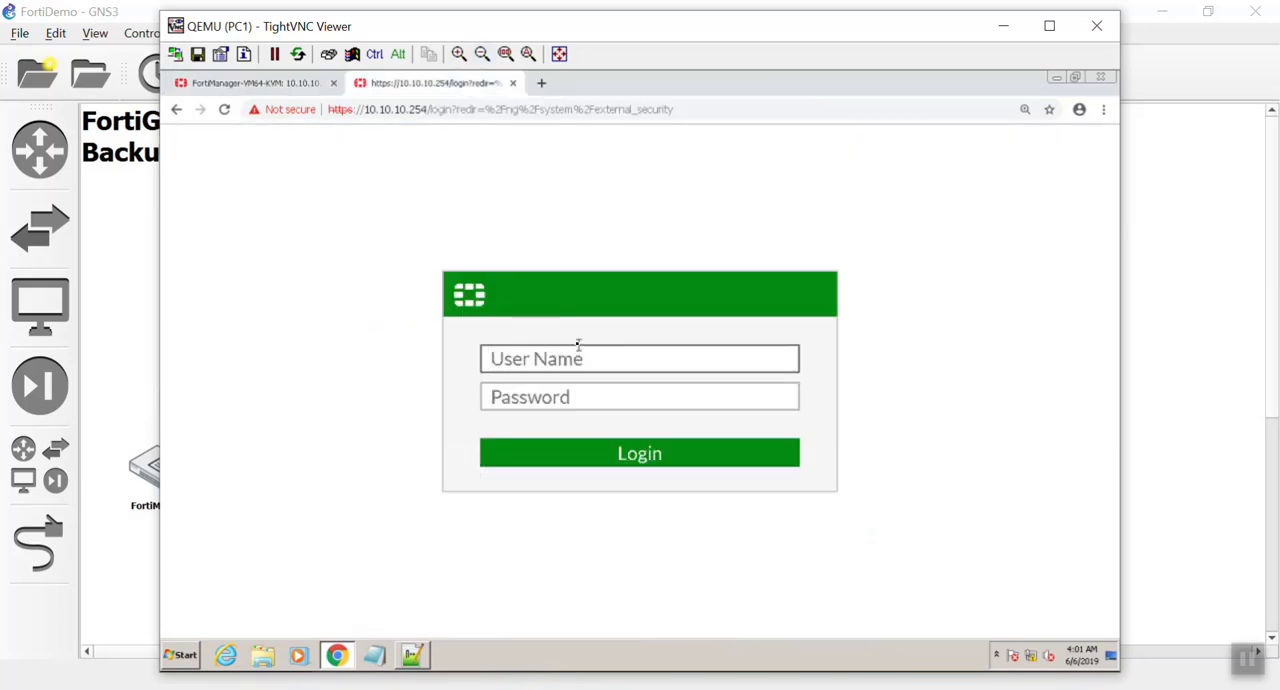
- Sign back in to Local-FortiGate as admin and expand the System and Network menus
{"action": "type", "text": "admin"}
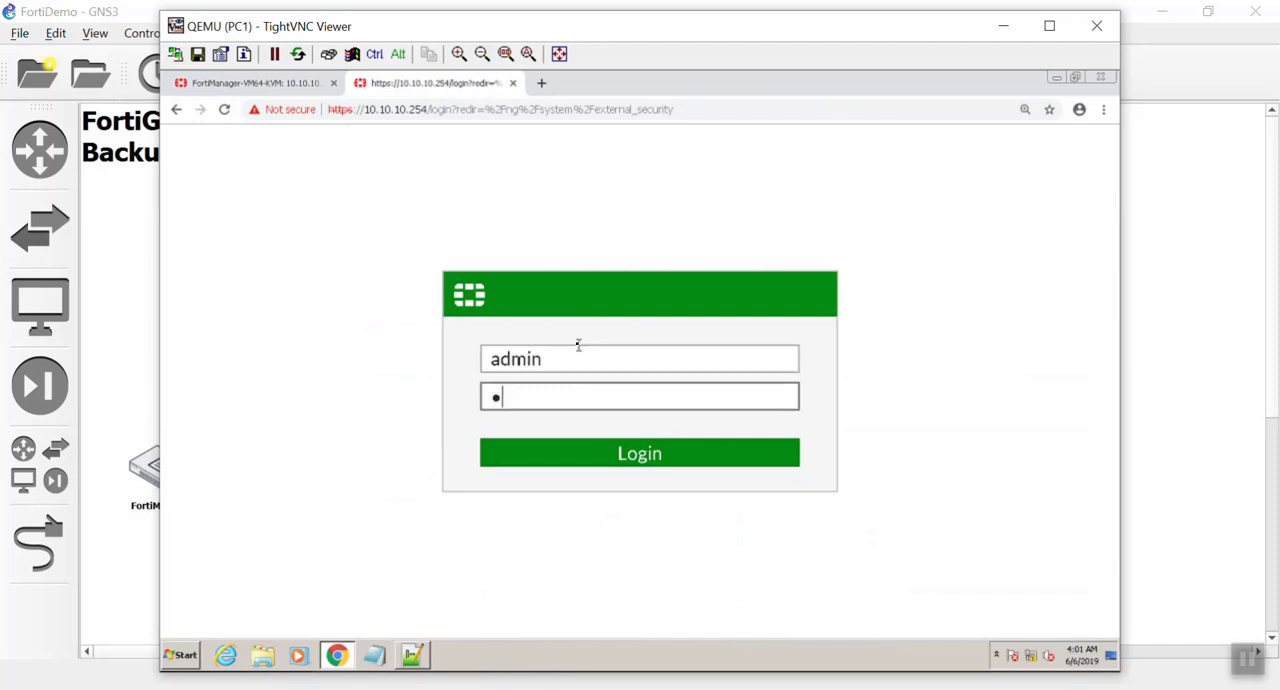
{"action": "left_click", "coordinate": [640, 452]}
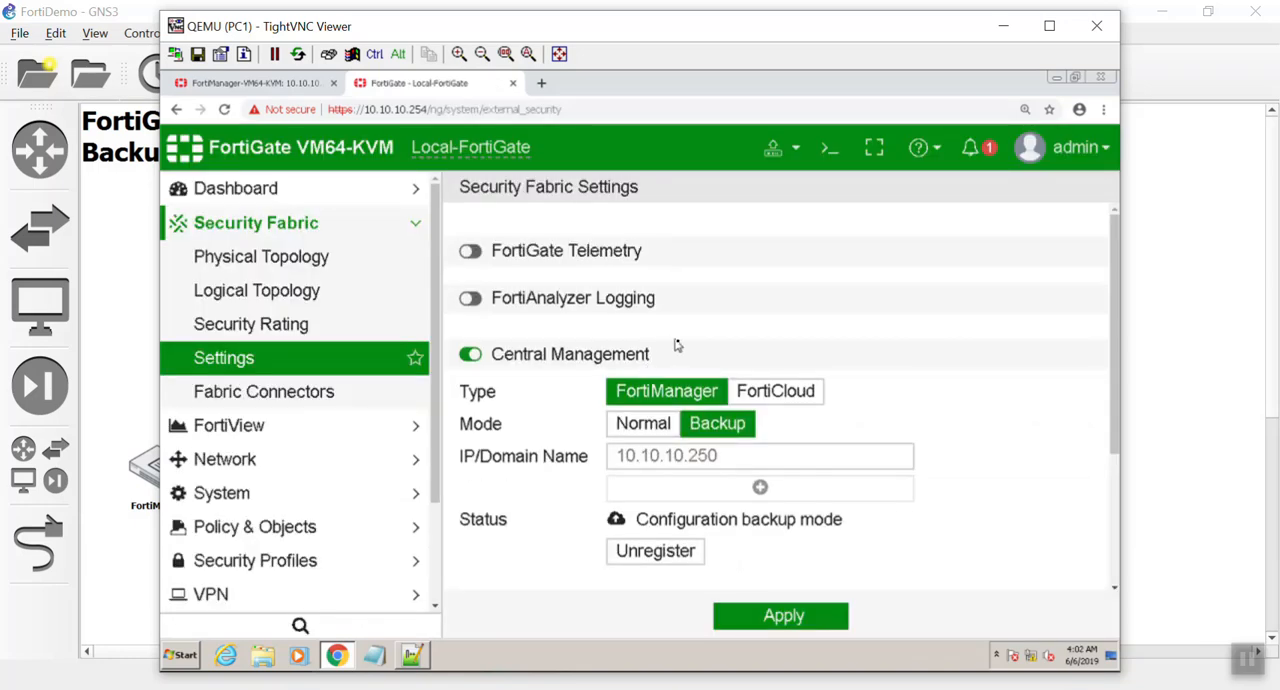
{"action": "mouse_move", "coordinate": [664, 630]}
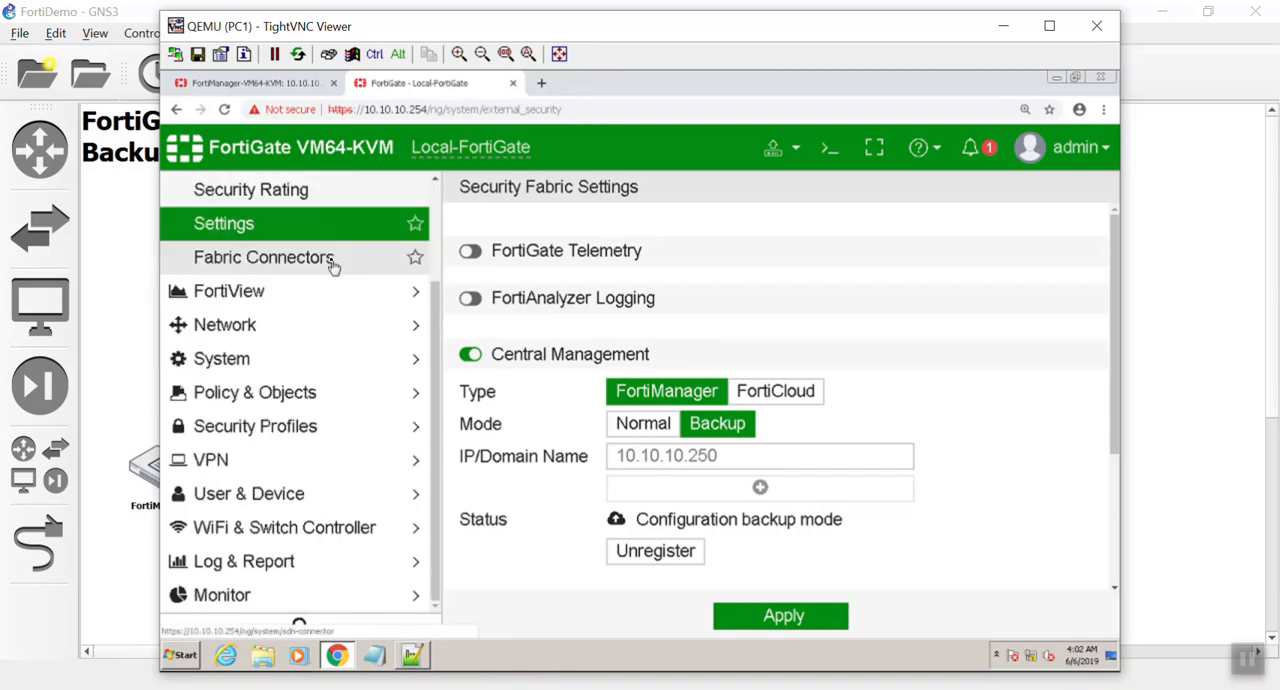
{"action": "left_click", "coordinate": [220, 358]}
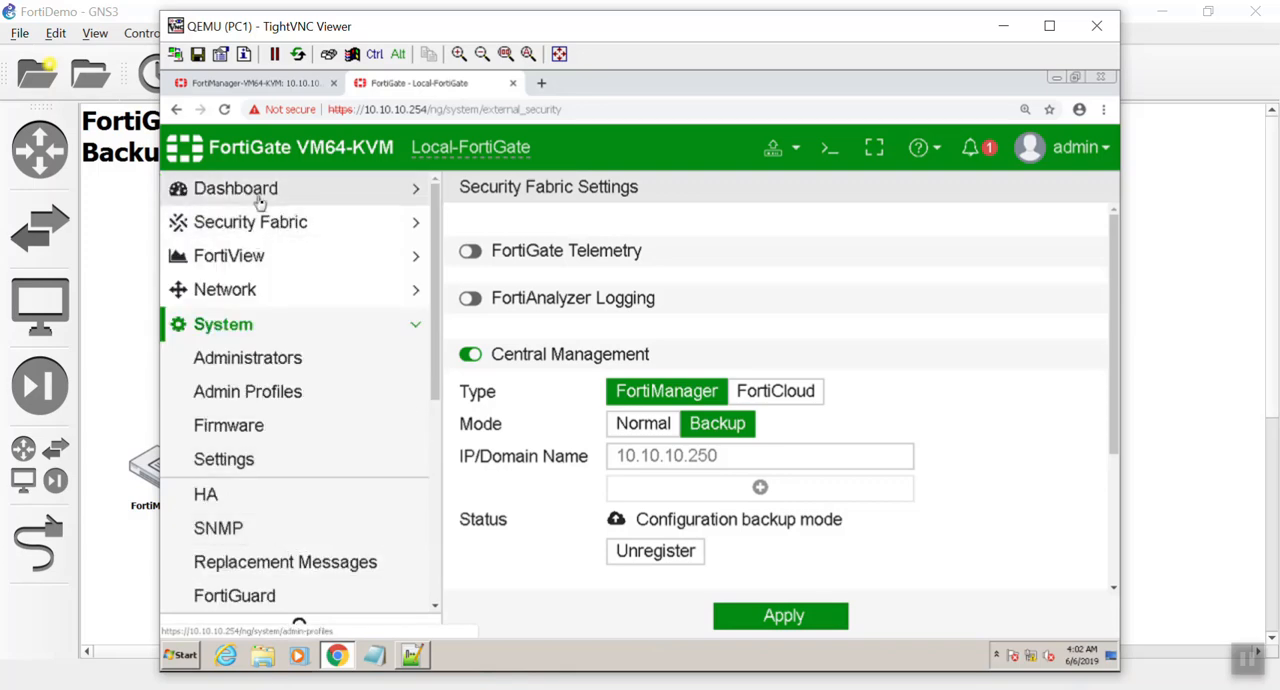
{"action": "left_click", "coordinate": [228, 290]}
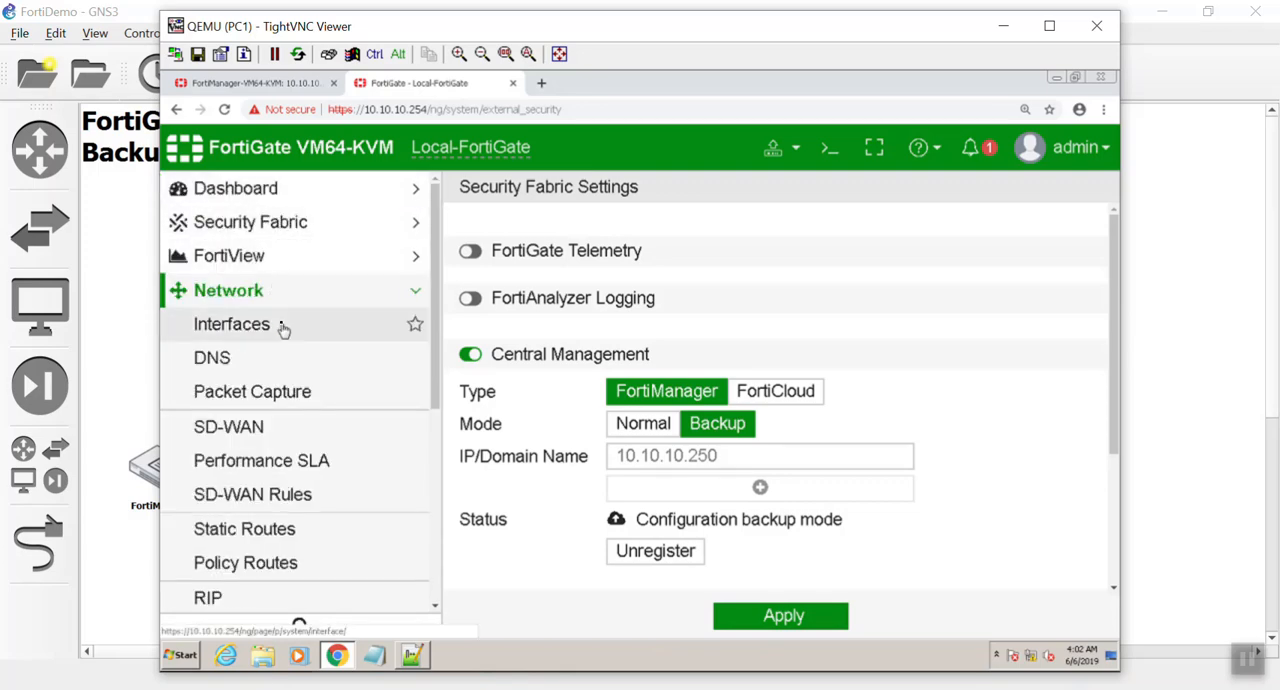
{"action": "left_click", "coordinate": [232, 324]}
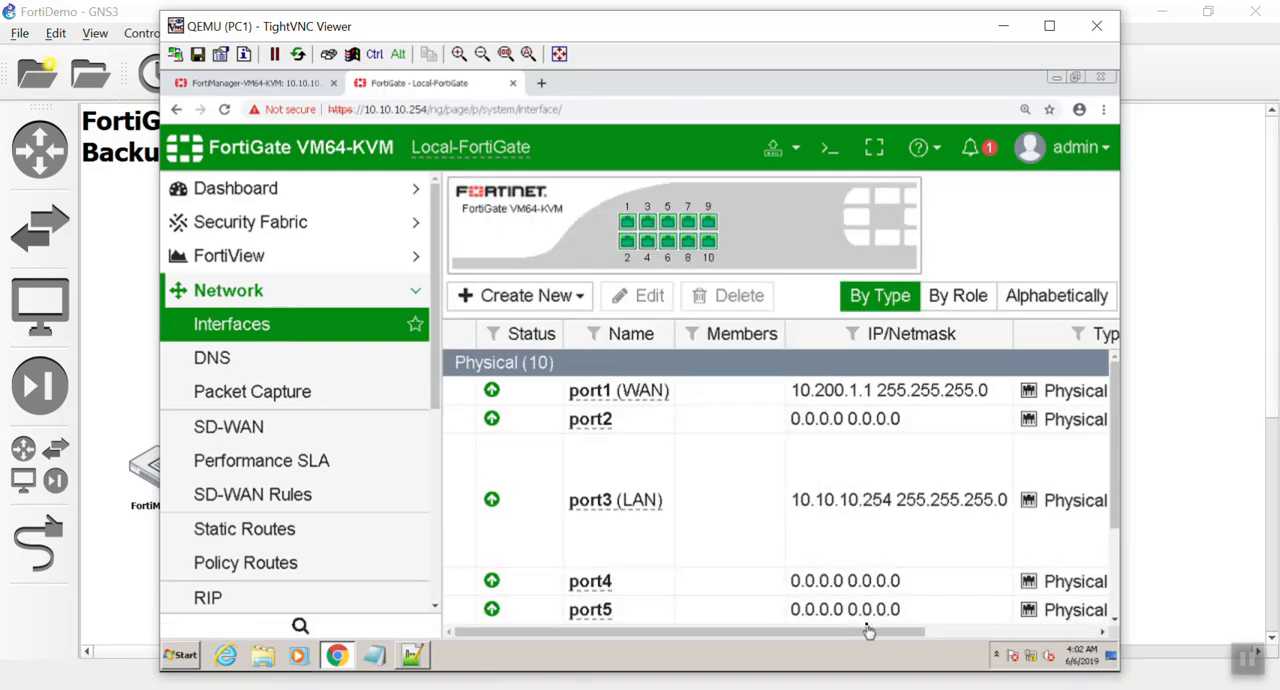
{"action": "scroll", "scroll_direction": "right", "scroll_amount": 3}
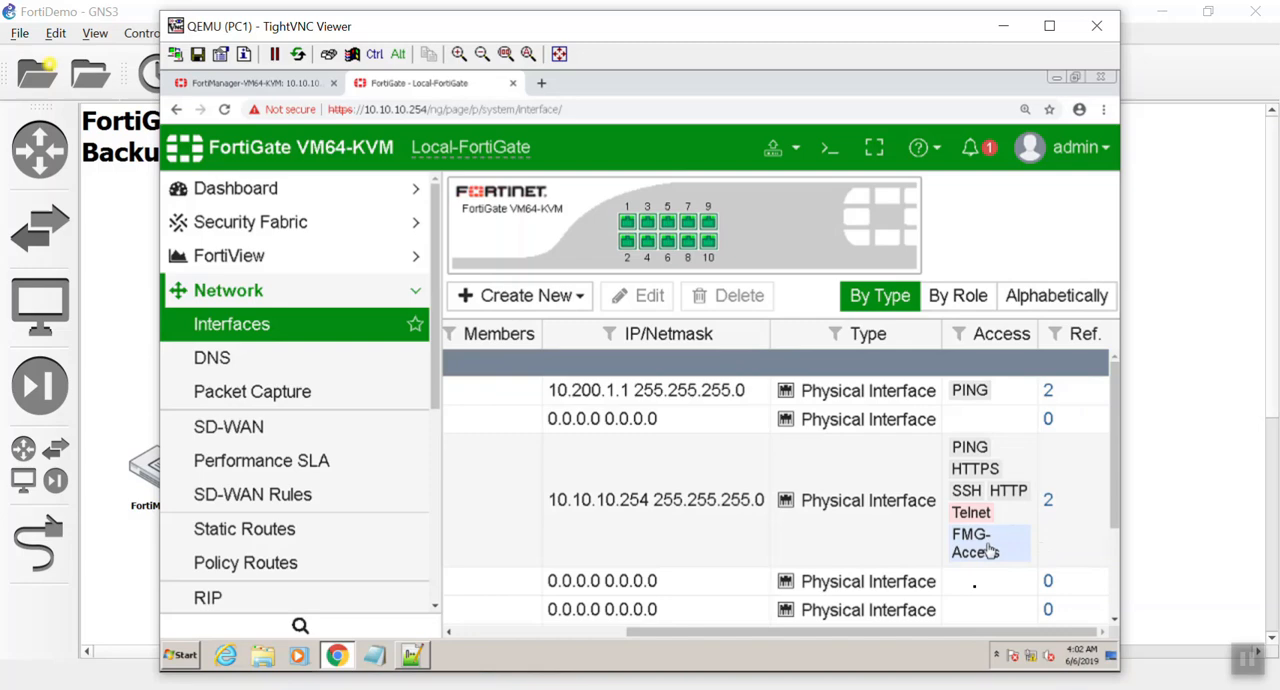
{"action": "mouse_move", "coordinate": [1004, 584]}
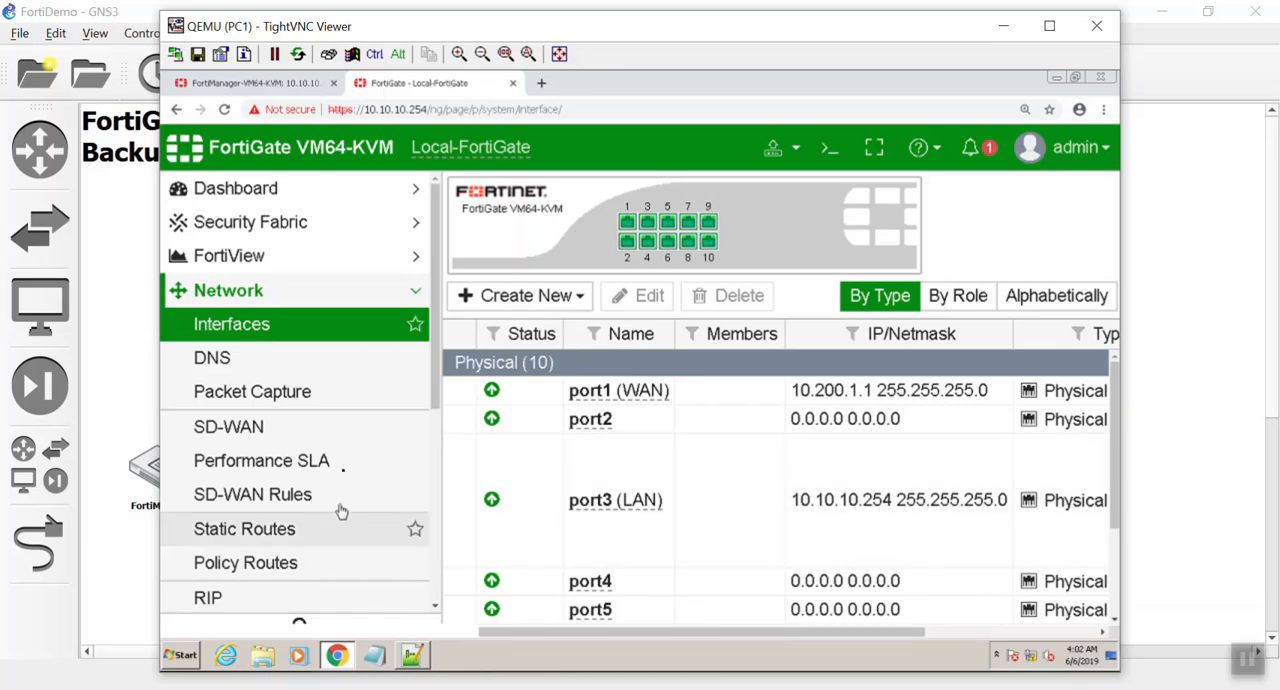
{"action": "mouse_move", "coordinate": [260, 460]}
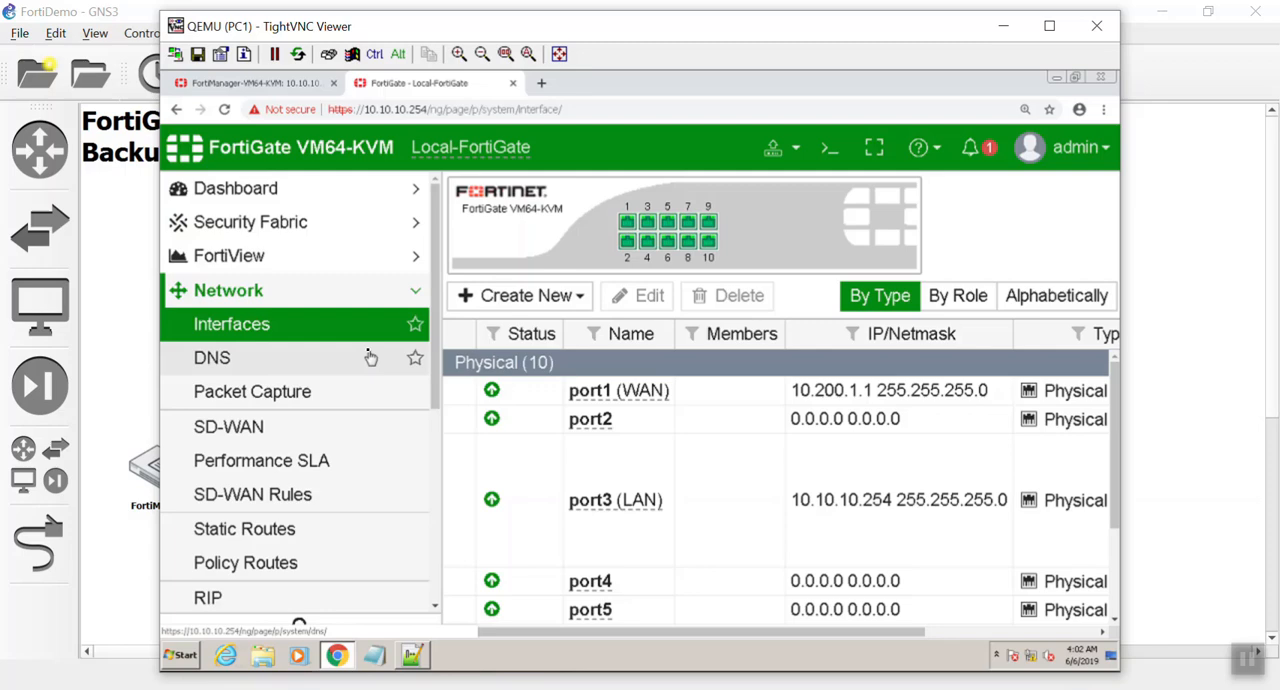
{"action": "mouse_move", "coordinate": [370, 356]}
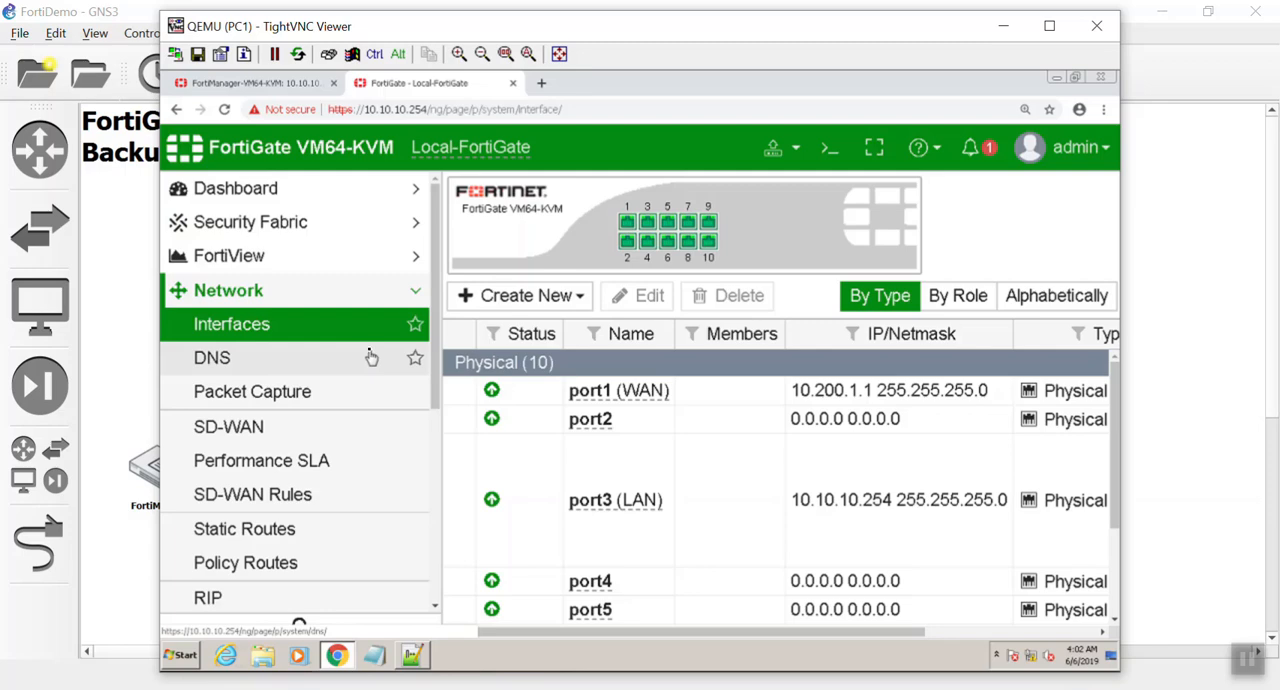
{"action": "mouse_move", "coordinate": [352, 272]}
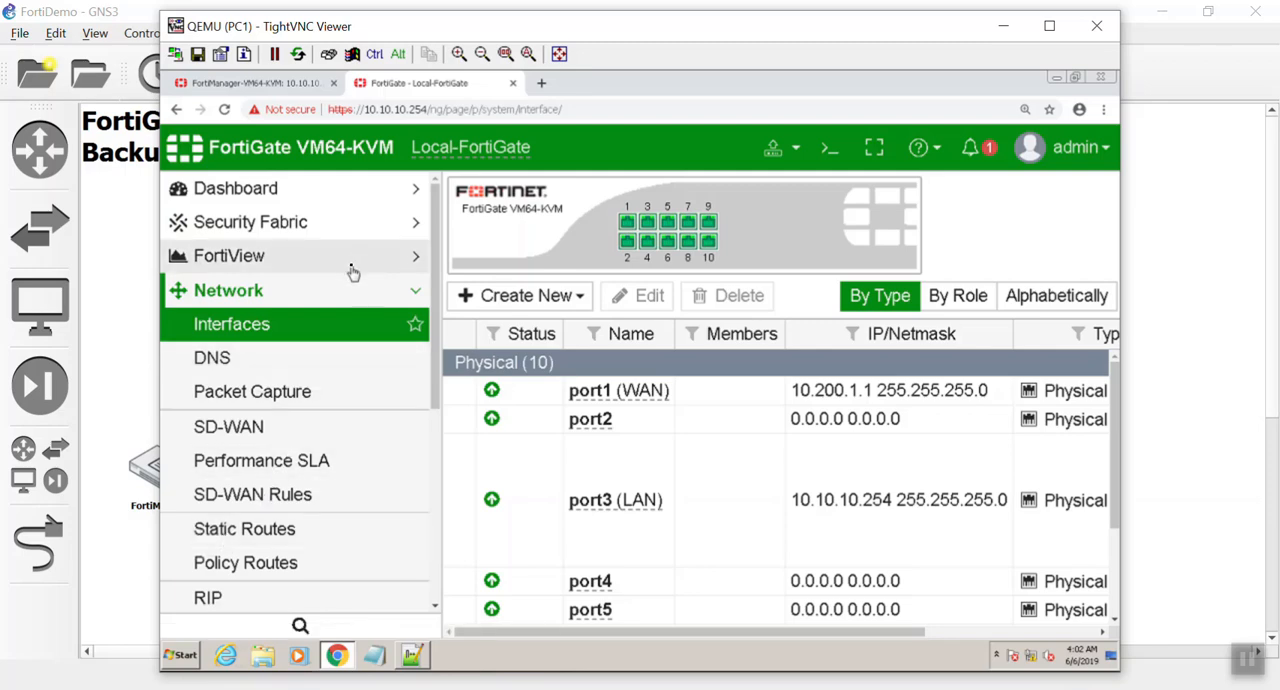
{"action": "scroll", "scroll_direction": "down", "scroll_amount": 3}
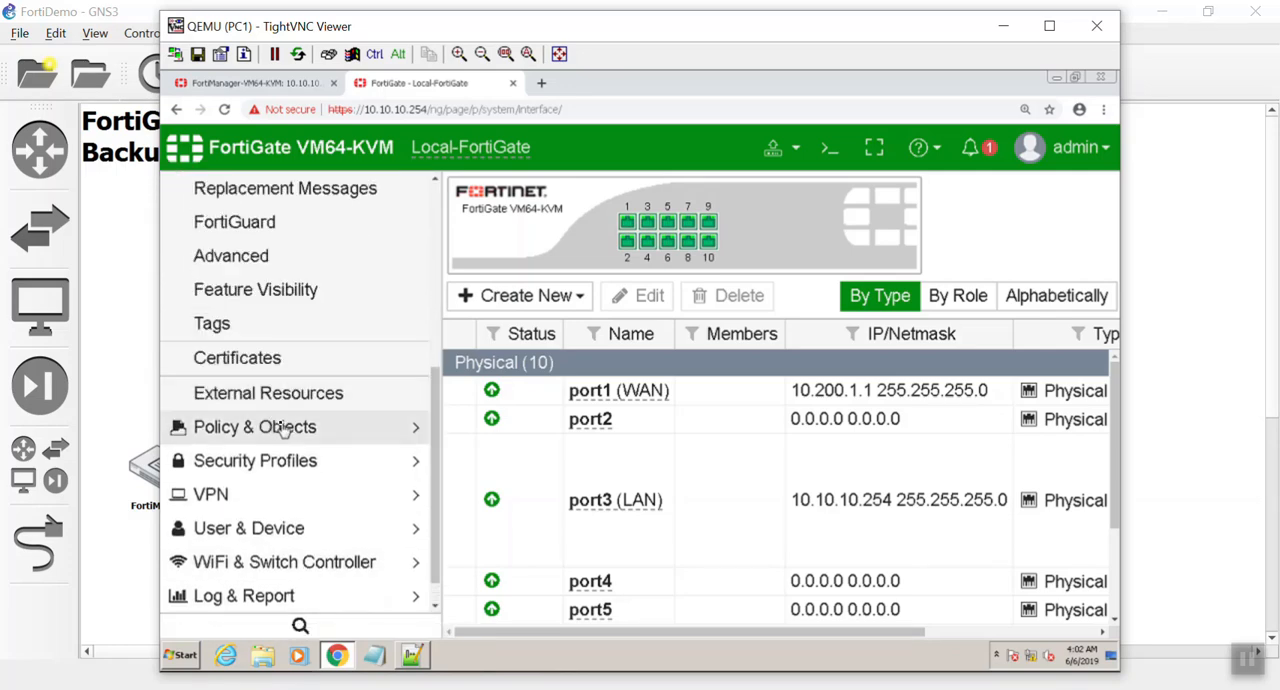
- In System > Settings, scroll down to the View Settings theme option
{"action": "left_click", "coordinate": [232, 254]}
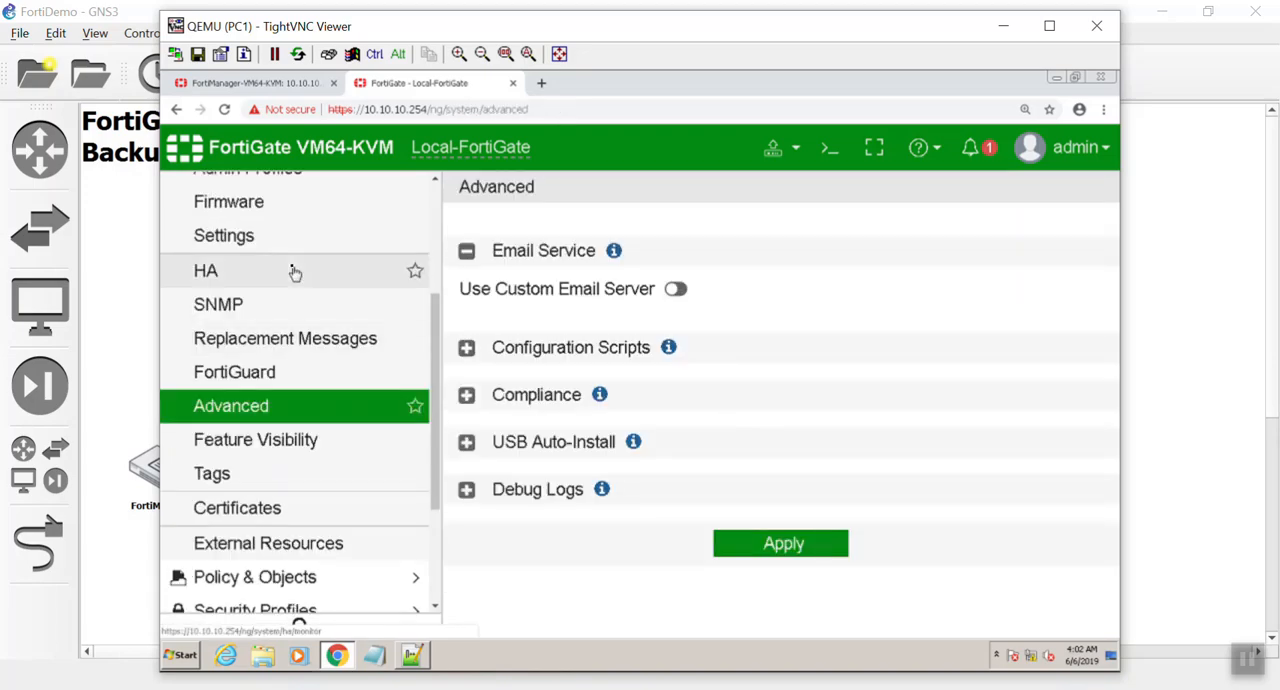
{"action": "left_click", "coordinate": [224, 236]}
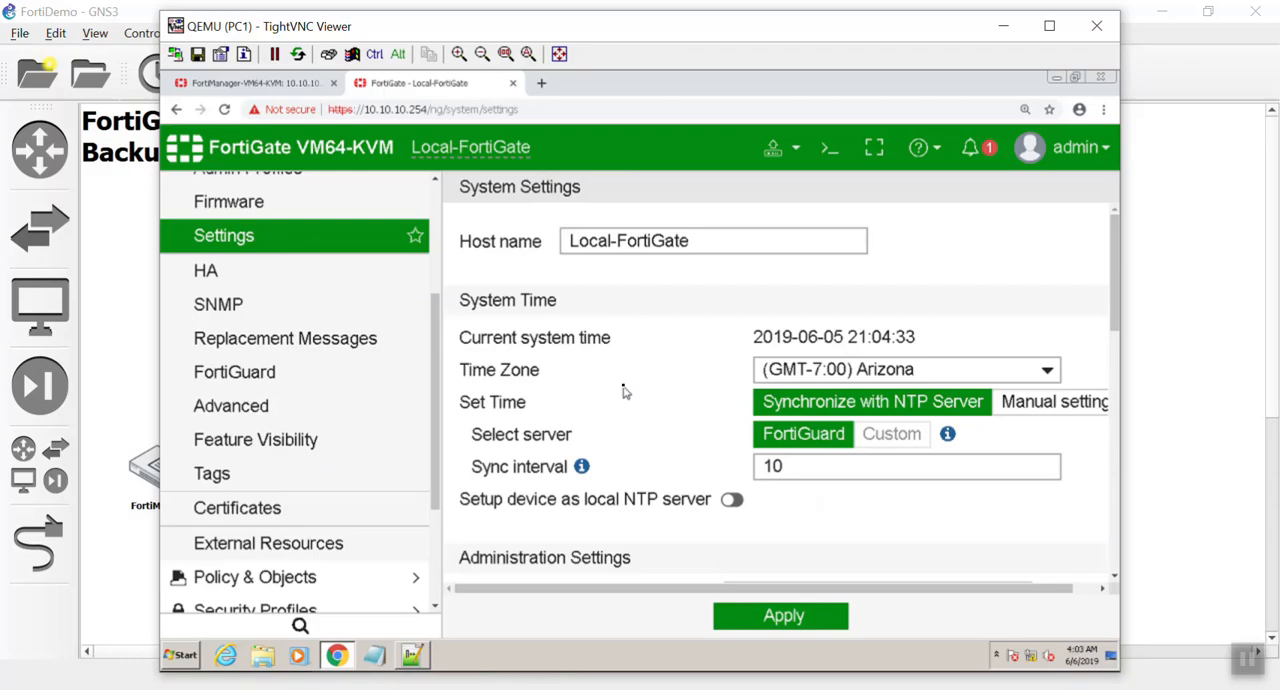
{"action": "scroll", "scroll_direction": "down", "scroll_amount": 3}
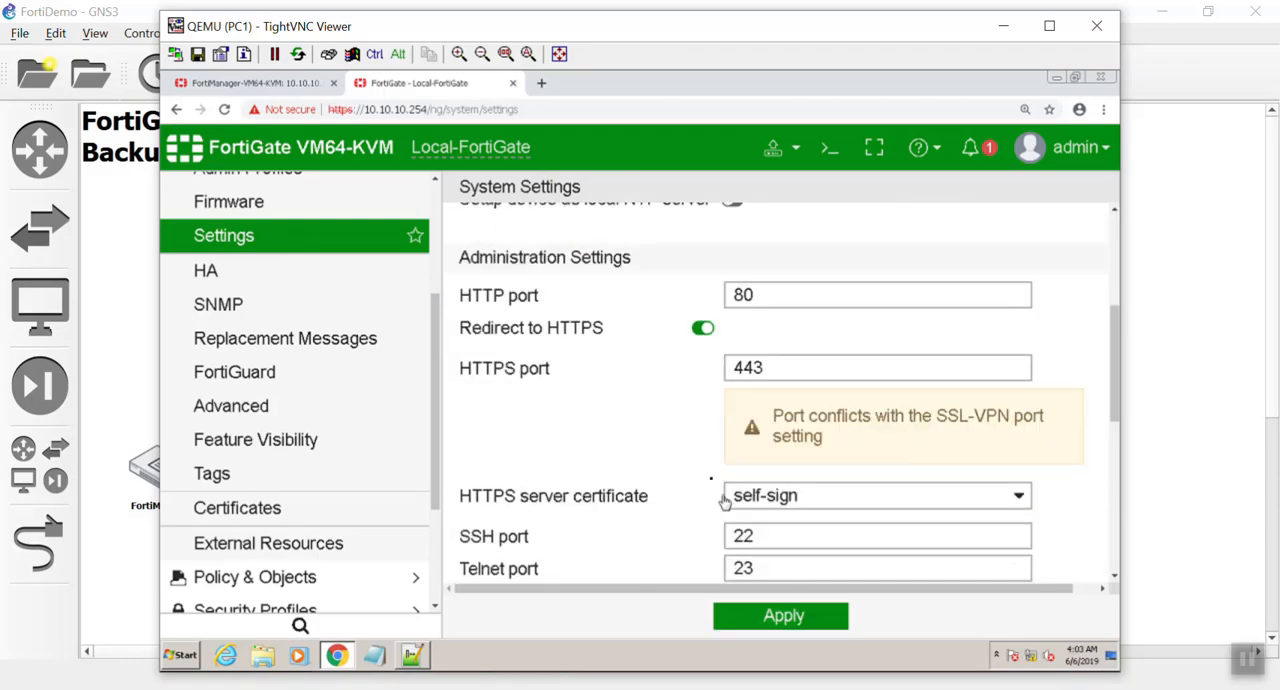
{"action": "scroll", "scroll_direction": "down", "scroll_amount": 3}
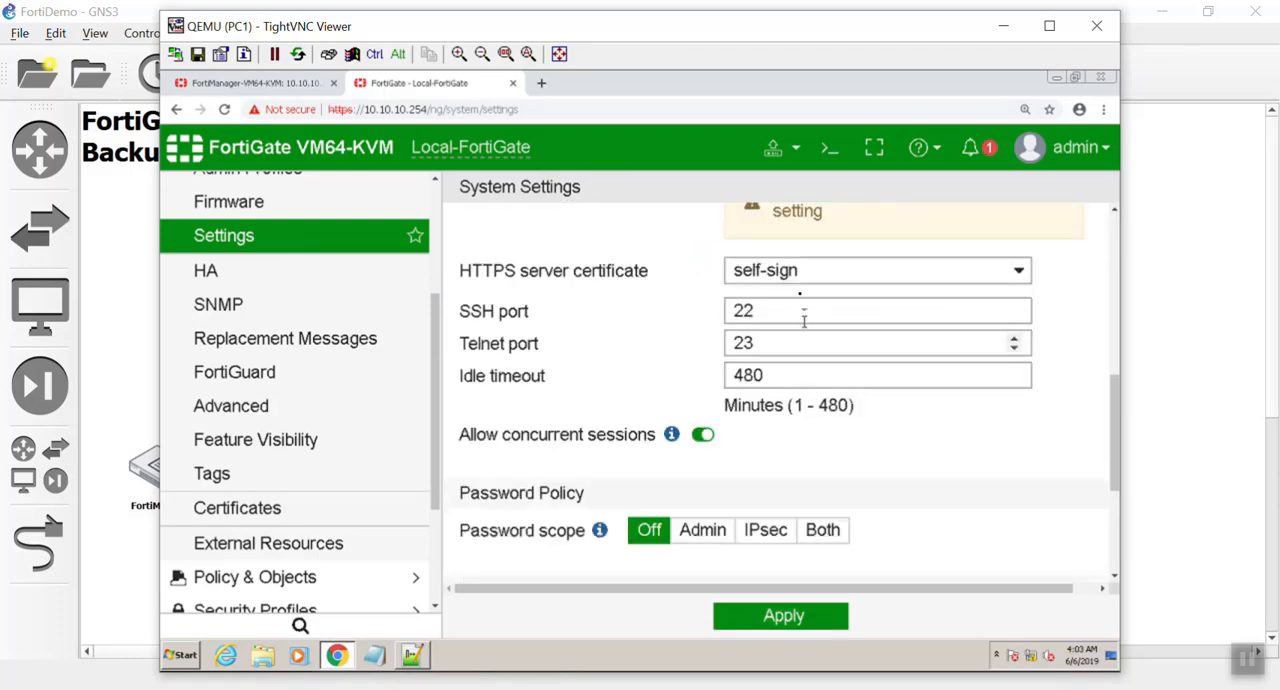
{"action": "scroll", "scroll_direction": "down", "scroll_amount": 3}
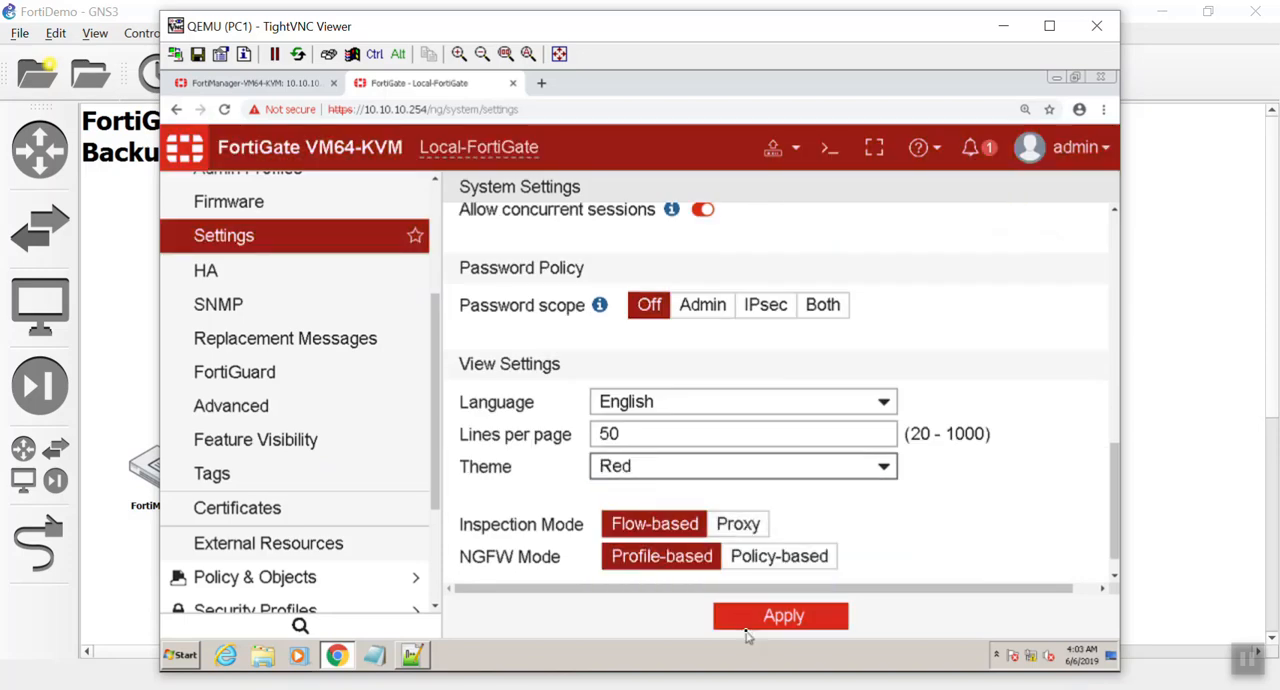
- Apply the Red theme and switch back to the FortiManager tab
{"action": "left_click", "coordinate": [780, 616]}
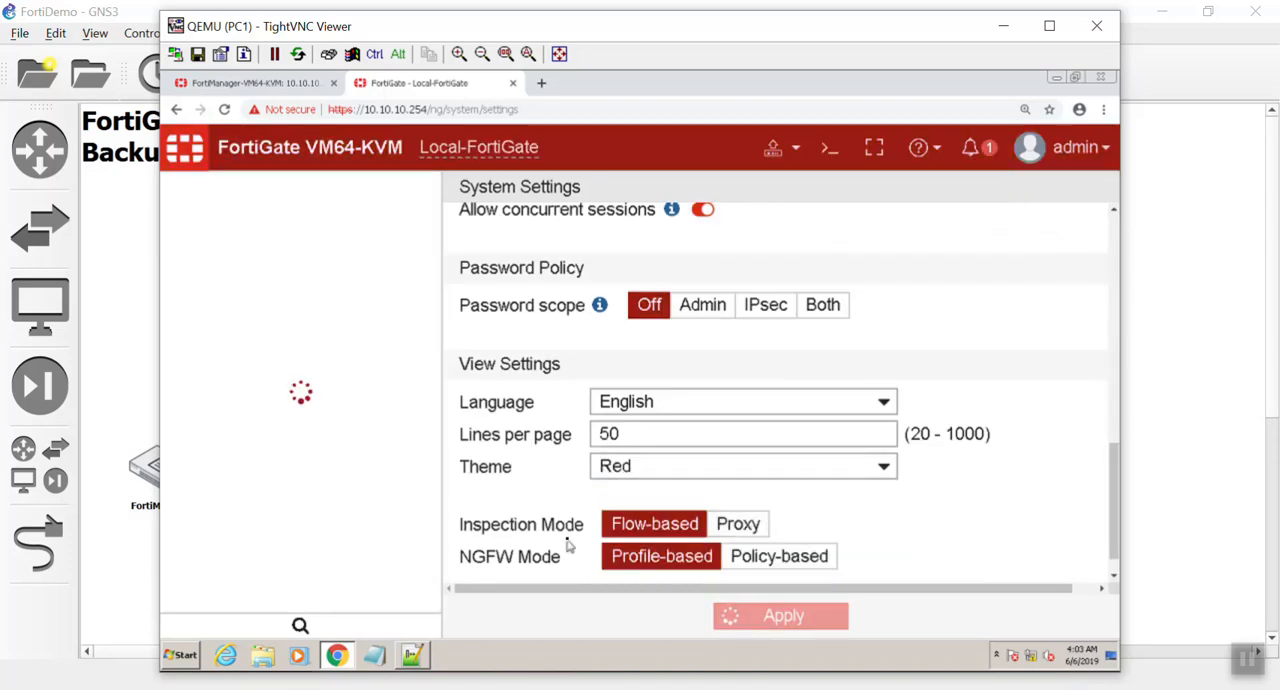
{"action": "left_click", "coordinate": [780, 616]}
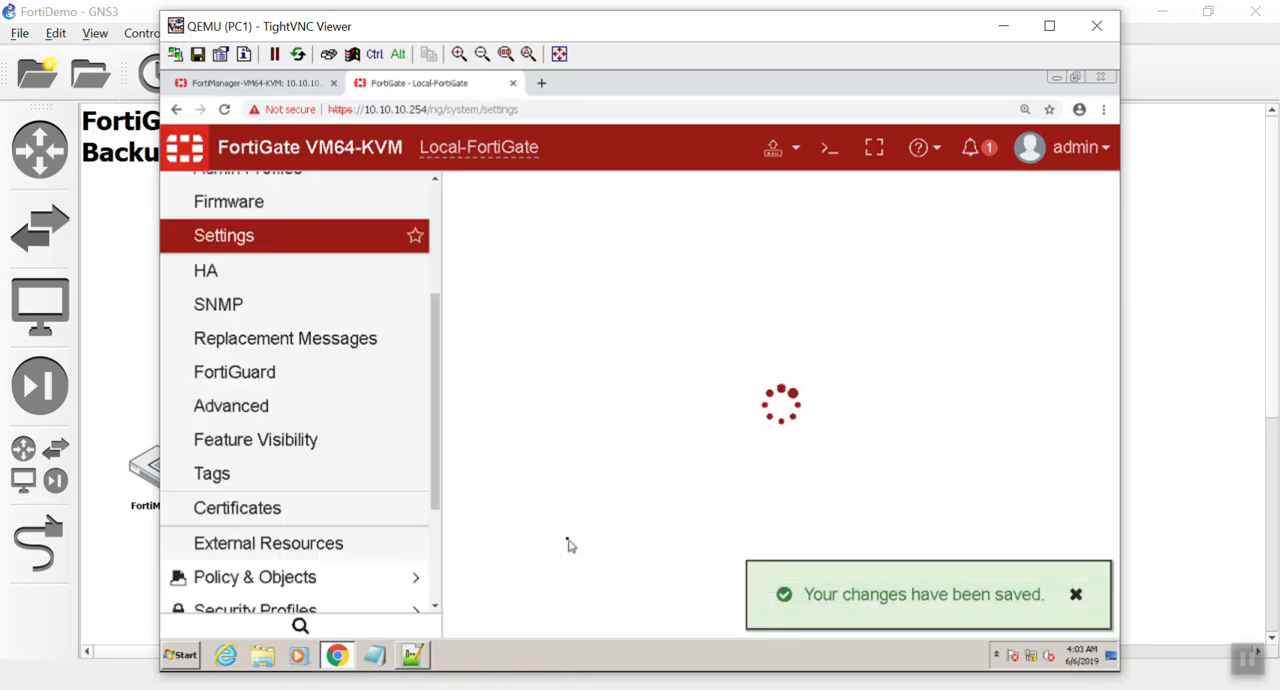
{"action": "left_click", "coordinate": [256, 84]}
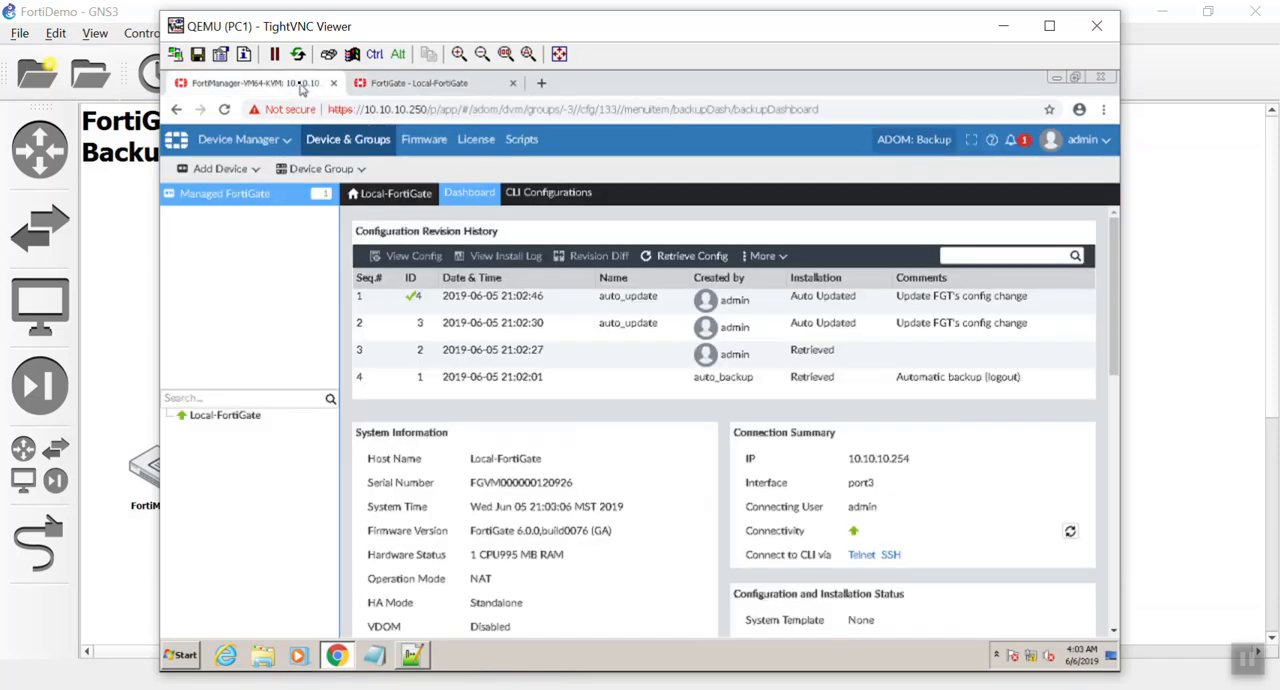
{"action": "left_click", "coordinate": [490, 348]}
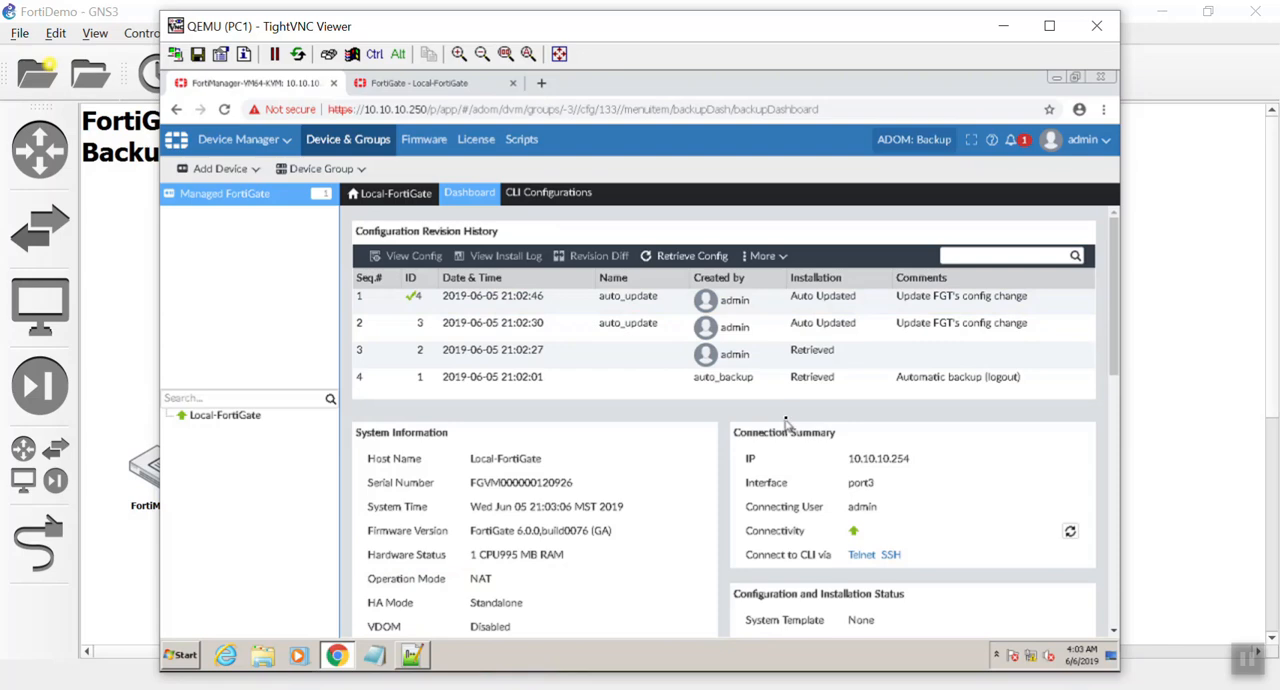
{"action": "mouse_move", "coordinate": [786, 448]}
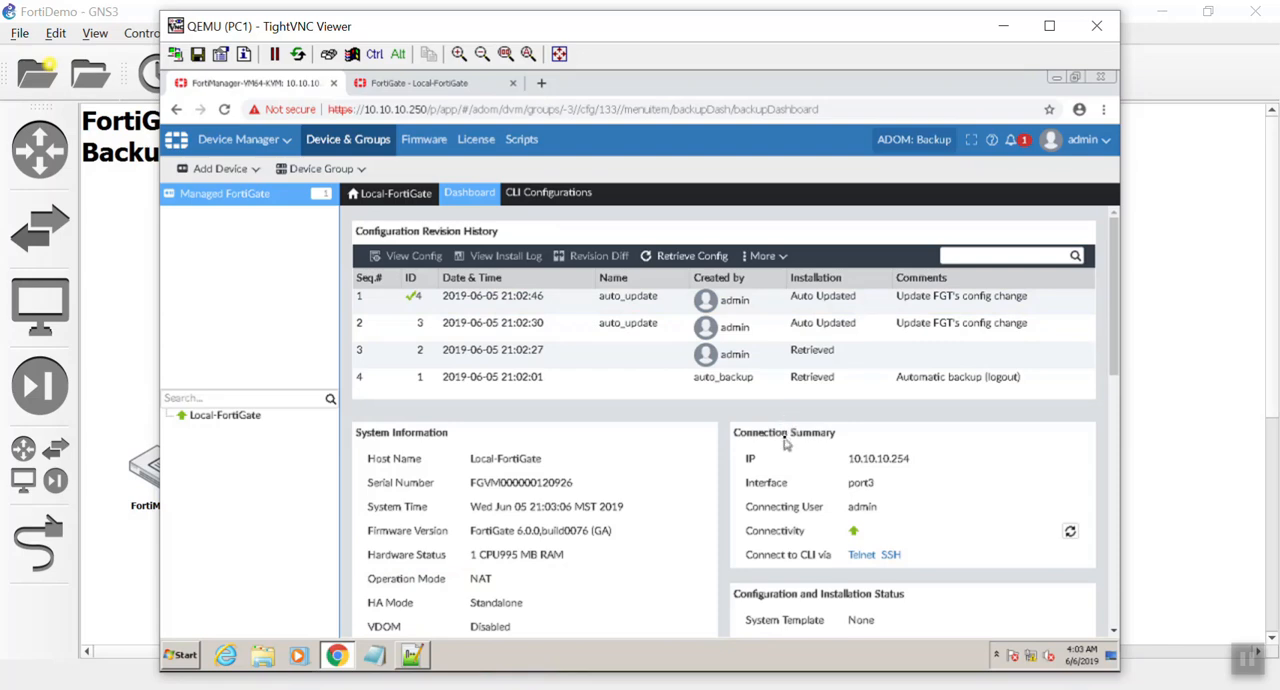
{"action": "mouse_move", "coordinate": [376, 252]}
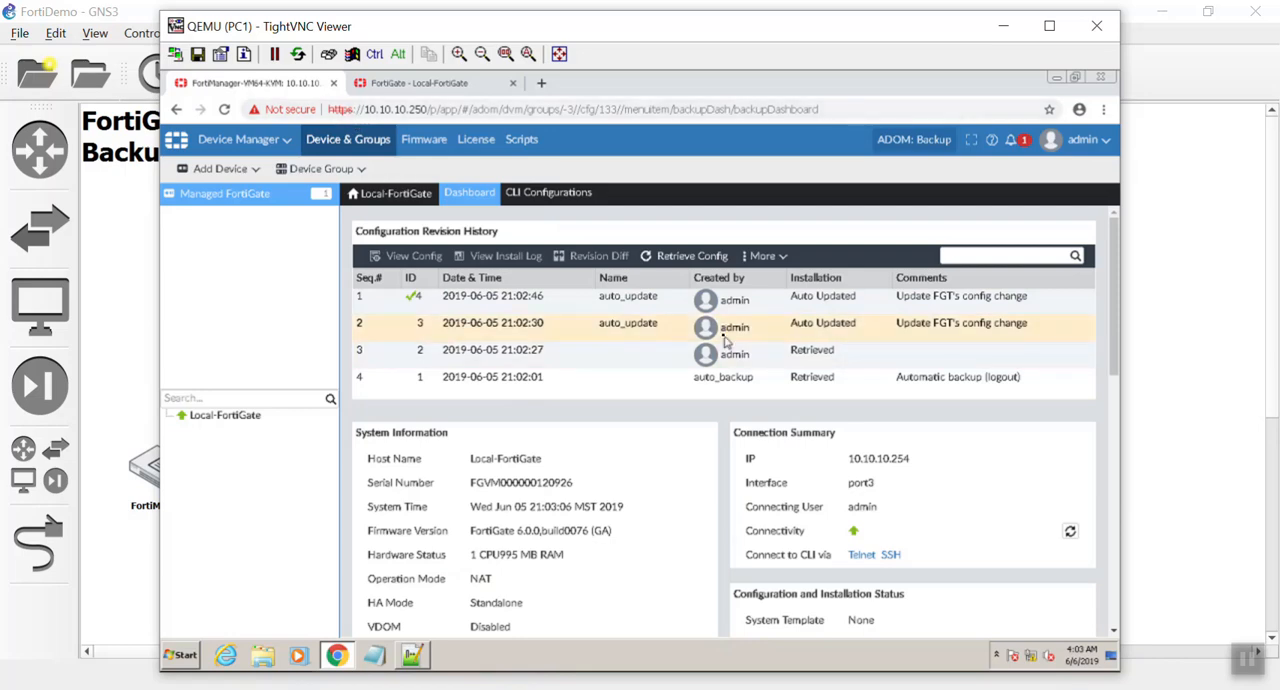
{"action": "left_click", "coordinate": [224, 110]}
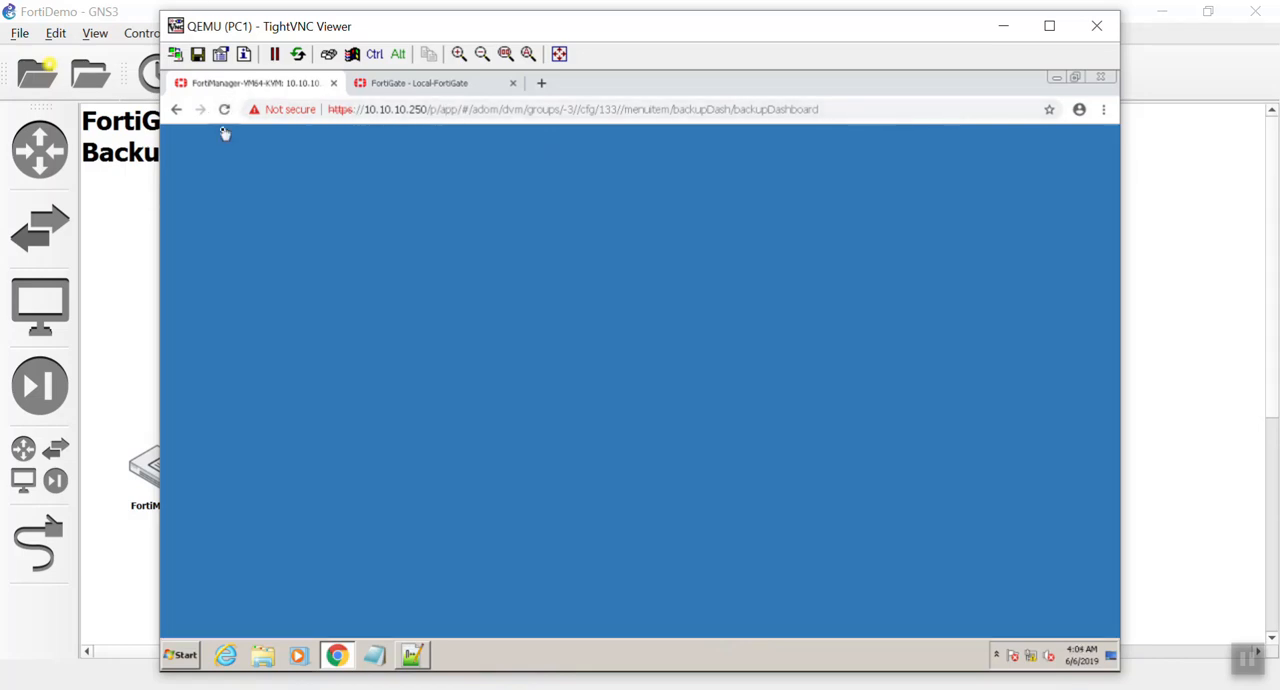
{"action": "left_click", "coordinate": [224, 110]}
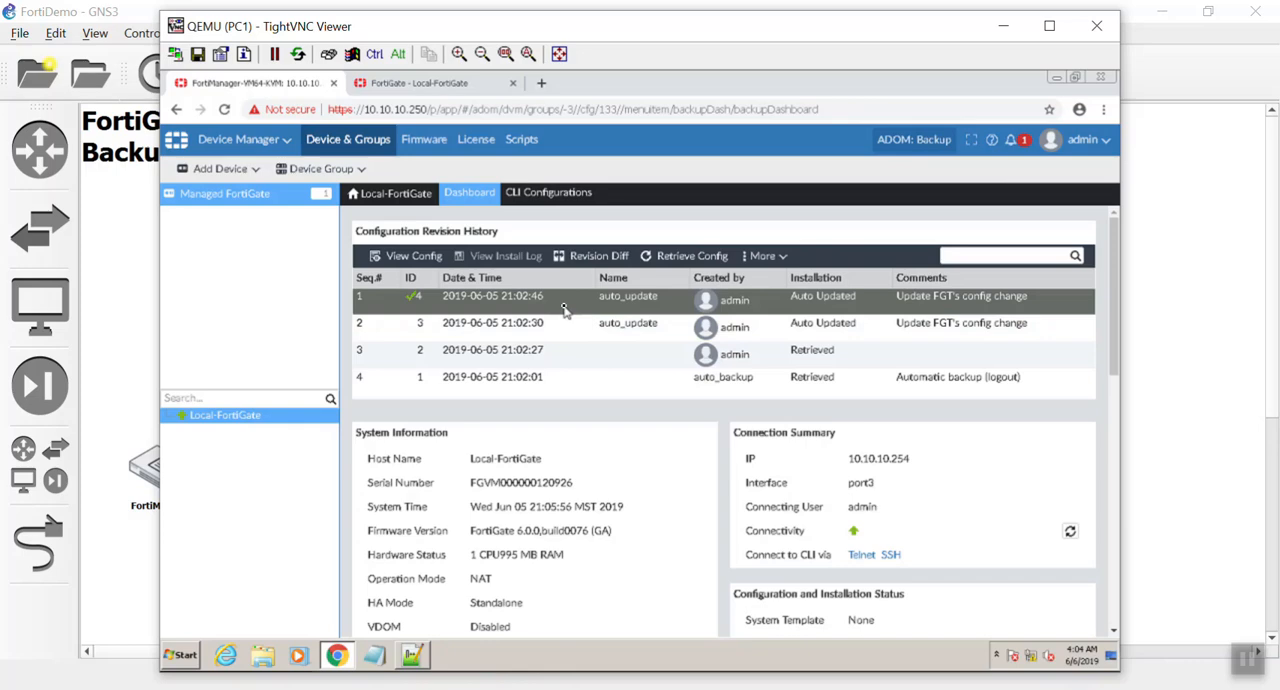
{"action": "left_click", "coordinate": [404, 254]}
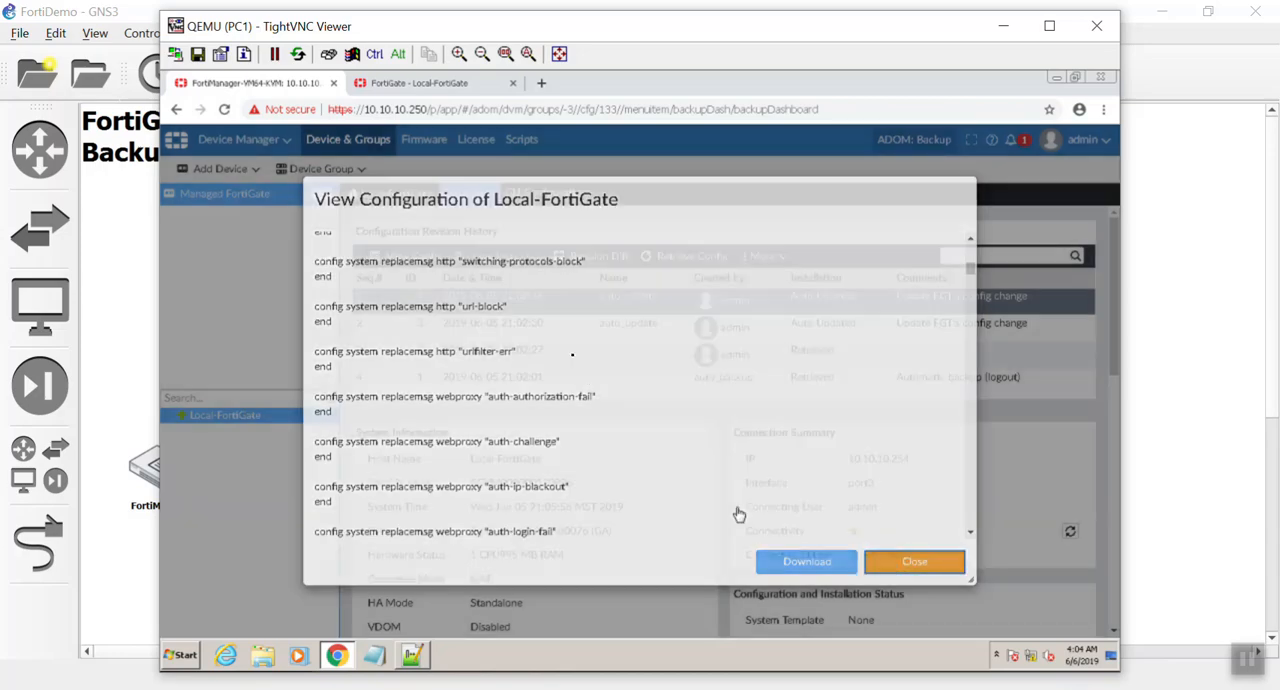
{"action": "left_click", "coordinate": [912, 560]}
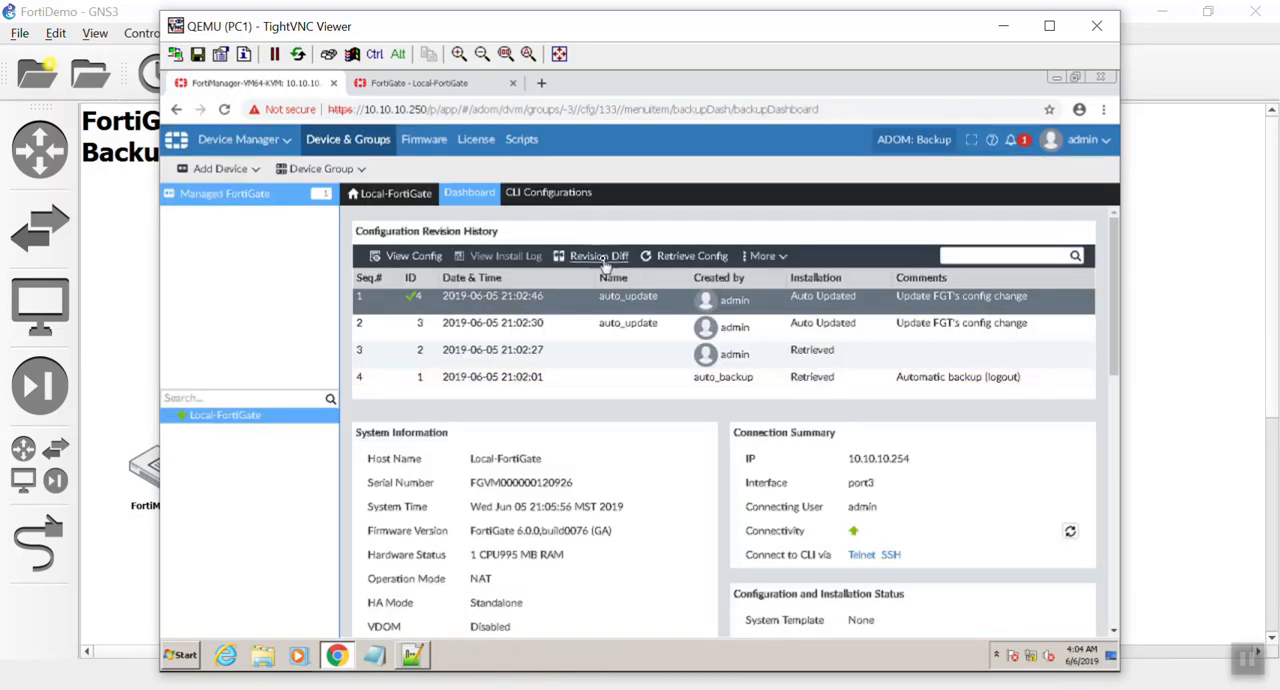
{"action": "left_click", "coordinate": [598, 254]}
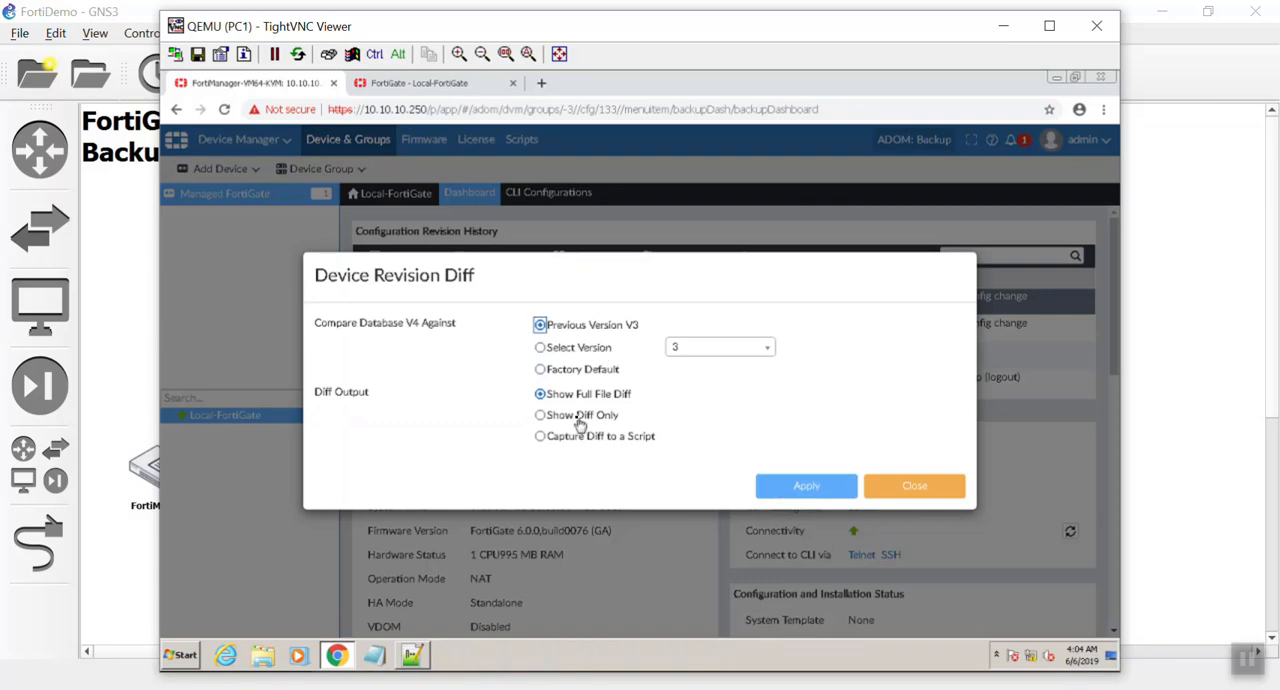
{"action": "left_click", "coordinate": [806, 486]}
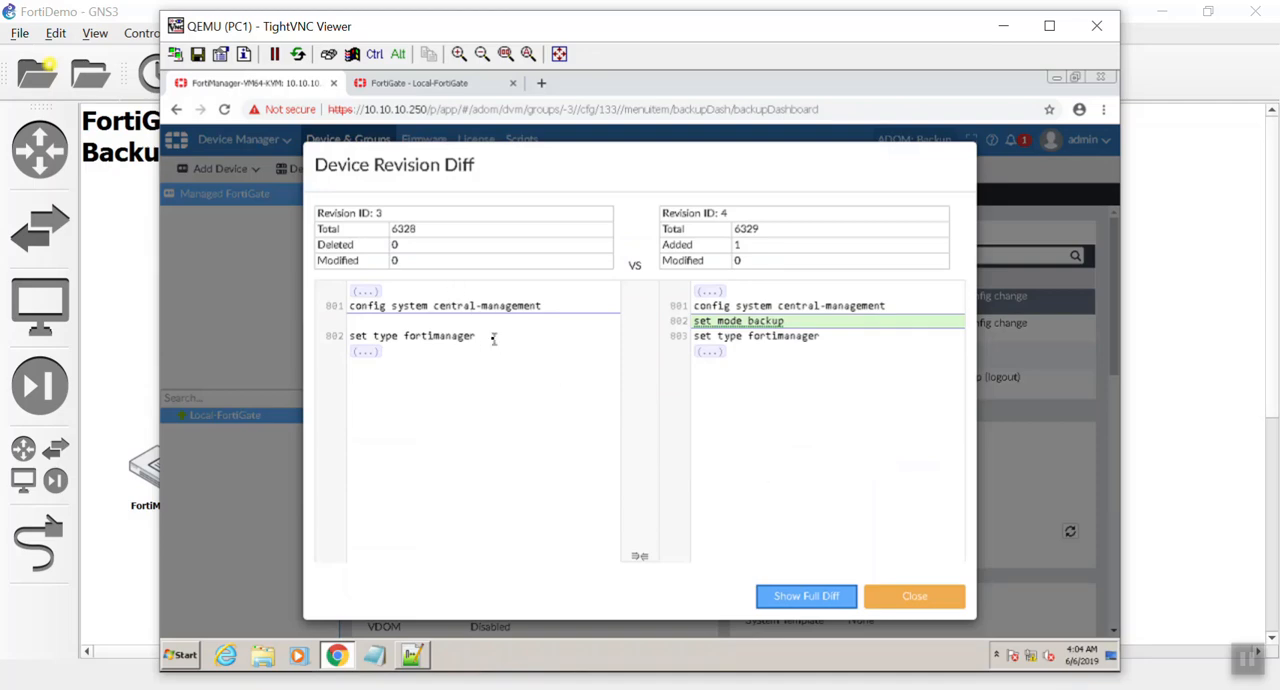
{"action": "mouse_move", "coordinate": [464, 280]}
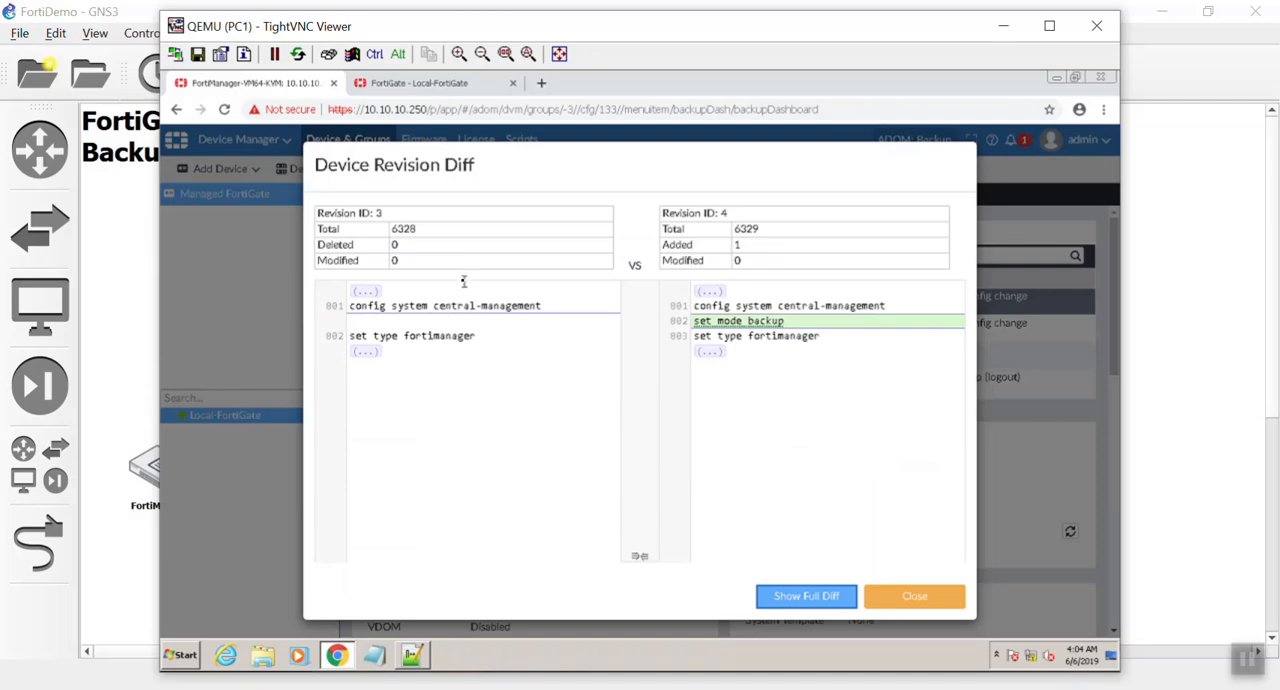
{"action": "mouse_move", "coordinate": [496, 352]}
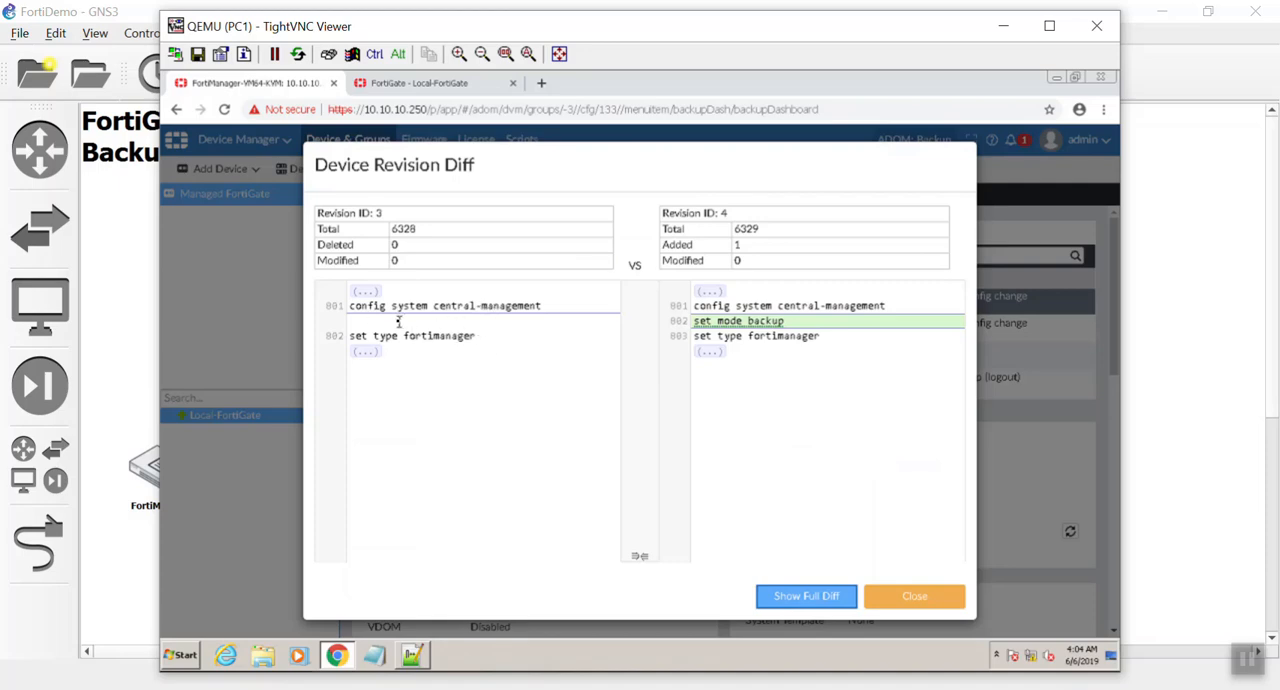
{"action": "mouse_move", "coordinate": [880, 336]}
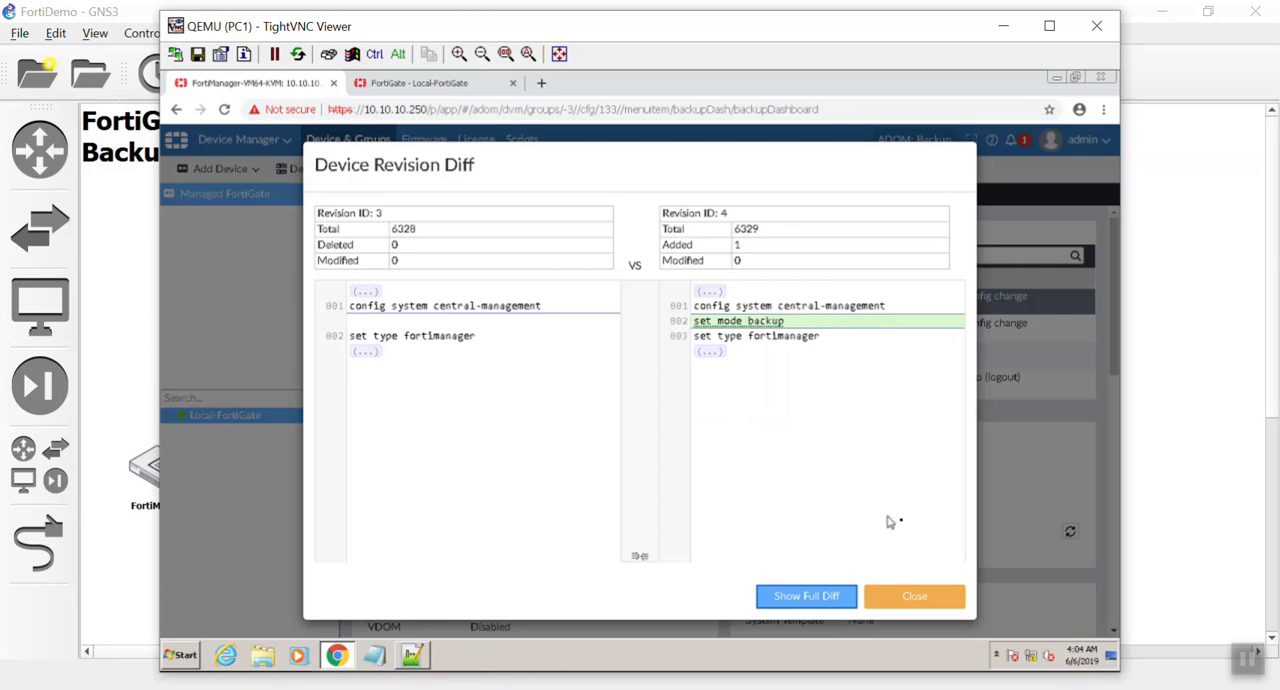
{"action": "left_click", "coordinate": [912, 596]}
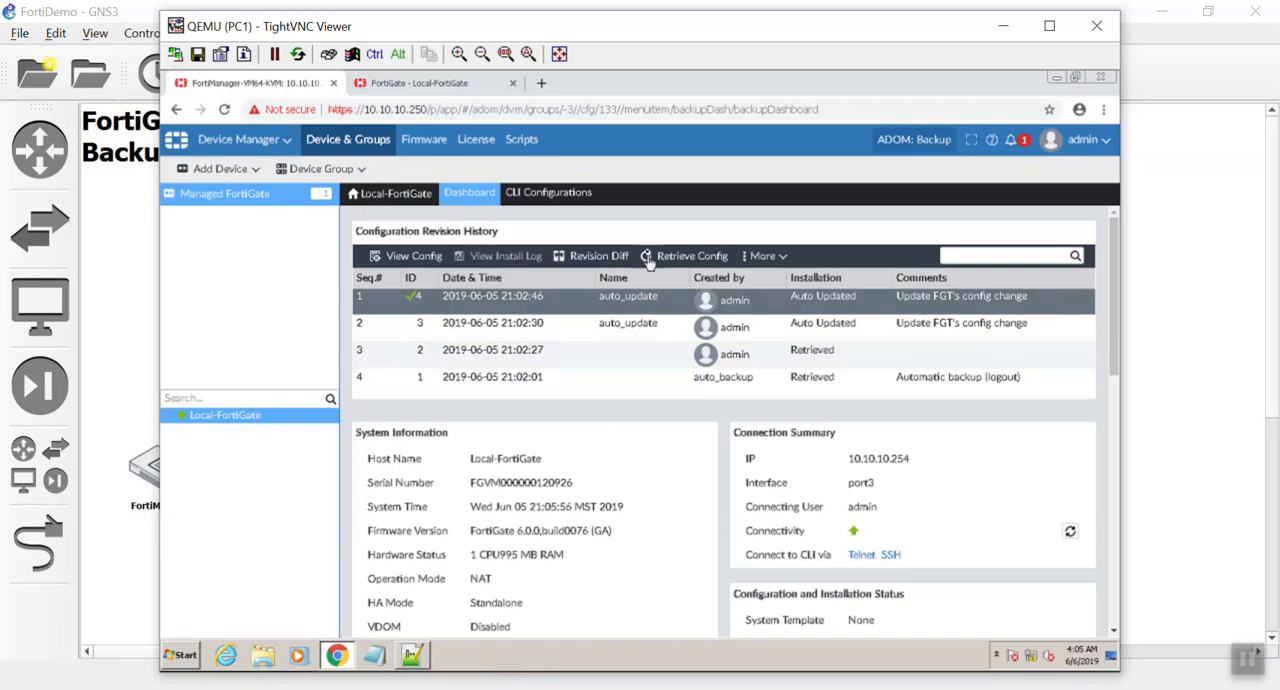
{"action": "mouse_move", "coordinate": [600, 482]}
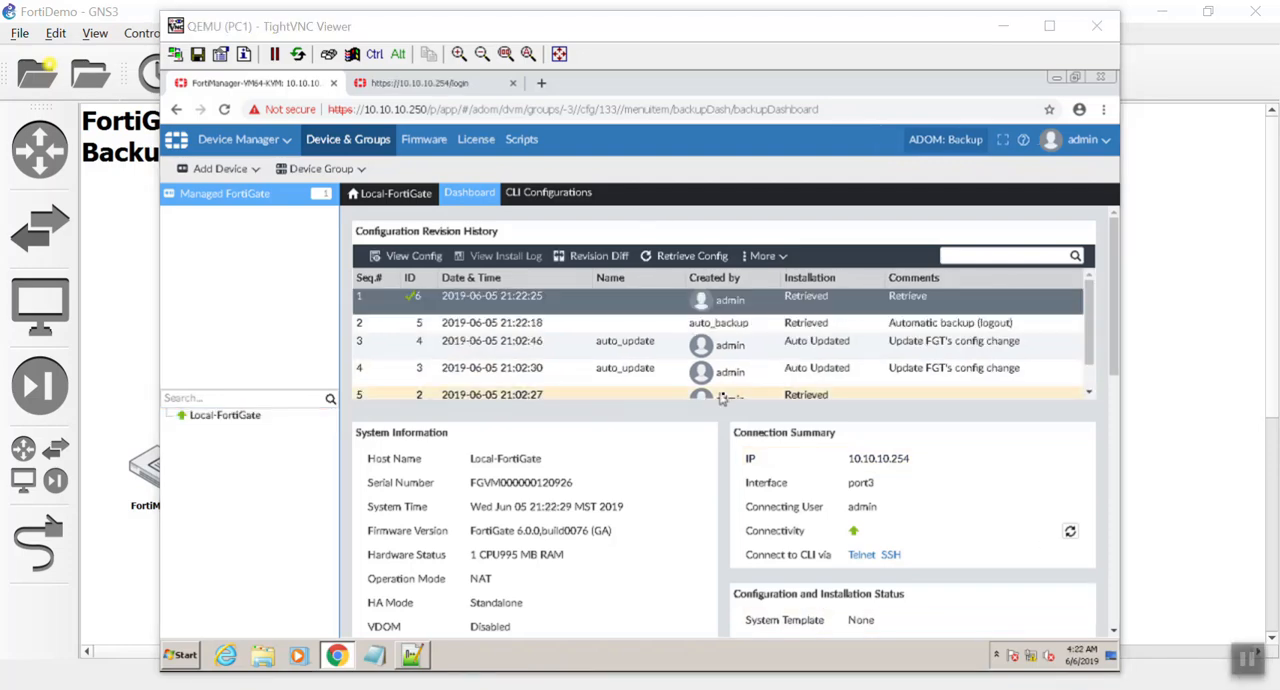
{"action": "mouse_move", "coordinate": [670, 496]}
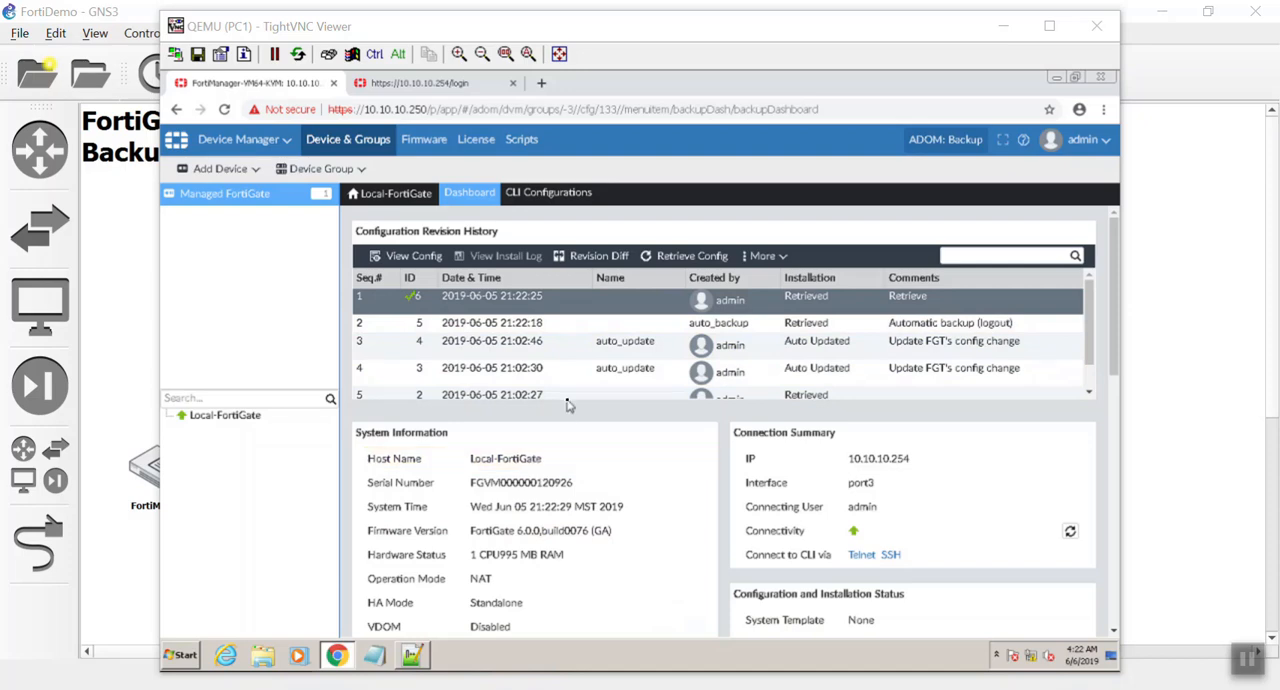
{"action": "mouse_move", "coordinate": [572, 406]}
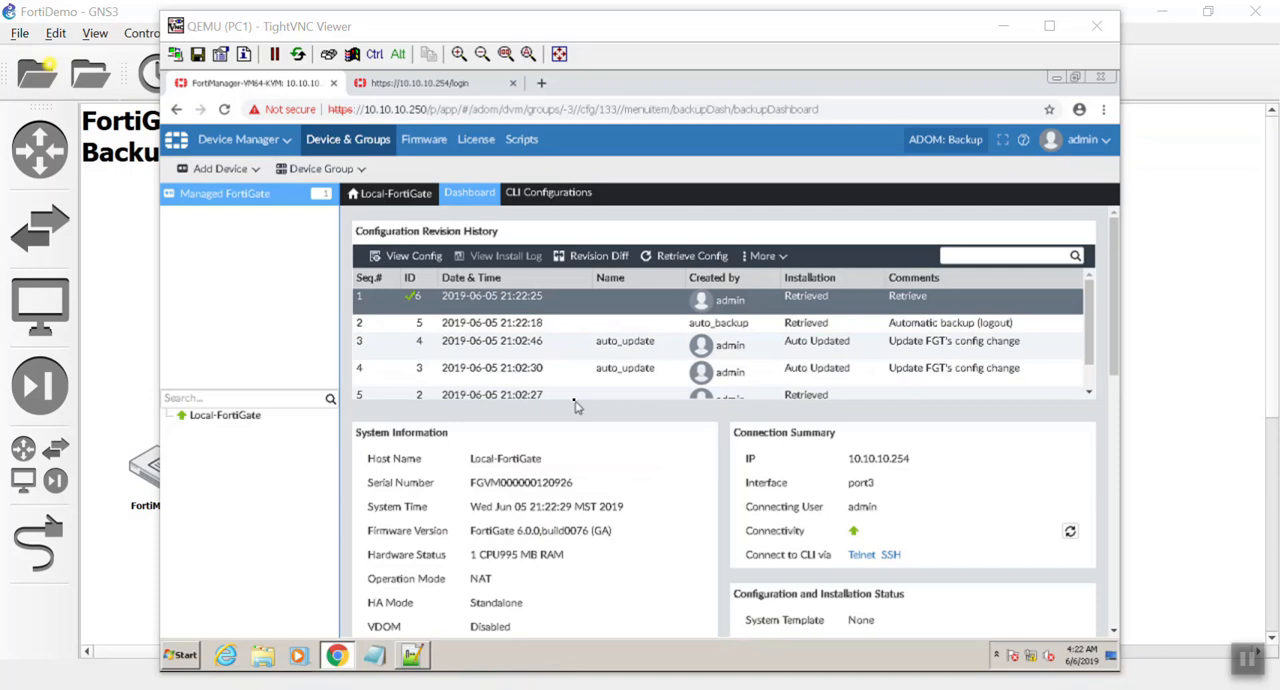
- Select a revision row in the Local-FortiGate Configuration Revision History table
{"action": "scroll", "scroll_direction": "down", "scroll_amount": 3}
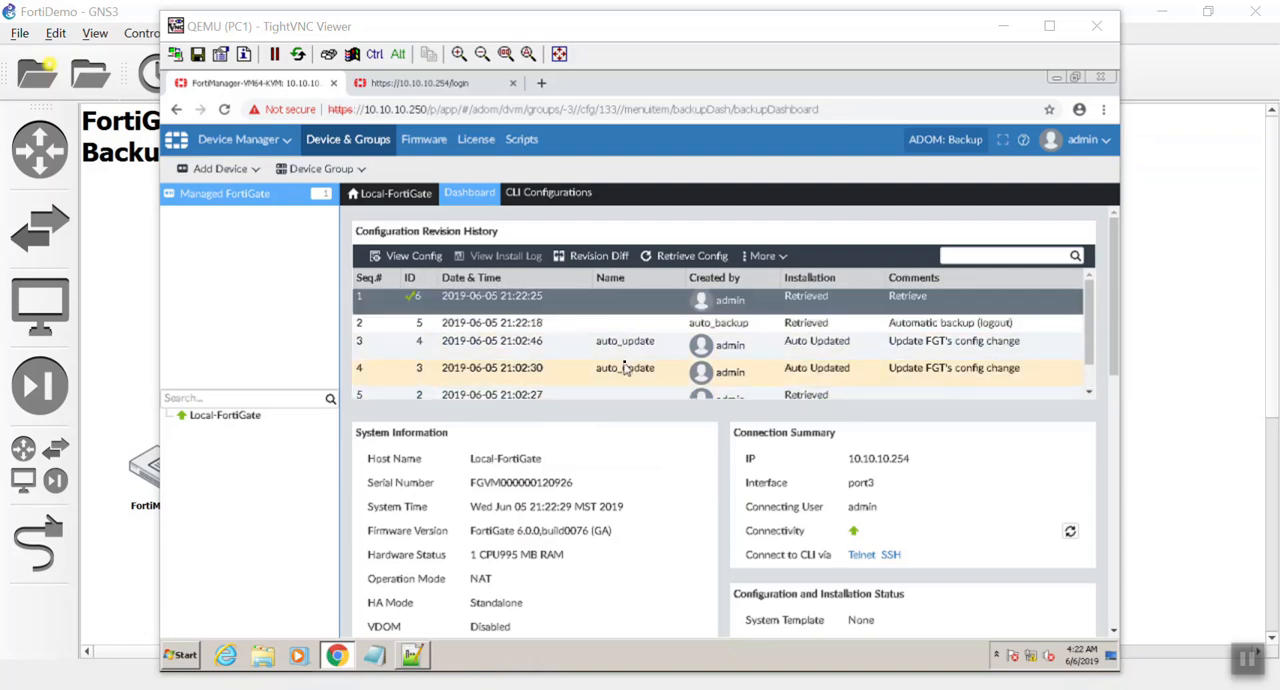
{"action": "left_click", "coordinate": [624, 340]}
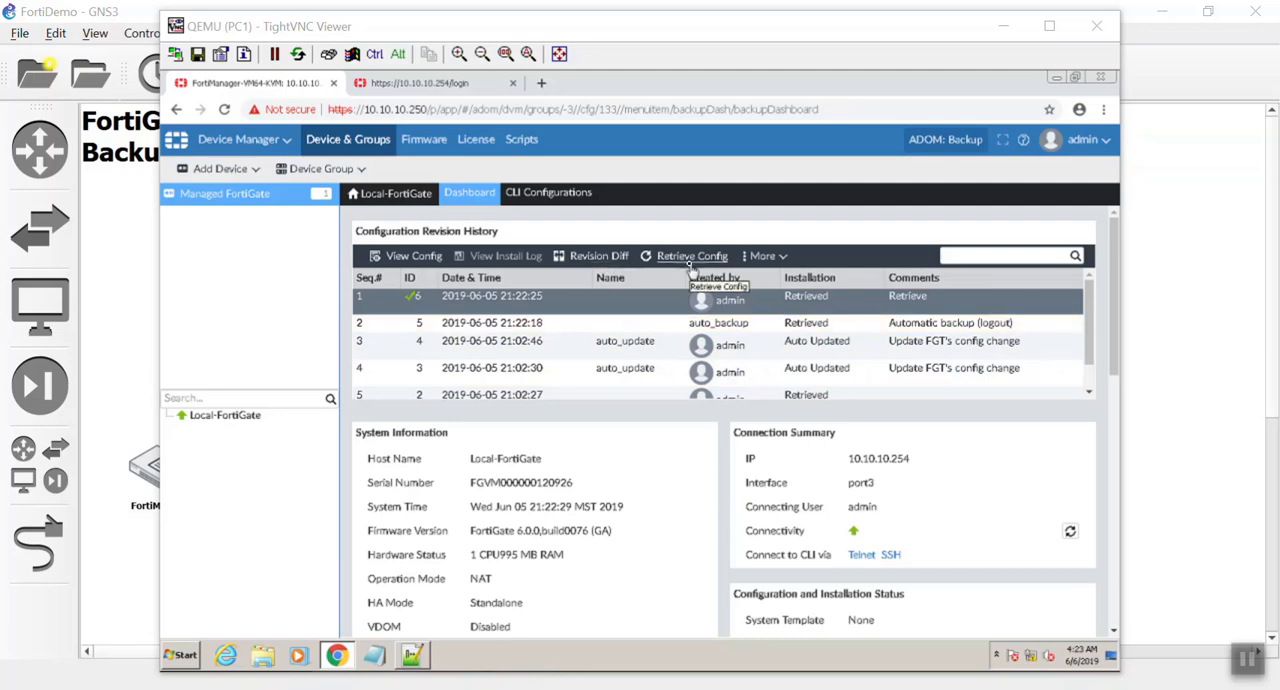
- Retrieve the FortiGate's current config, recording a seventh admin-retrieved revision, and dismiss the task
{"action": "left_click", "coordinate": [692, 256]}
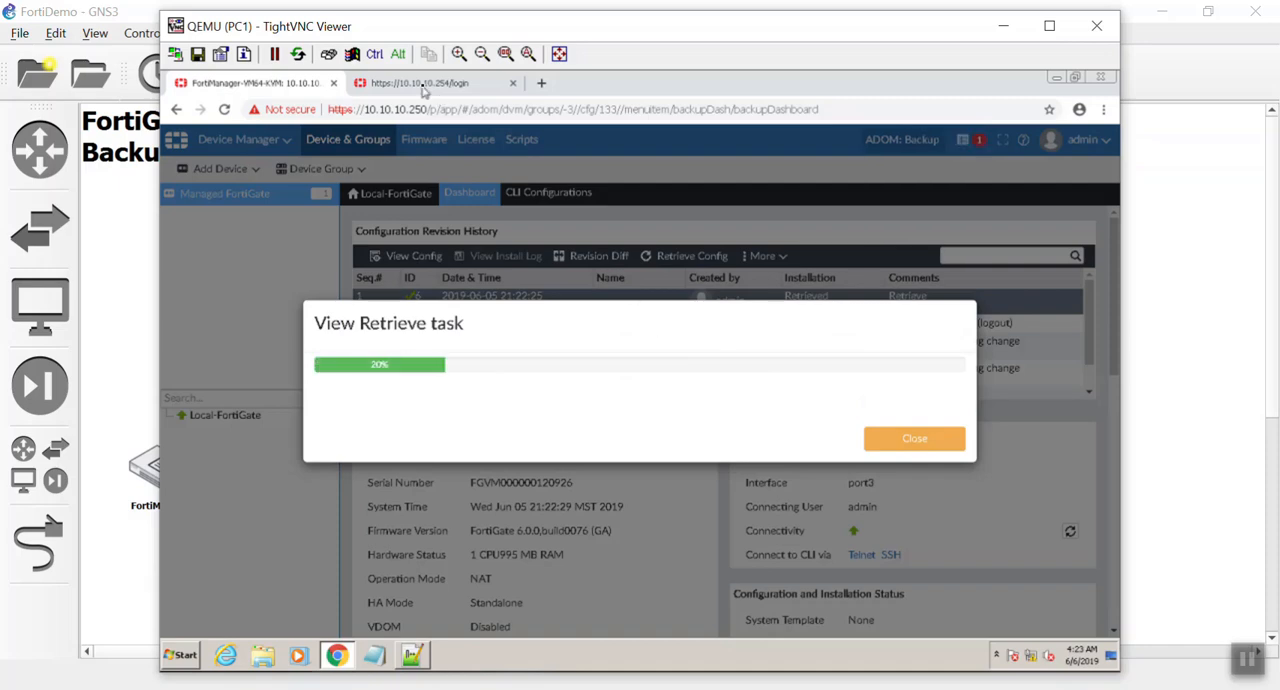
{"action": "left_click", "coordinate": [420, 84]}
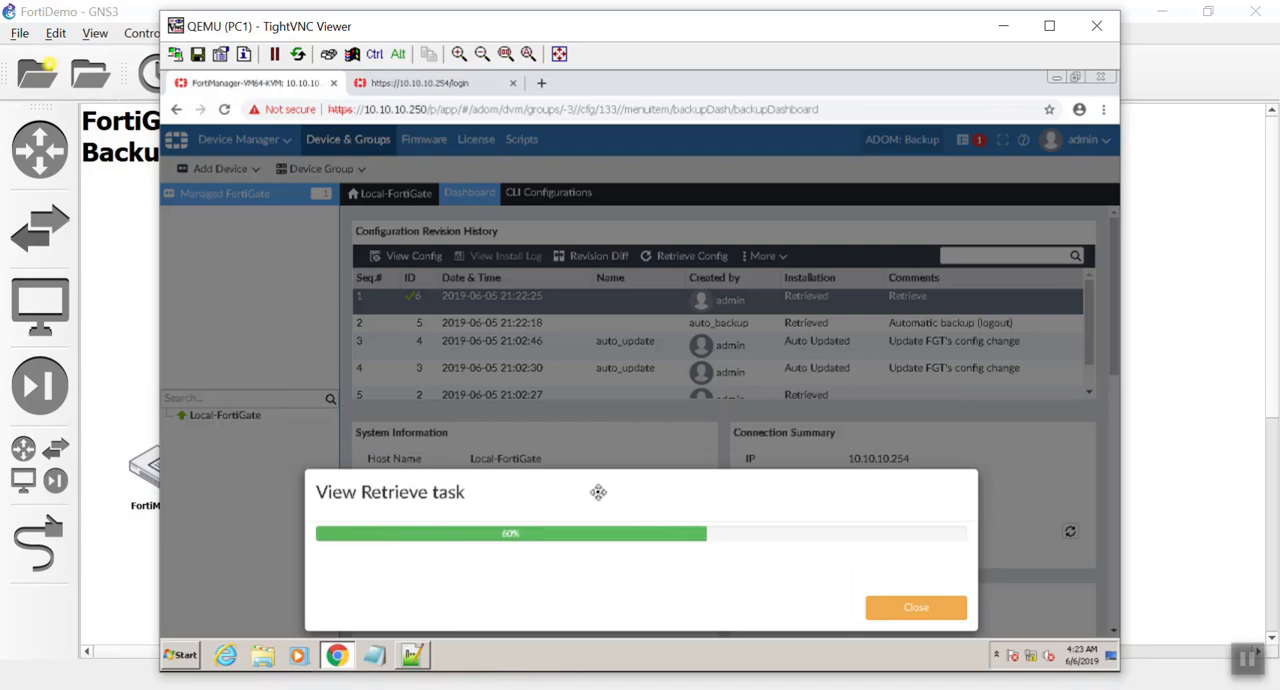
{"action": "mouse_move", "coordinate": [1070, 336]}
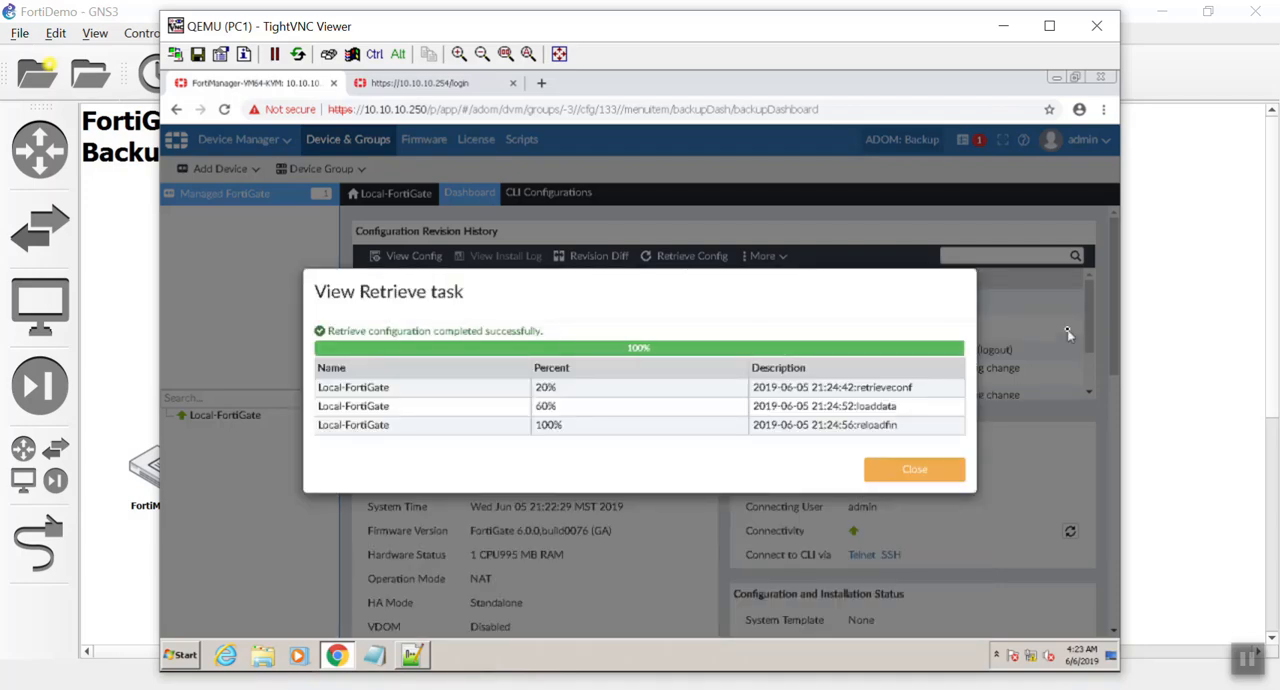
{"action": "mouse_move", "coordinate": [992, 436]}
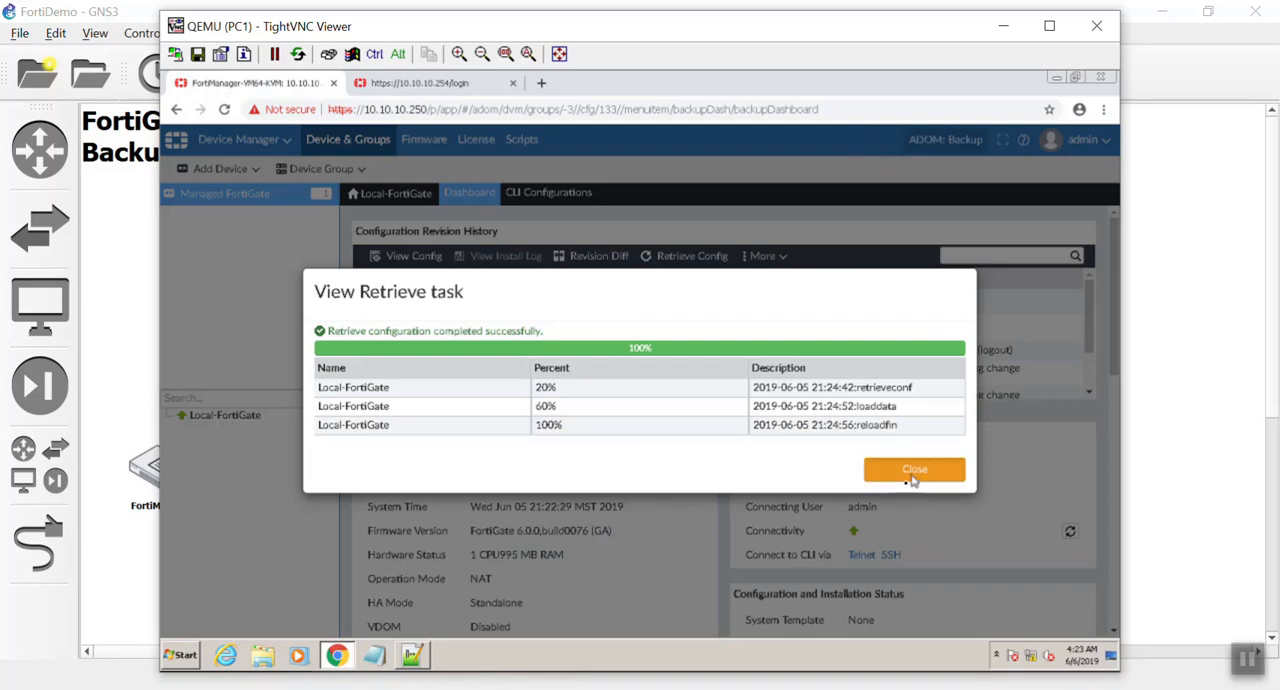
{"action": "left_click", "coordinate": [912, 468]}
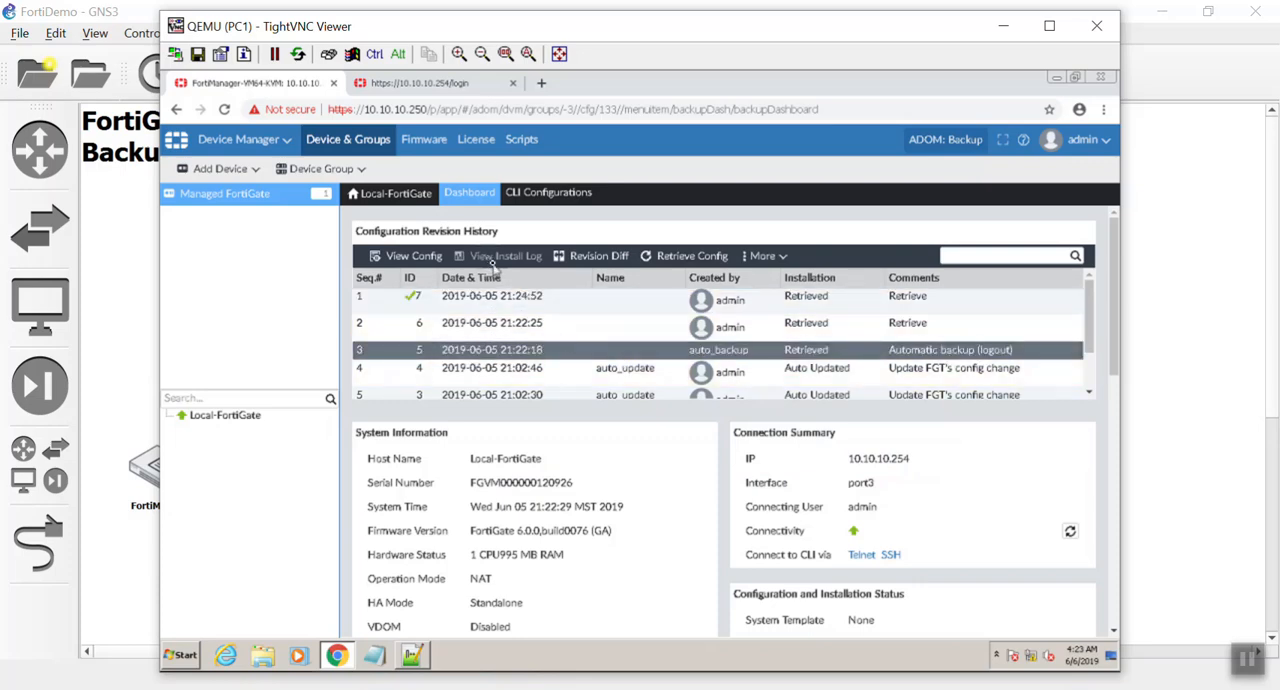
{"action": "mouse_move", "coordinate": [598, 262]}
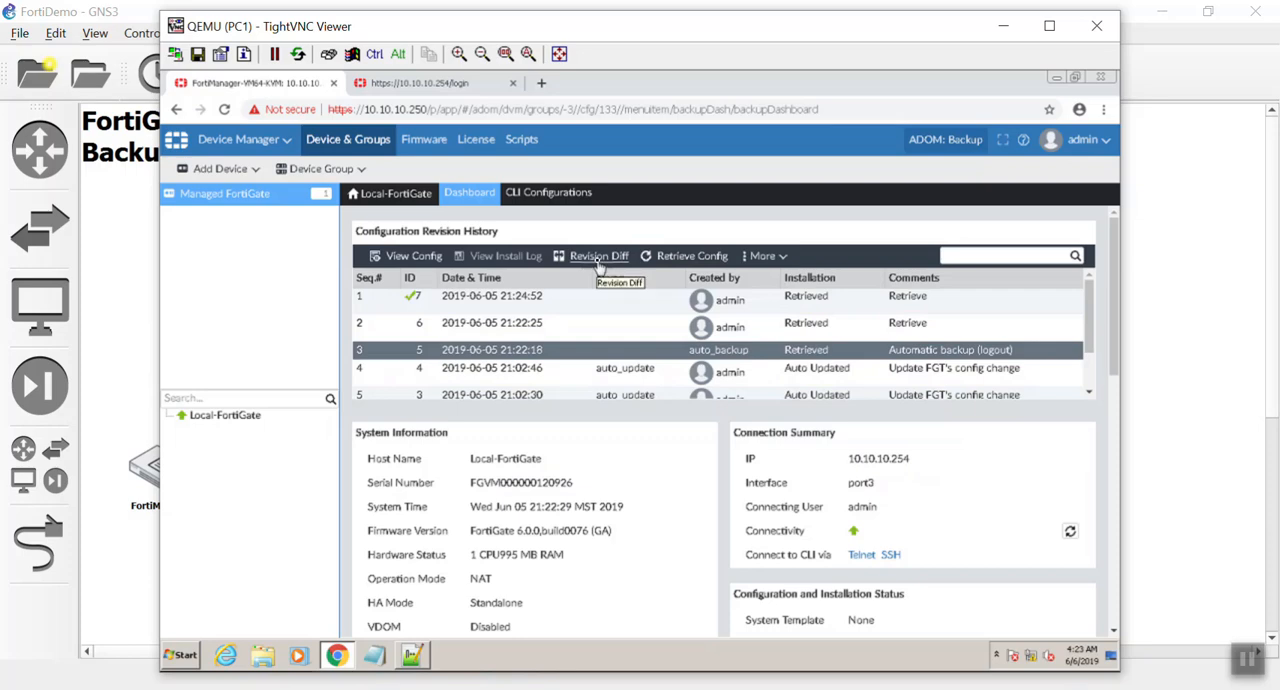
{"action": "left_click", "coordinate": [598, 254]}
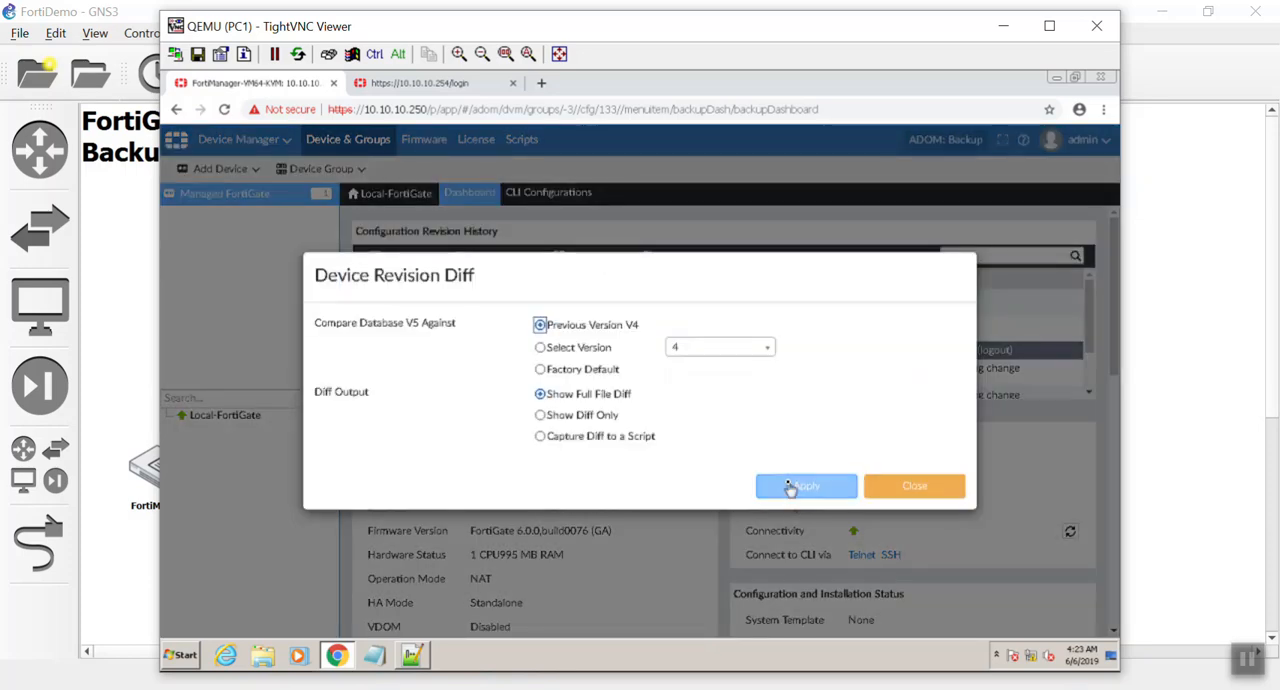
{"action": "left_click", "coordinate": [540, 414]}
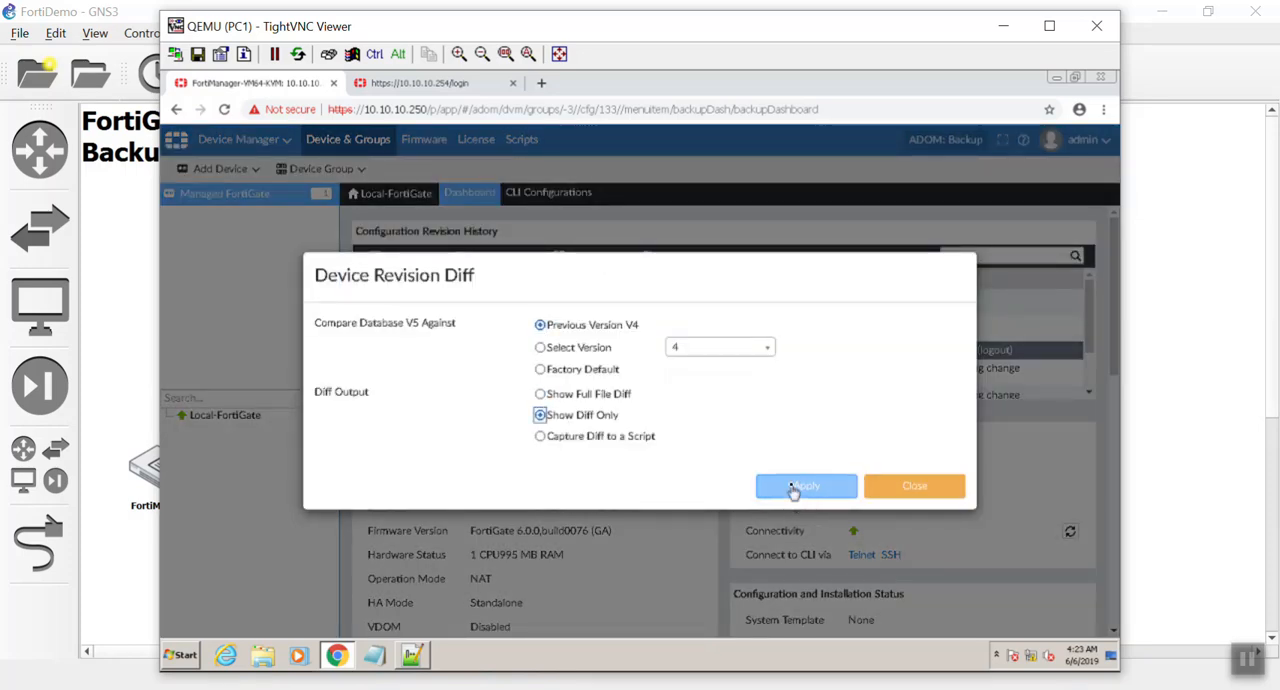
{"action": "left_click", "coordinate": [804, 484]}
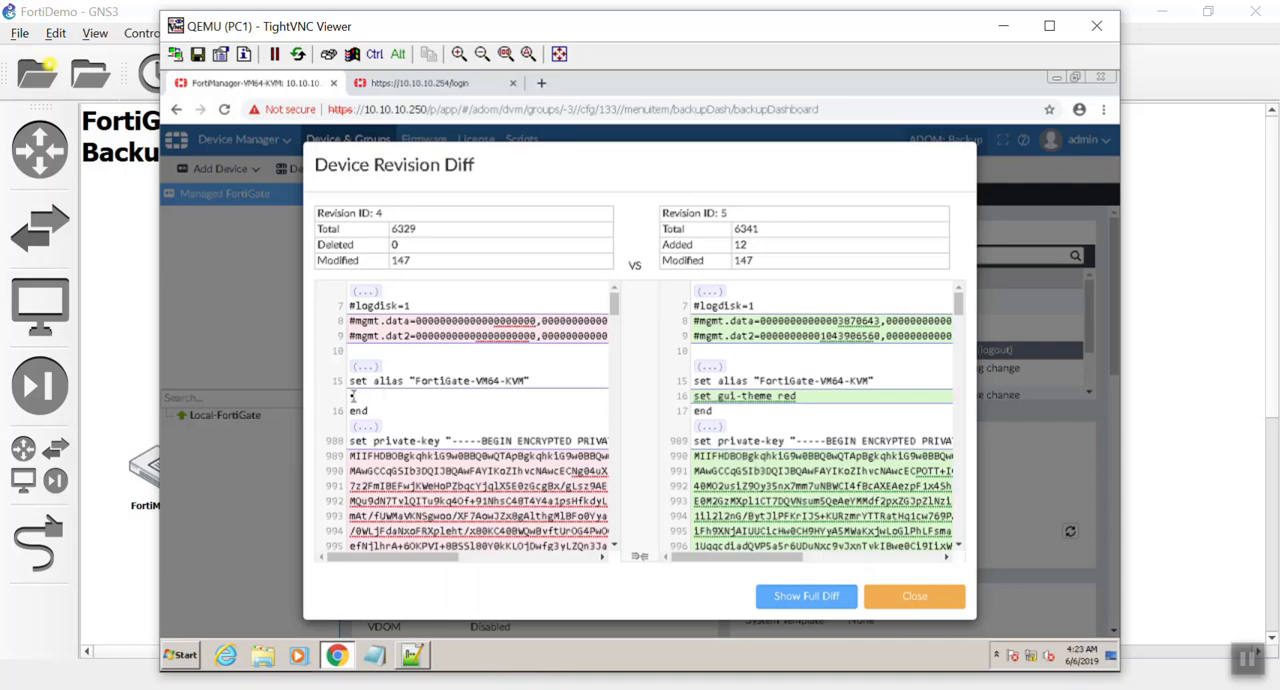
{"action": "mouse_move", "coordinate": [562, 404]}
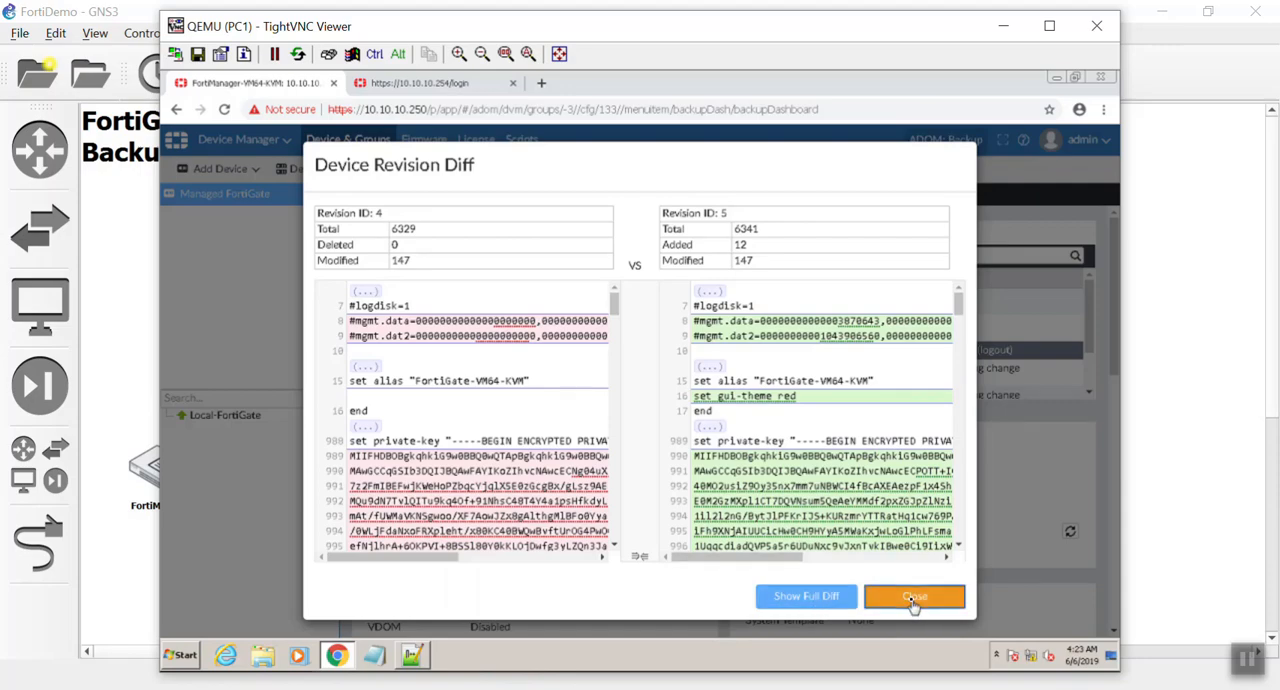
{"action": "left_click", "coordinate": [912, 596]}
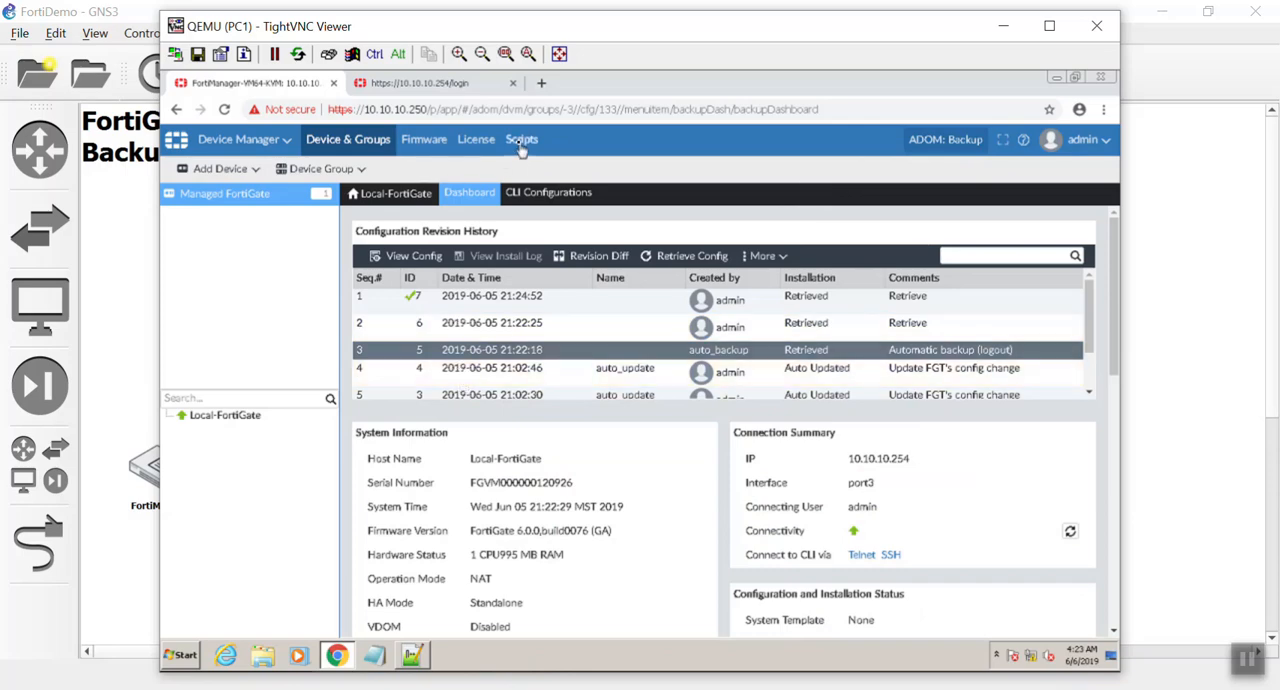
- Switch to the Scripts area showing the empty CLI/TCL script list
{"action": "left_click", "coordinate": [520, 140]}
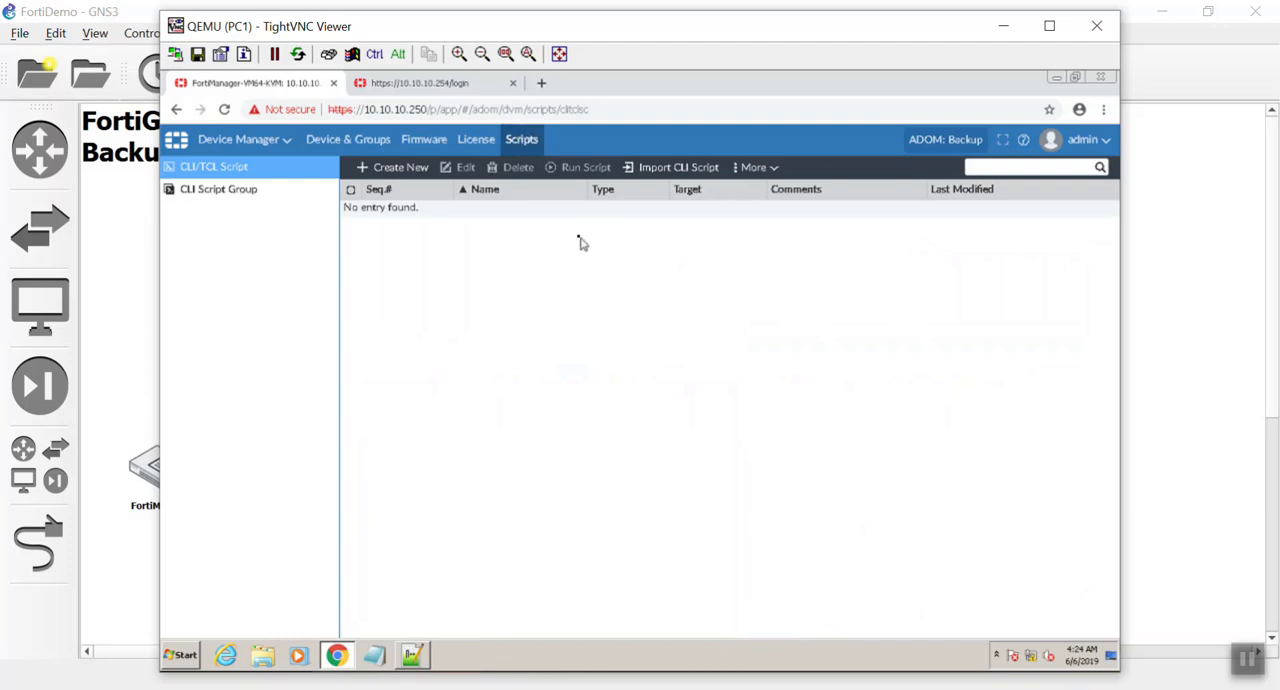
{"action": "mouse_move", "coordinate": [564, 238]}
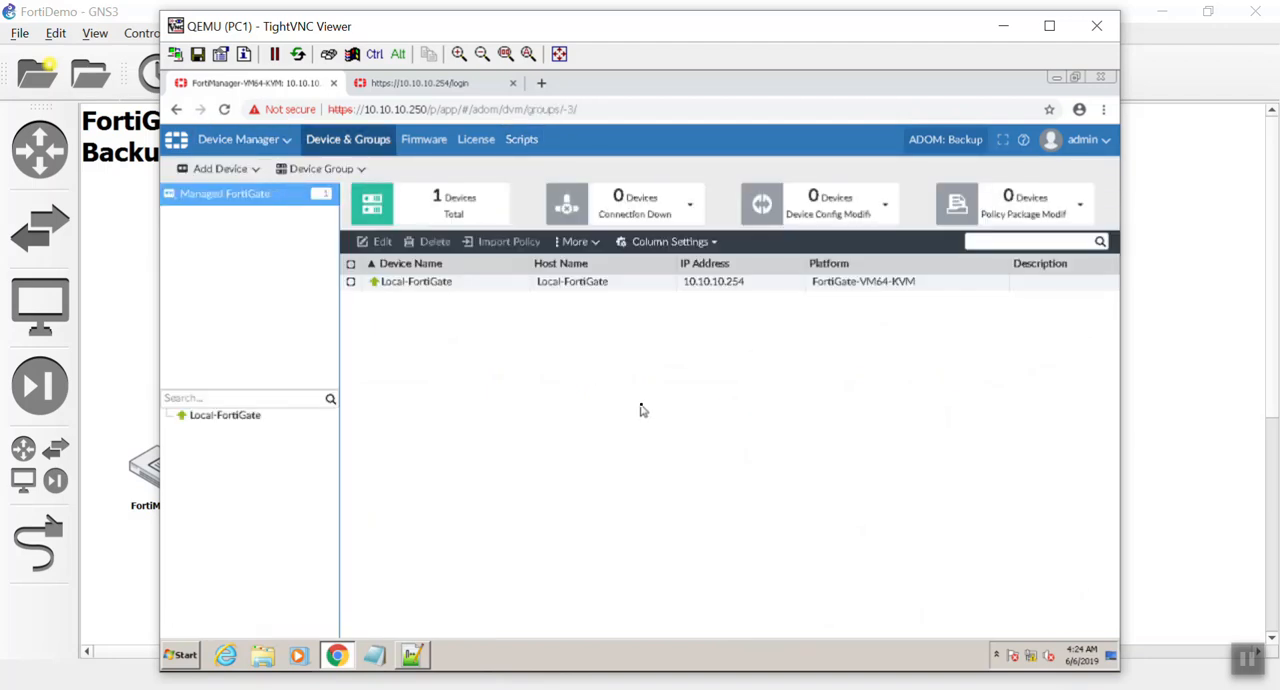
{"action": "mouse_move", "coordinate": [650, 420]}
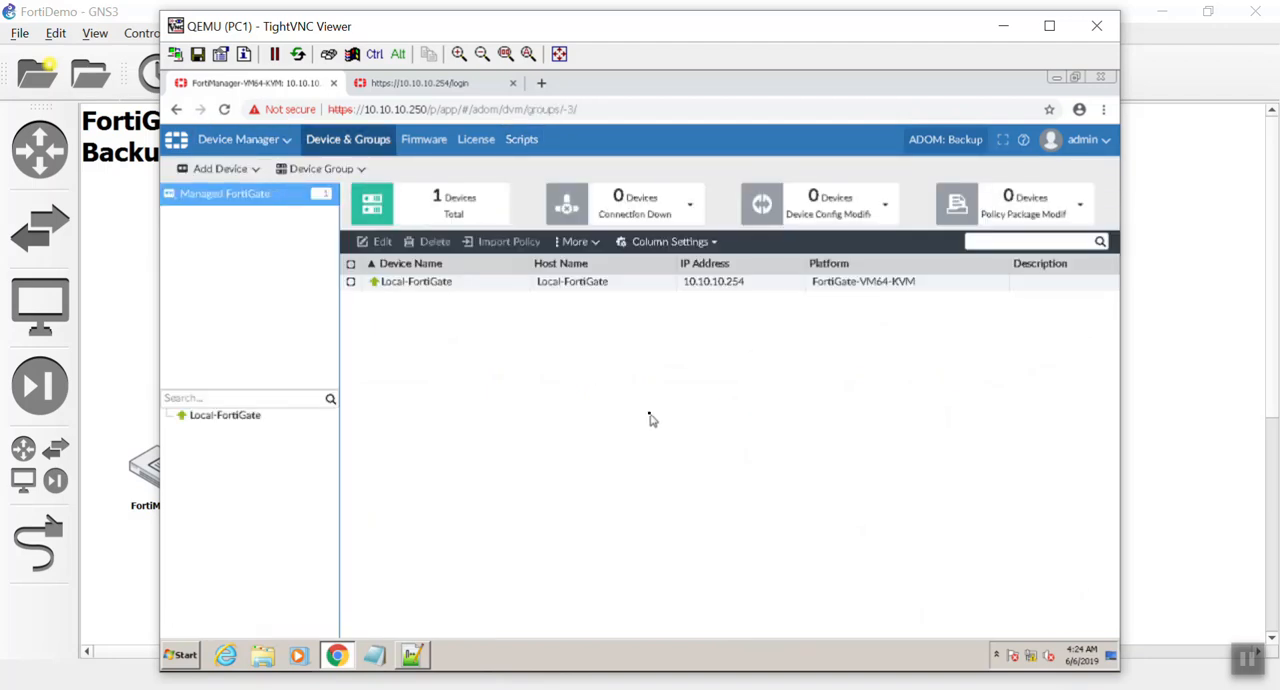
{"action": "mouse_move", "coordinate": [652, 412]}
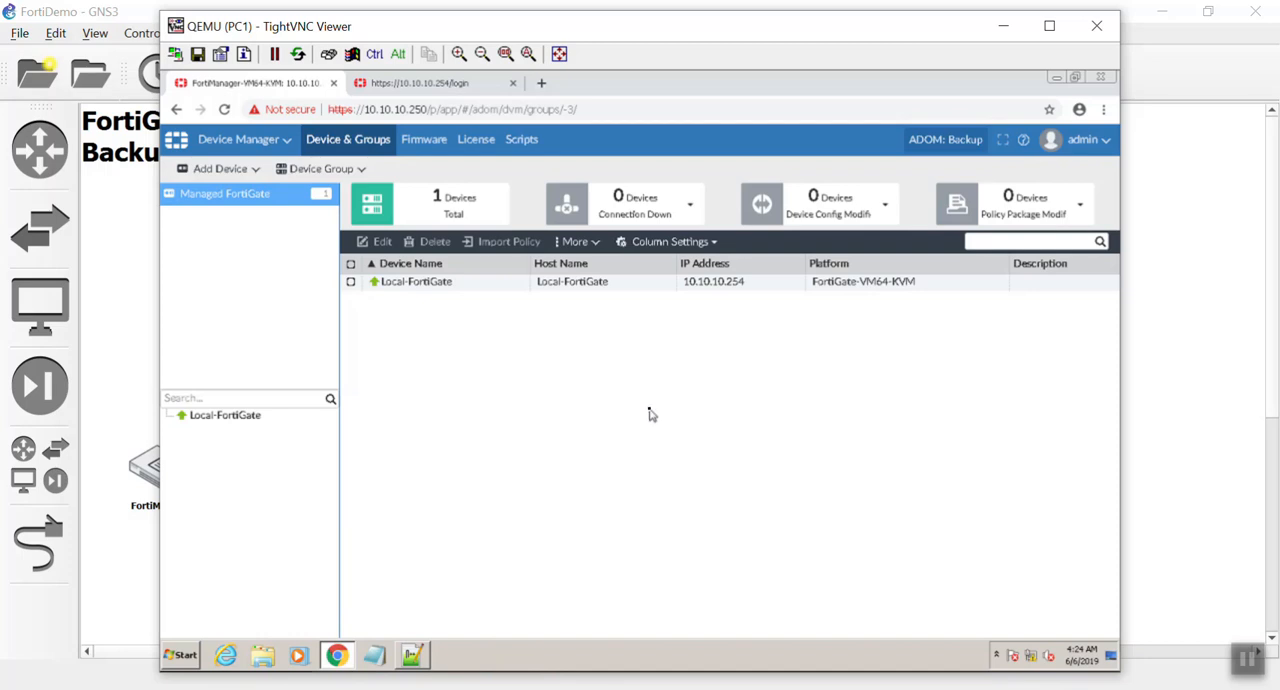
{"action": "mouse_move", "coordinate": [644, 420]}
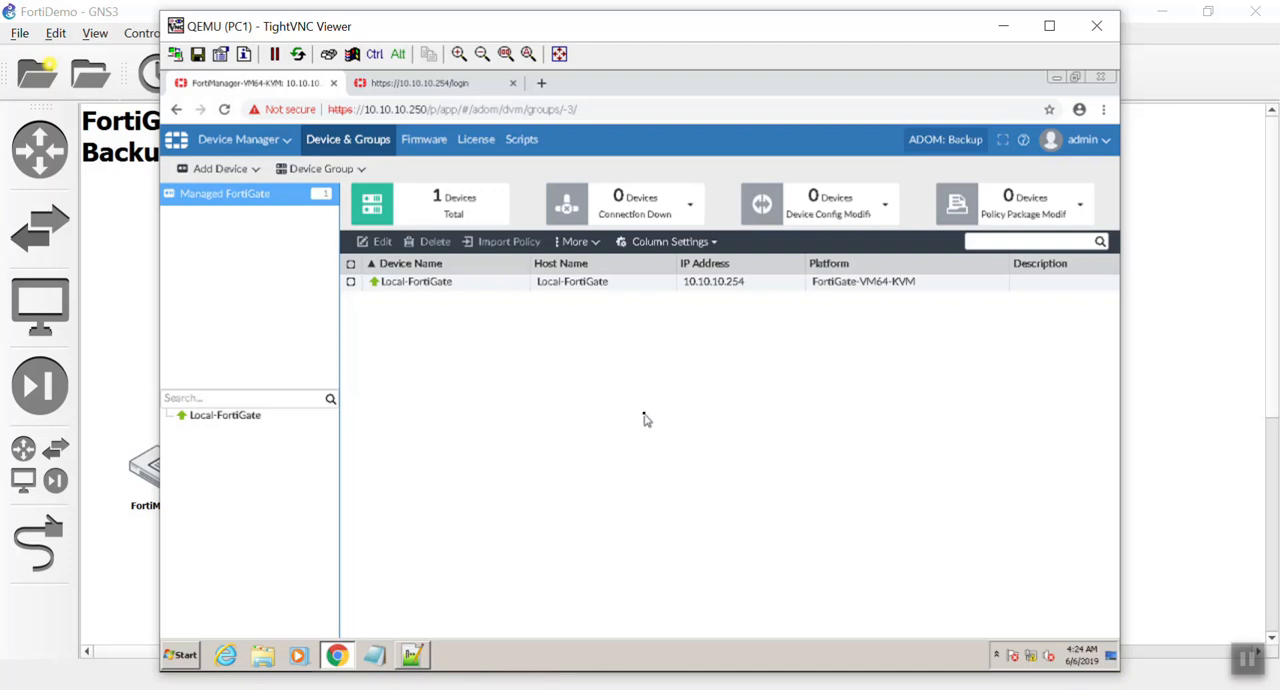
{"action": "mouse_move", "coordinate": [652, 416]}
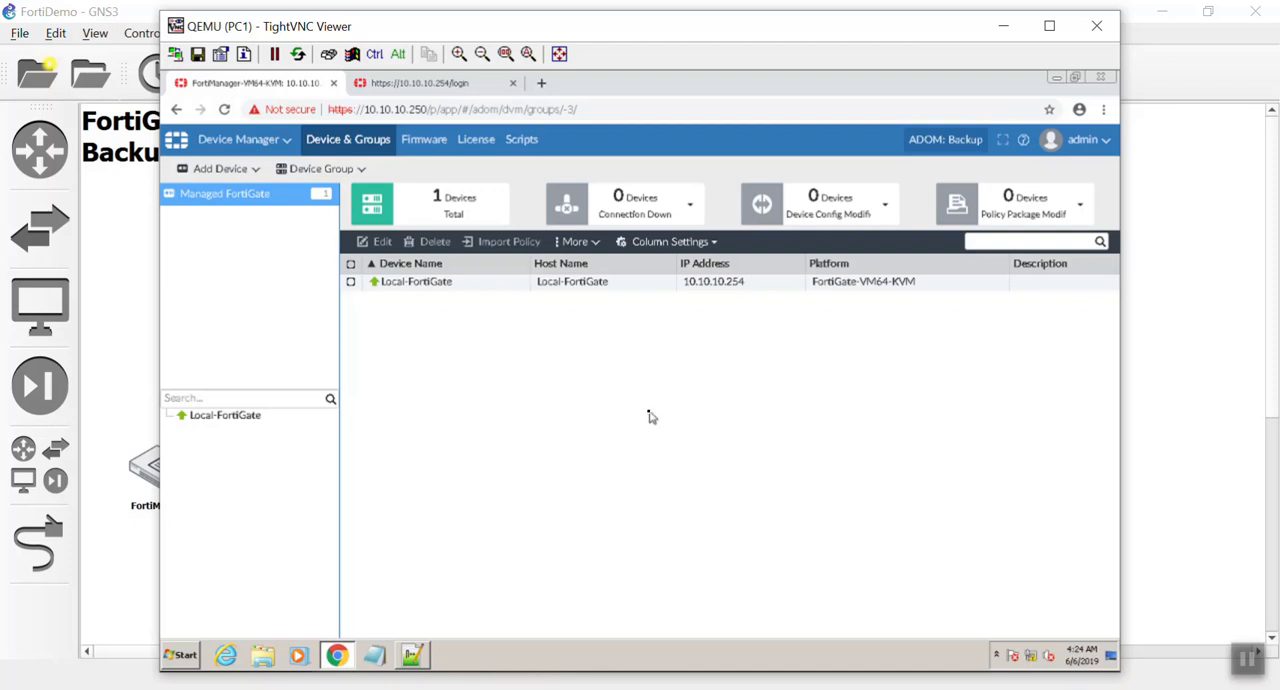
{"action": "mouse_move", "coordinate": [672, 424]}
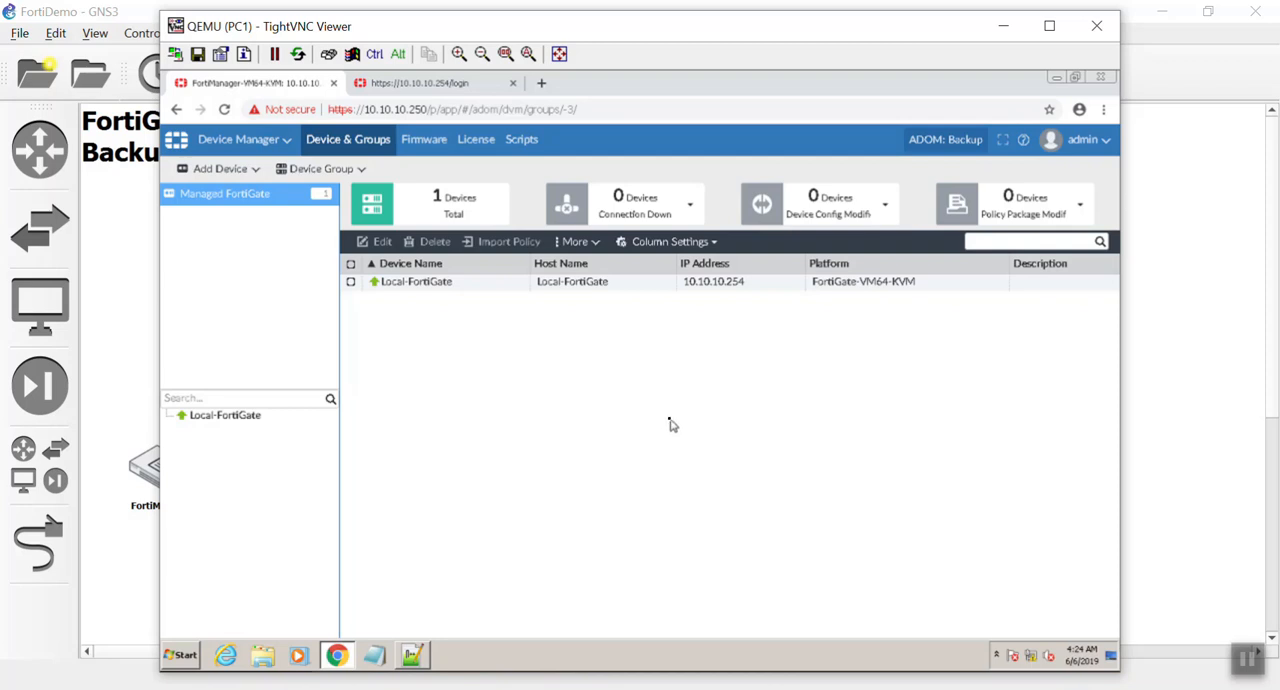
{"action": "mouse_move", "coordinate": [664, 432]}
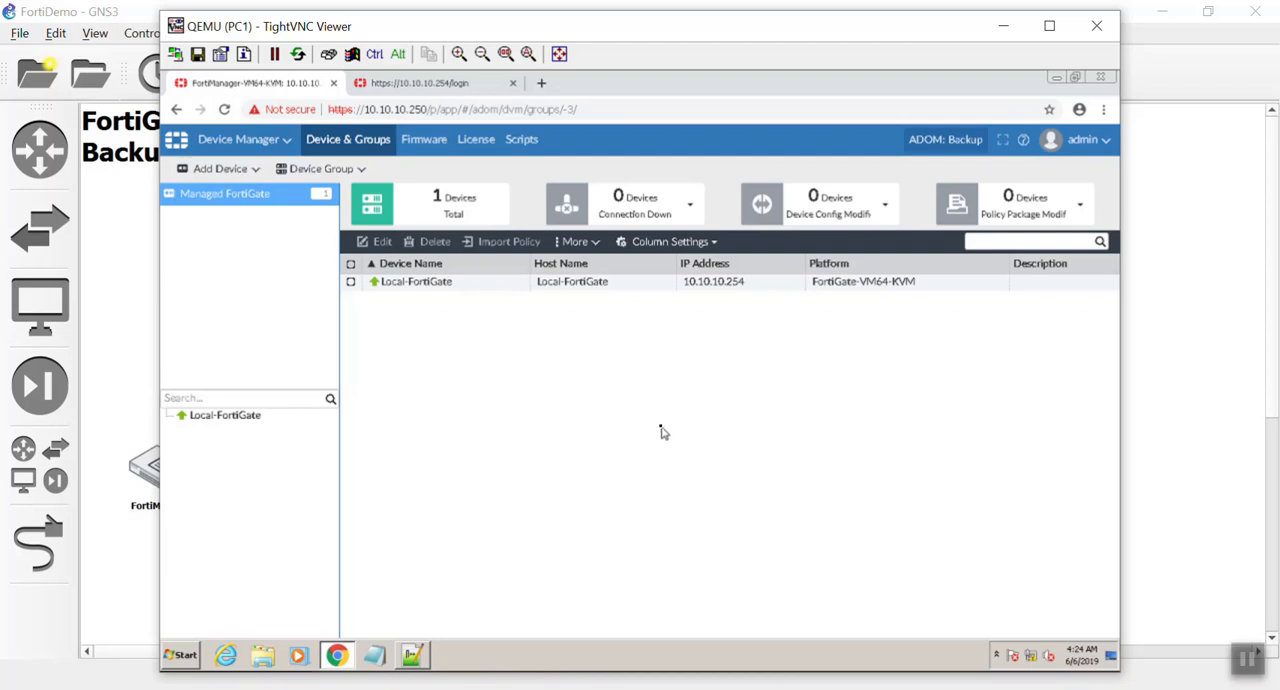
{"action": "mouse_move", "coordinate": [688, 532]}
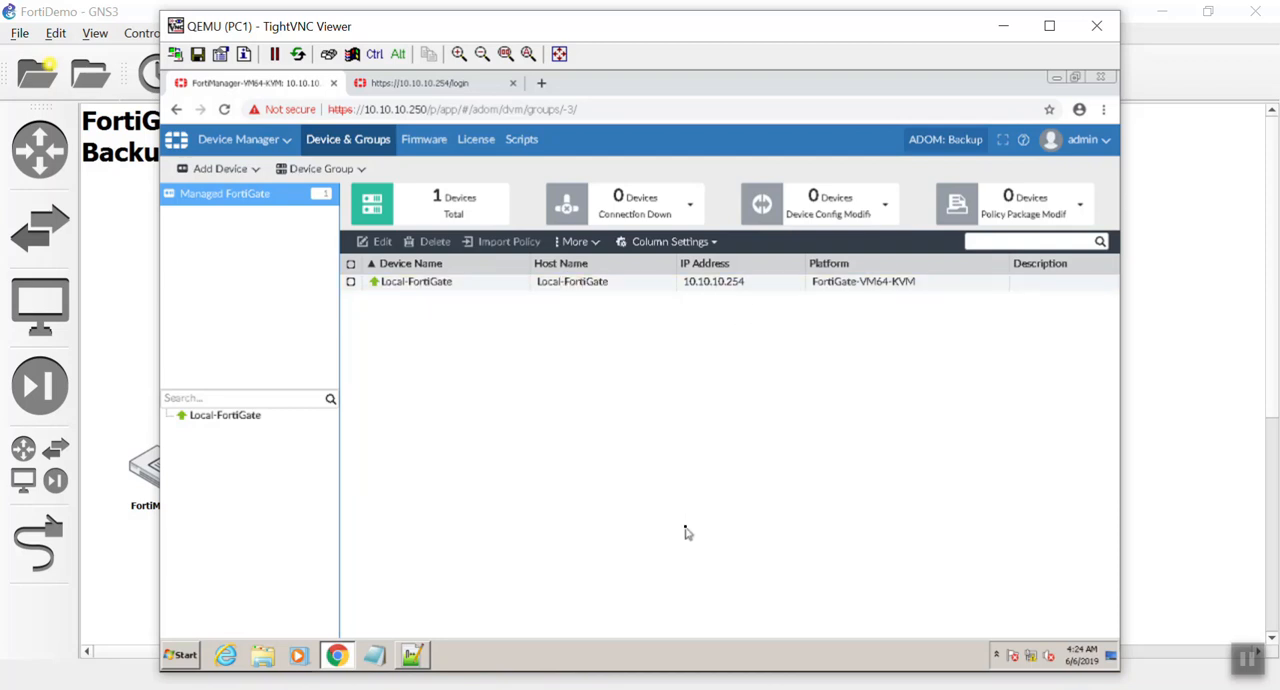
{"action": "mouse_move", "coordinate": [684, 532]}
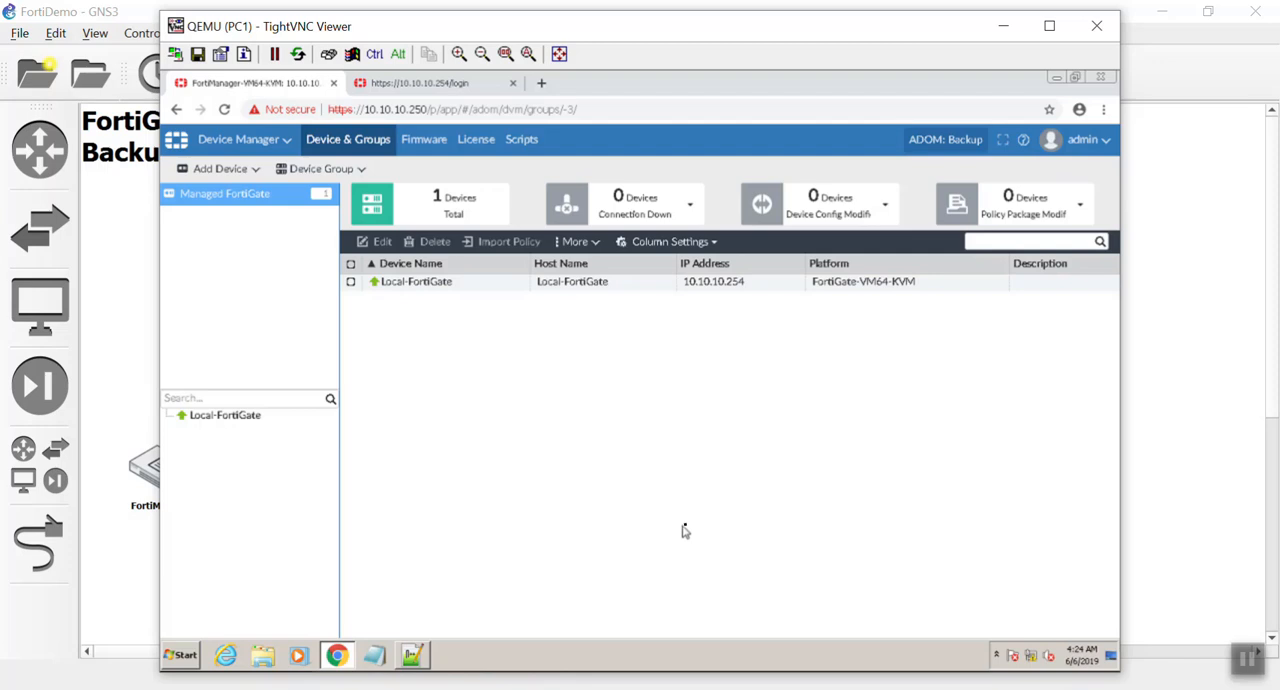
{"action": "mouse_move", "coordinate": [694, 530]}
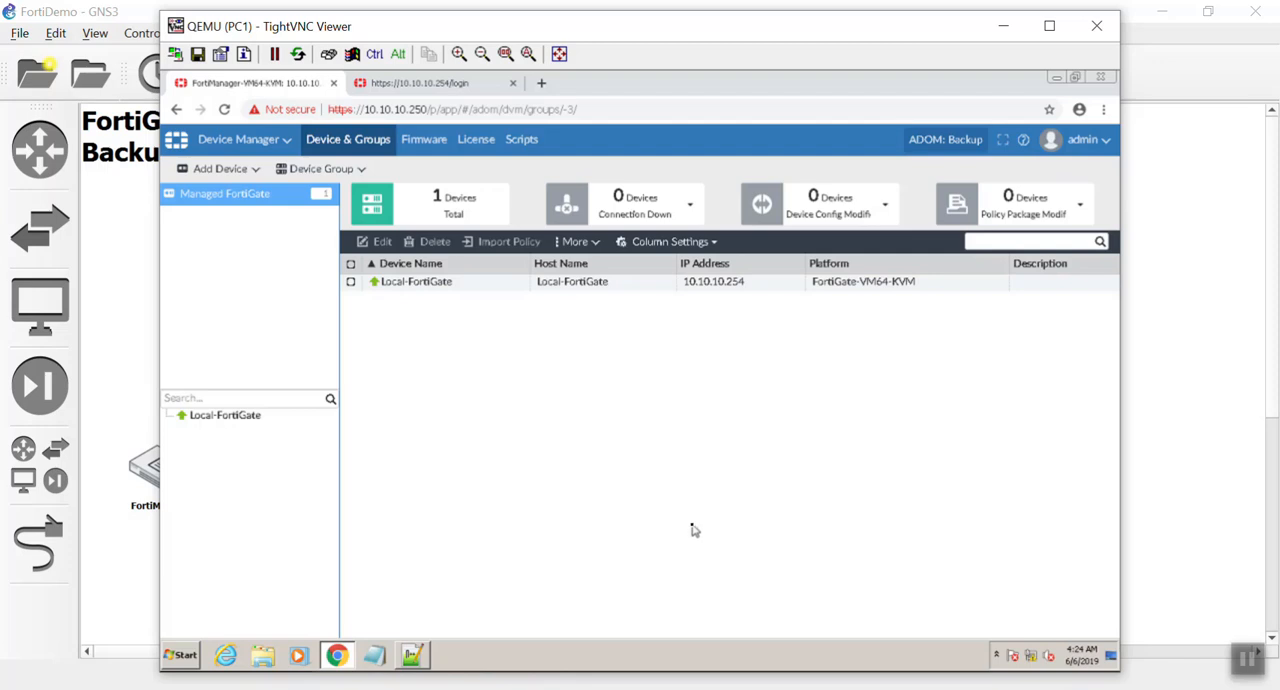
{"action": "mouse_move", "coordinate": [490, 336]}
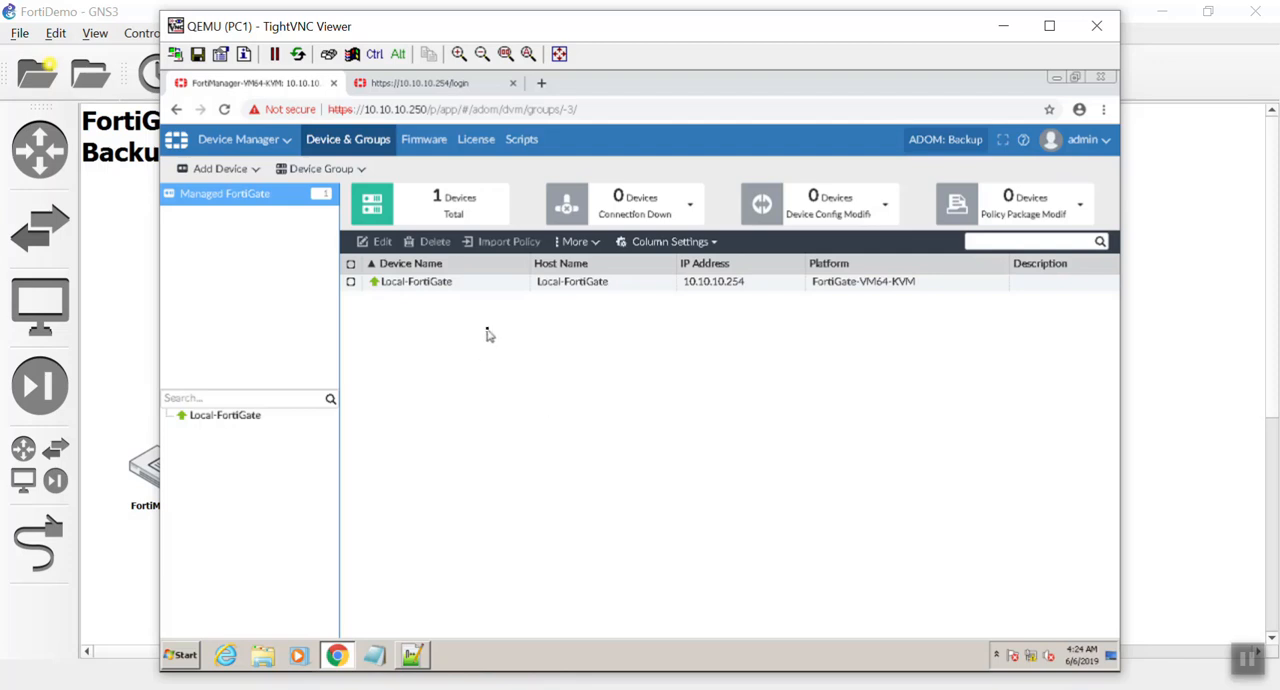
{"action": "mouse_move", "coordinate": [704, 478]}
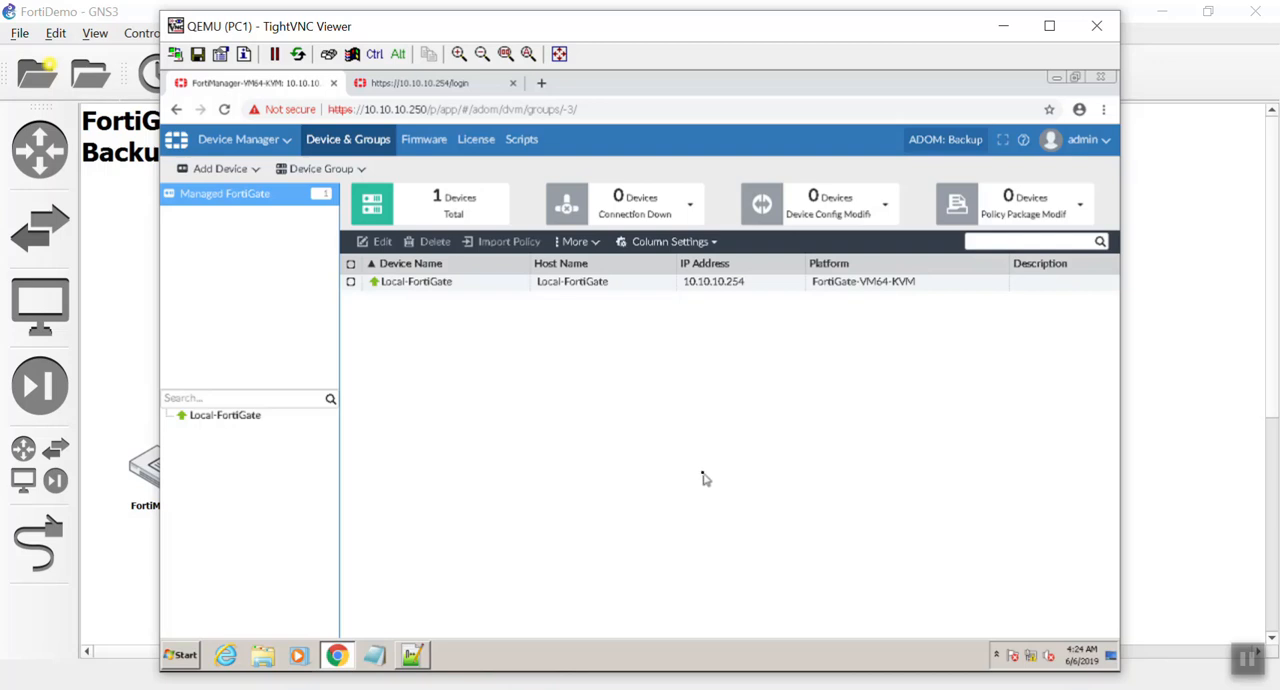
{"action": "mouse_move", "coordinate": [700, 478]}
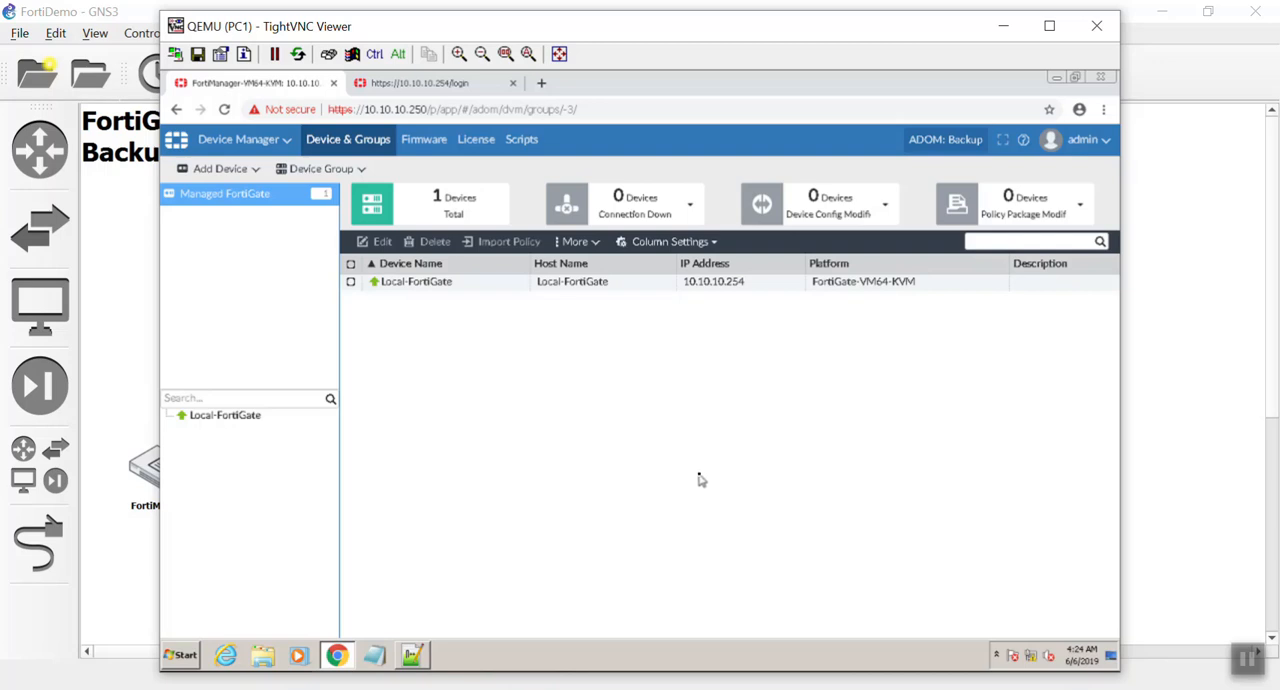
{"action": "mouse_move", "coordinate": [640, 476]}
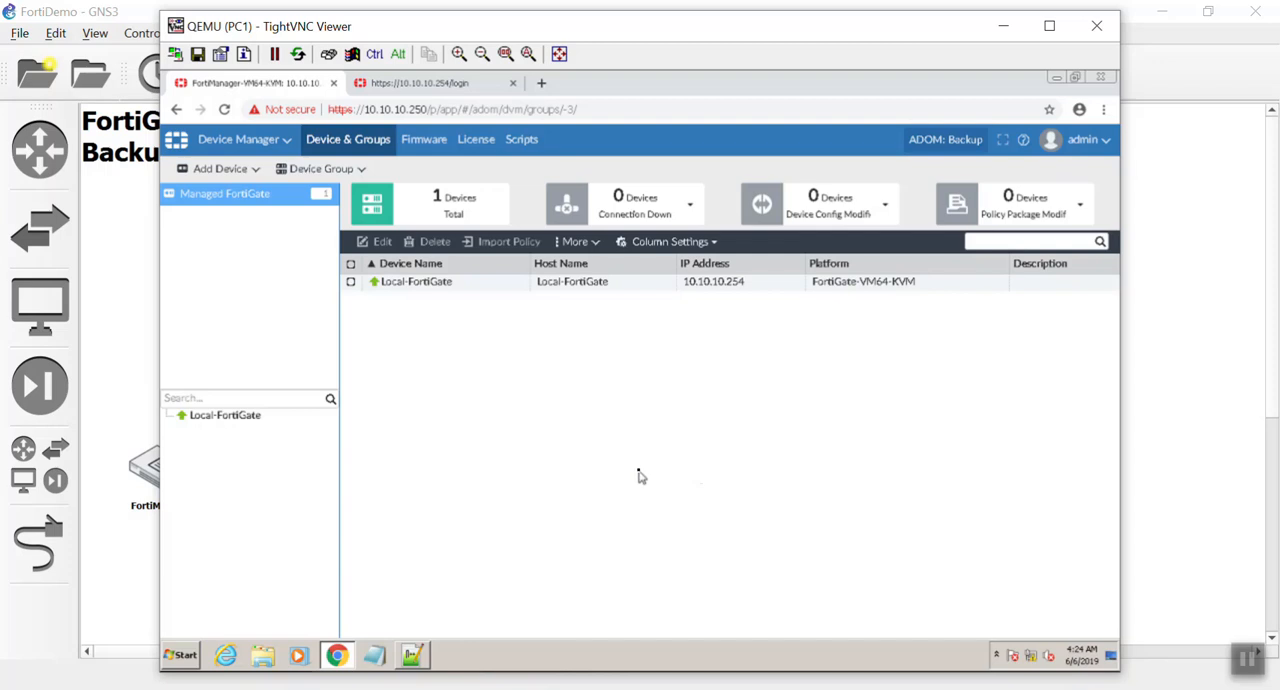
{"action": "mouse_move", "coordinate": [1204, 640]}
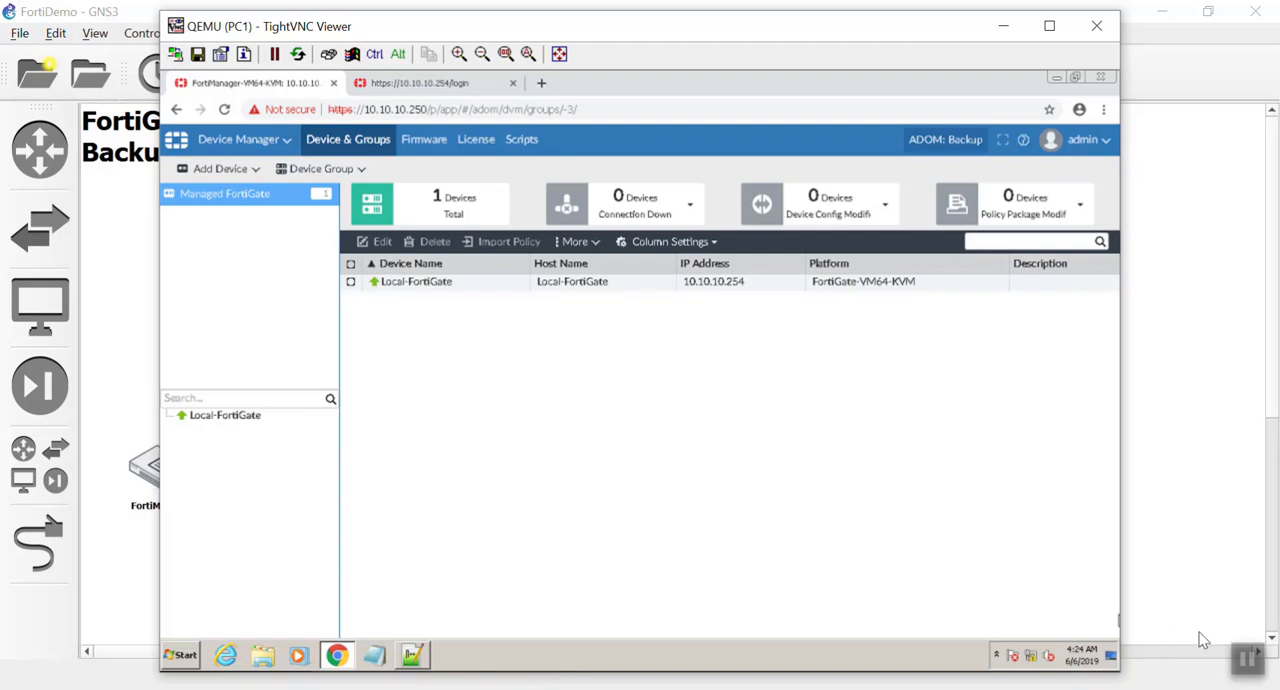